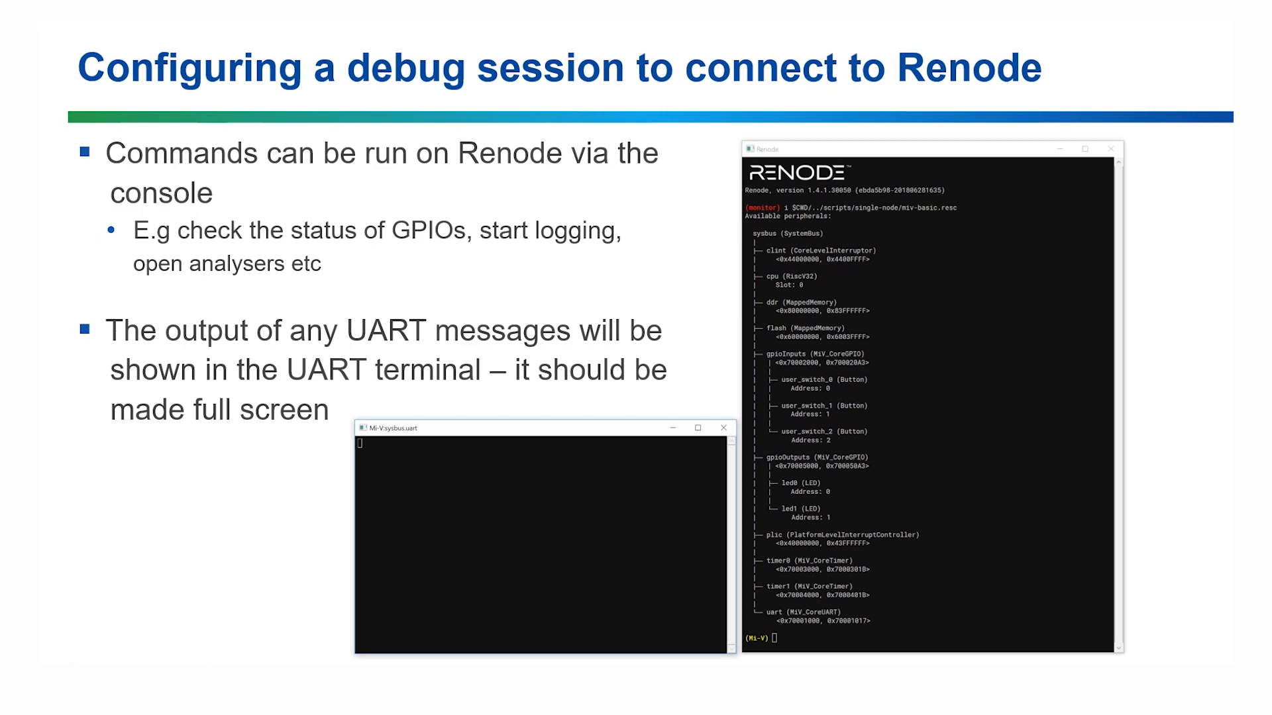
- Advance past the Renode console commands and UART output slide to the SoftConsole workspace
{"action": "key", "text": "Right"}
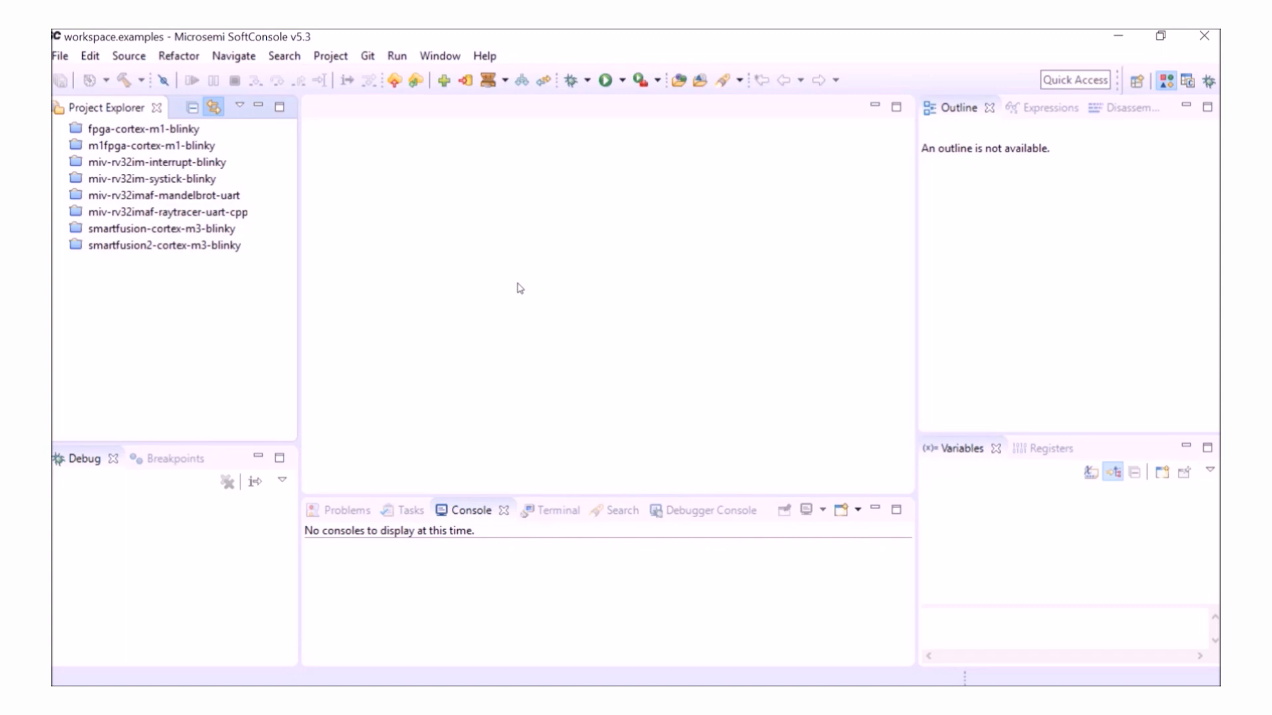
{"action": "mouse_move", "coordinate": [137, 158]}
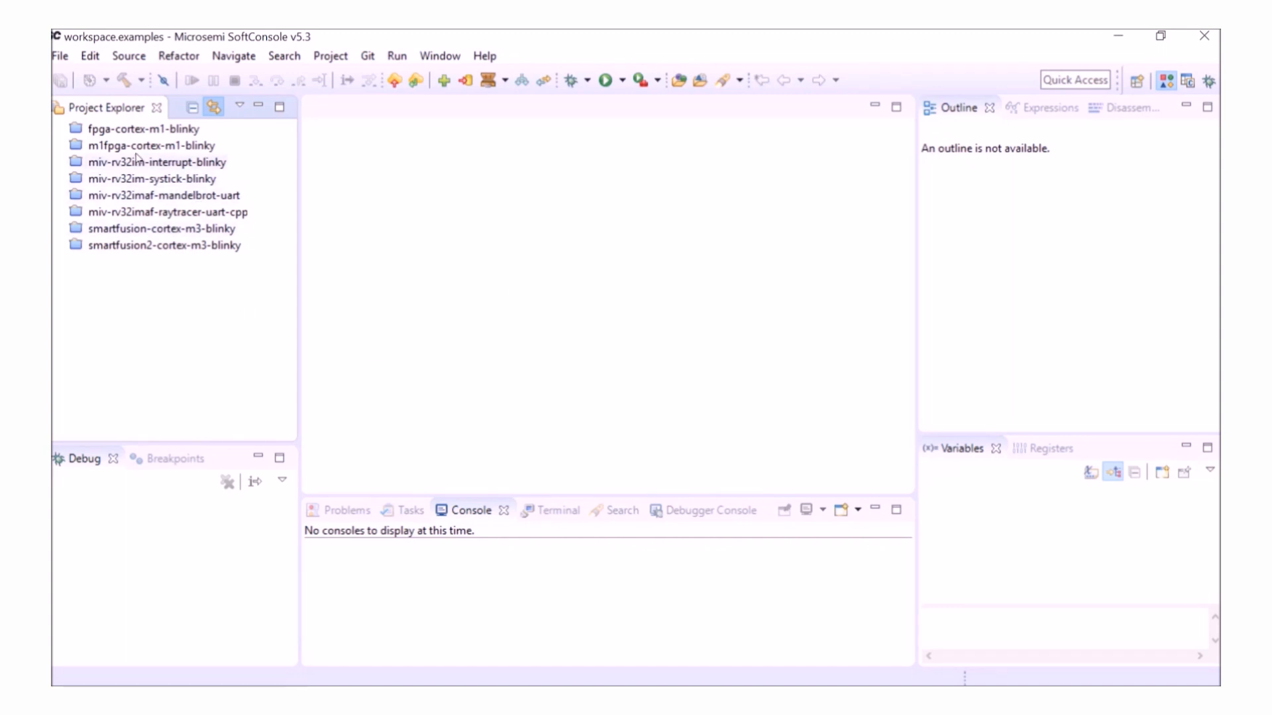
{"action": "mouse_move", "coordinate": [180, 214]}
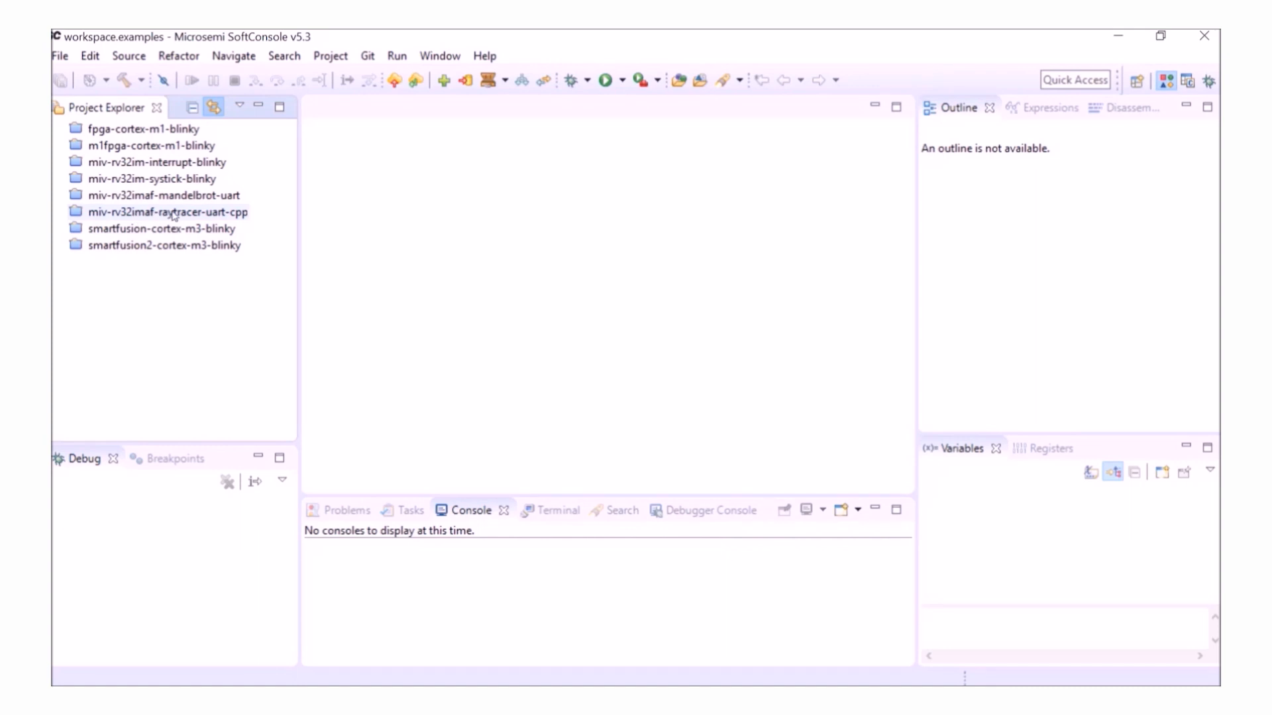
- Open main.cpp from miv-rv32imaf-raytracer-uart-cpp > src in the editor and build the project
{"action": "left_click", "coordinate": [167, 212]}
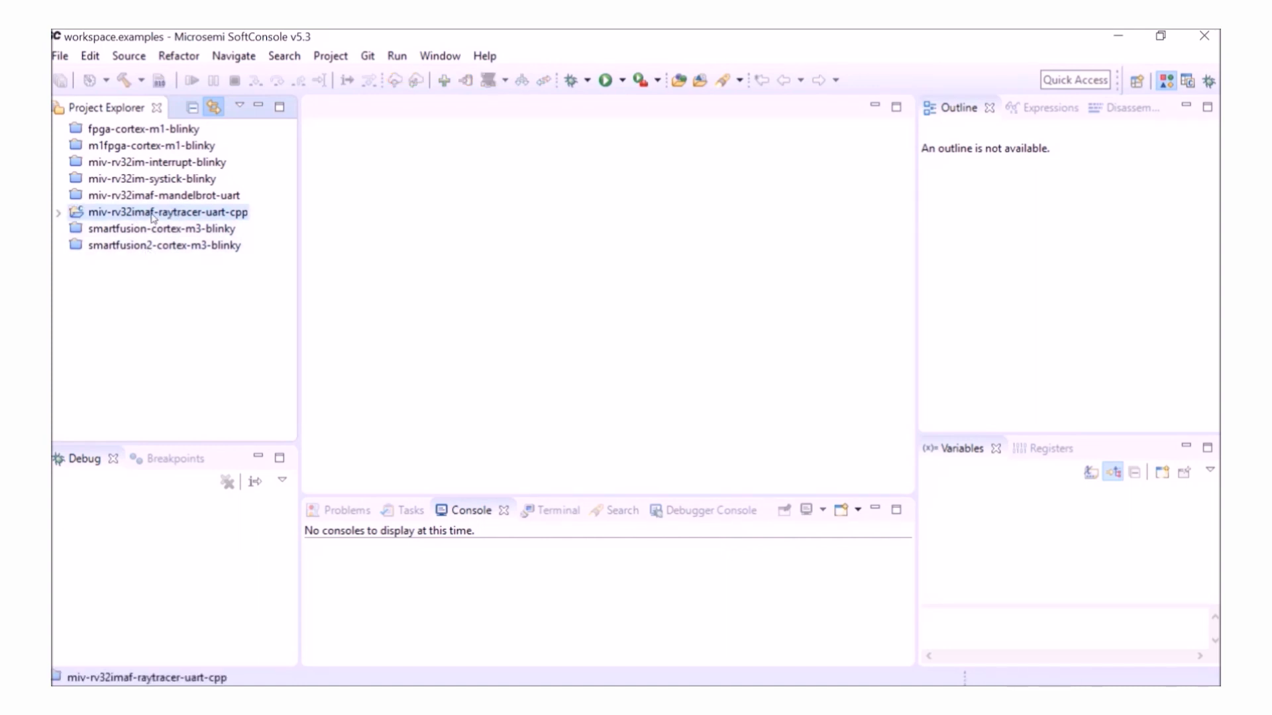
{"action": "left_click", "coordinate": [57, 212]}
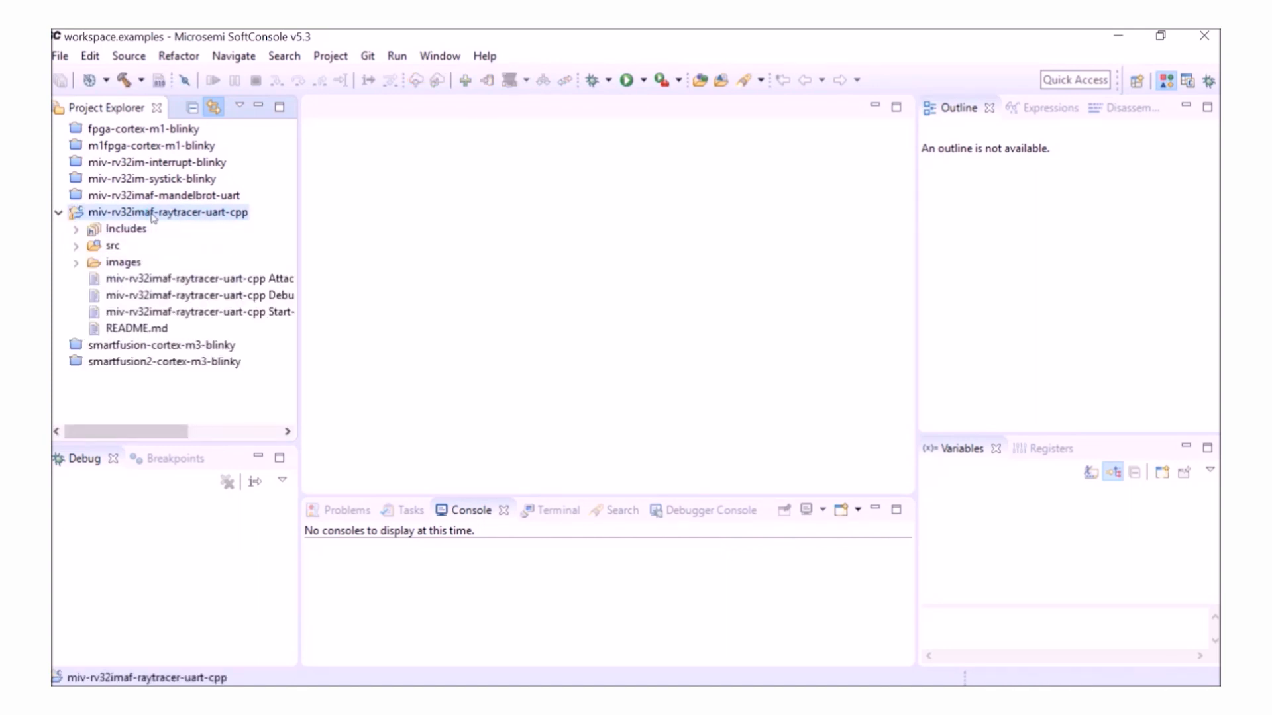
{"action": "left_click", "coordinate": [75, 245]}
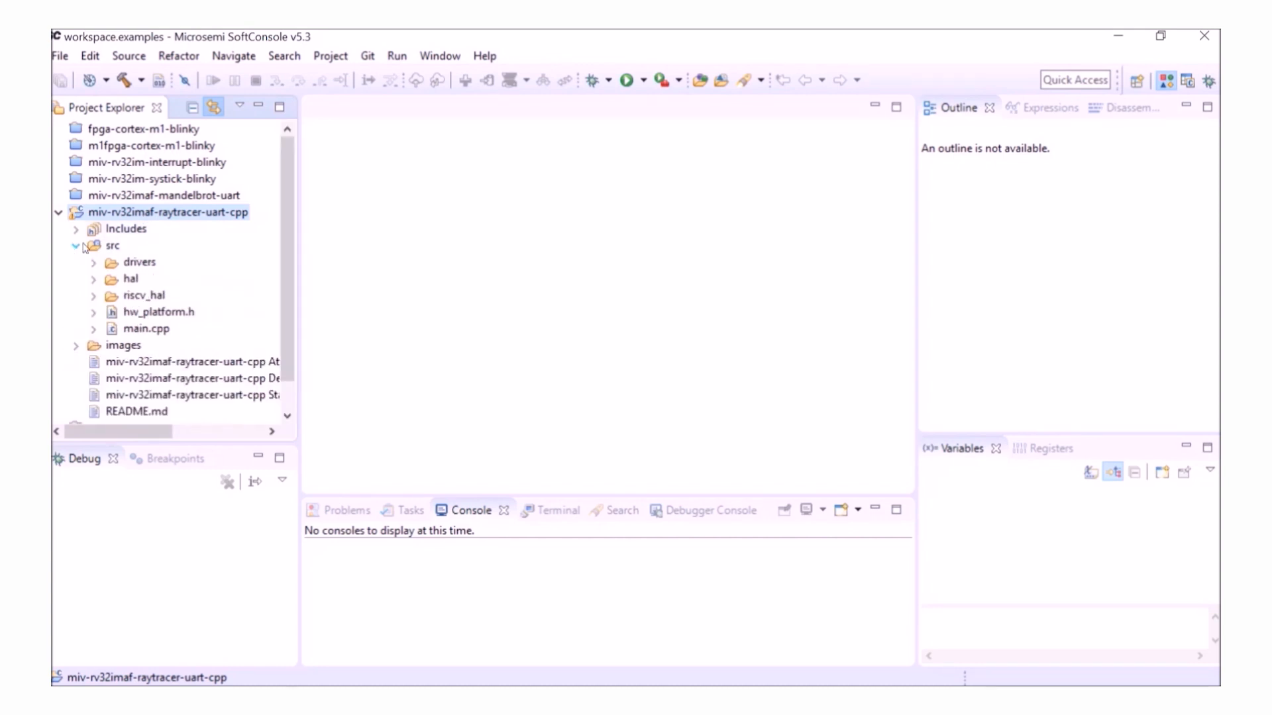
{"action": "left_click", "coordinate": [146, 328]}
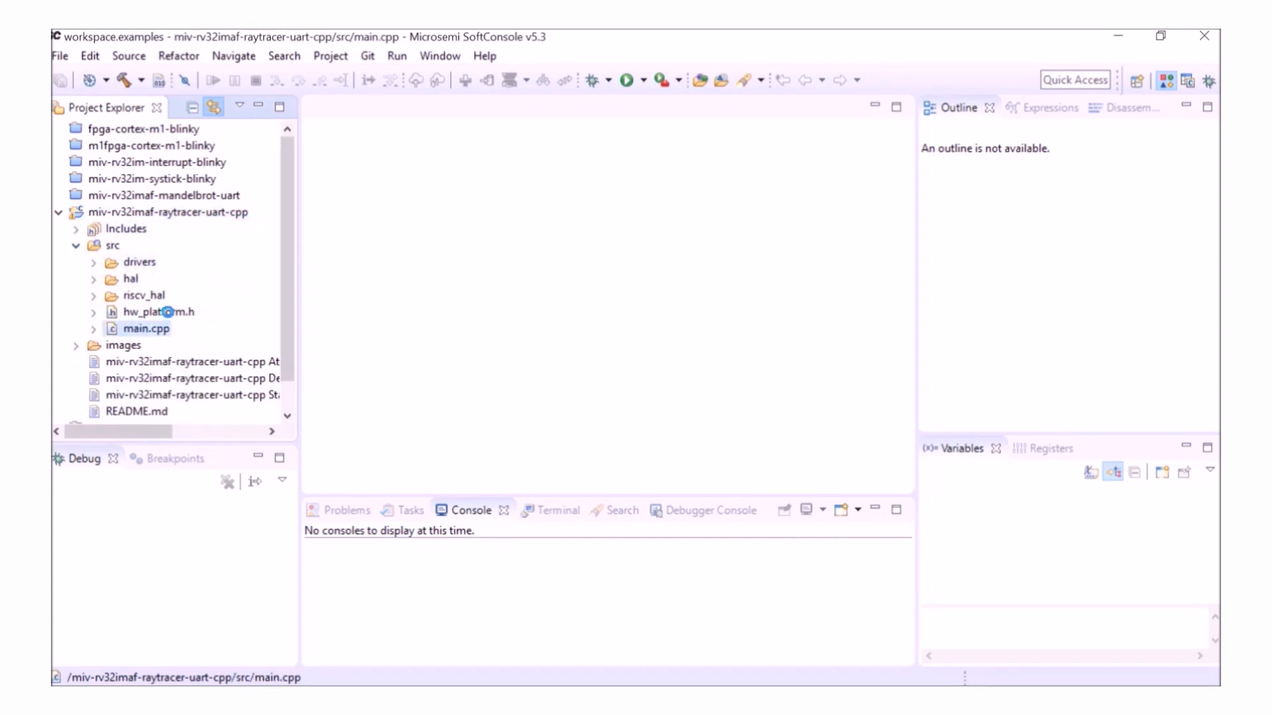
{"action": "double_click", "coordinate": [146, 329]}
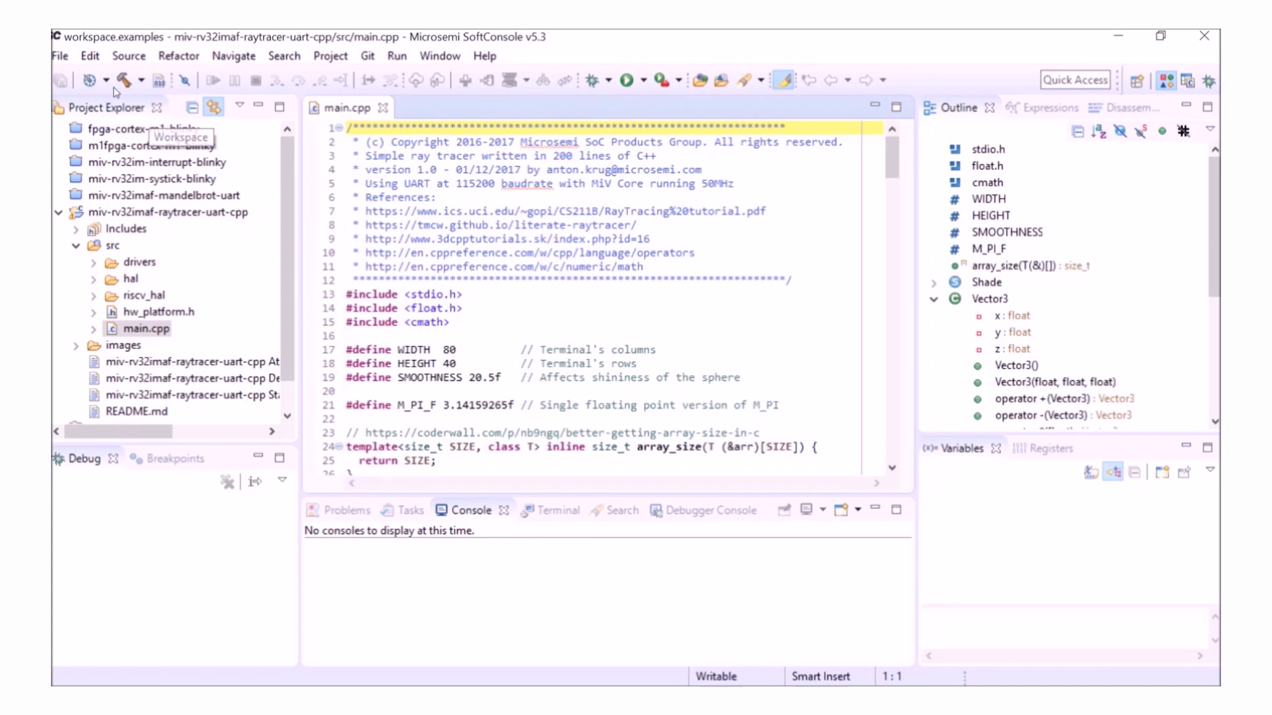
{"action": "left_click", "coordinate": [625, 79]}
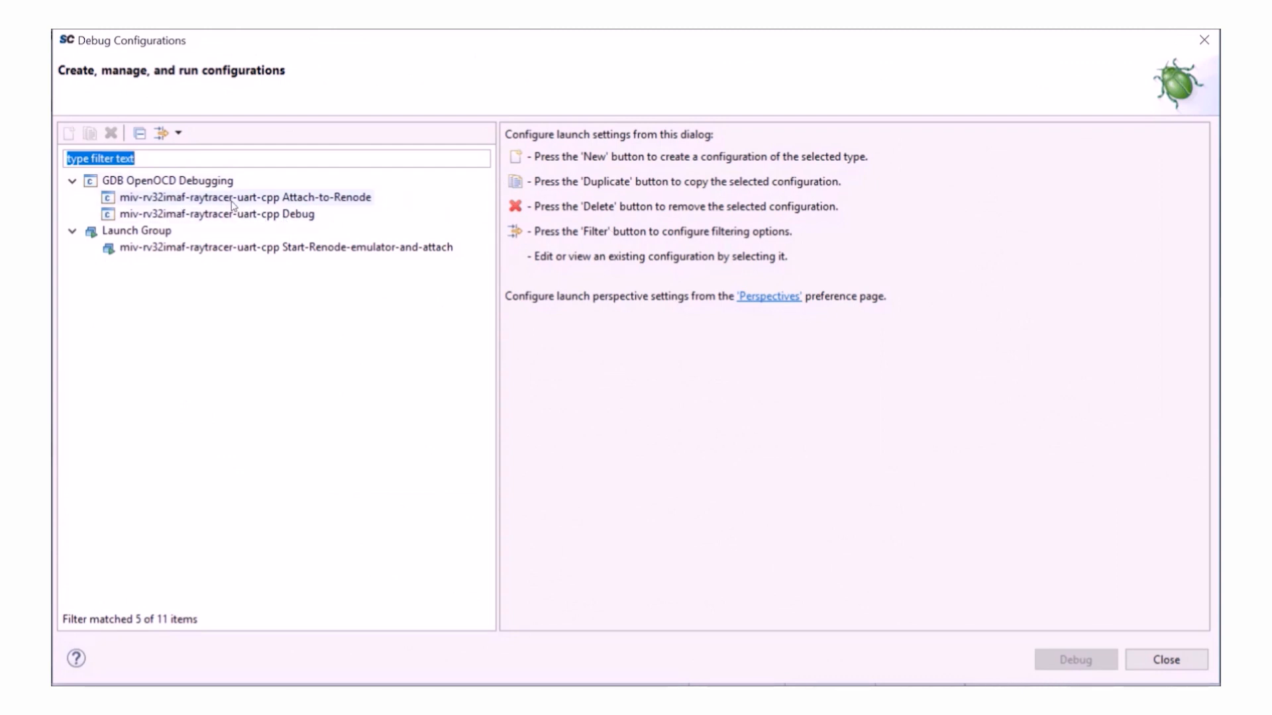
- Review the Debug and Attach-to-Renode debugger settings without saving, highlighting the 'set arch riscv:rv32' command
{"action": "left_click", "coordinate": [216, 213]}
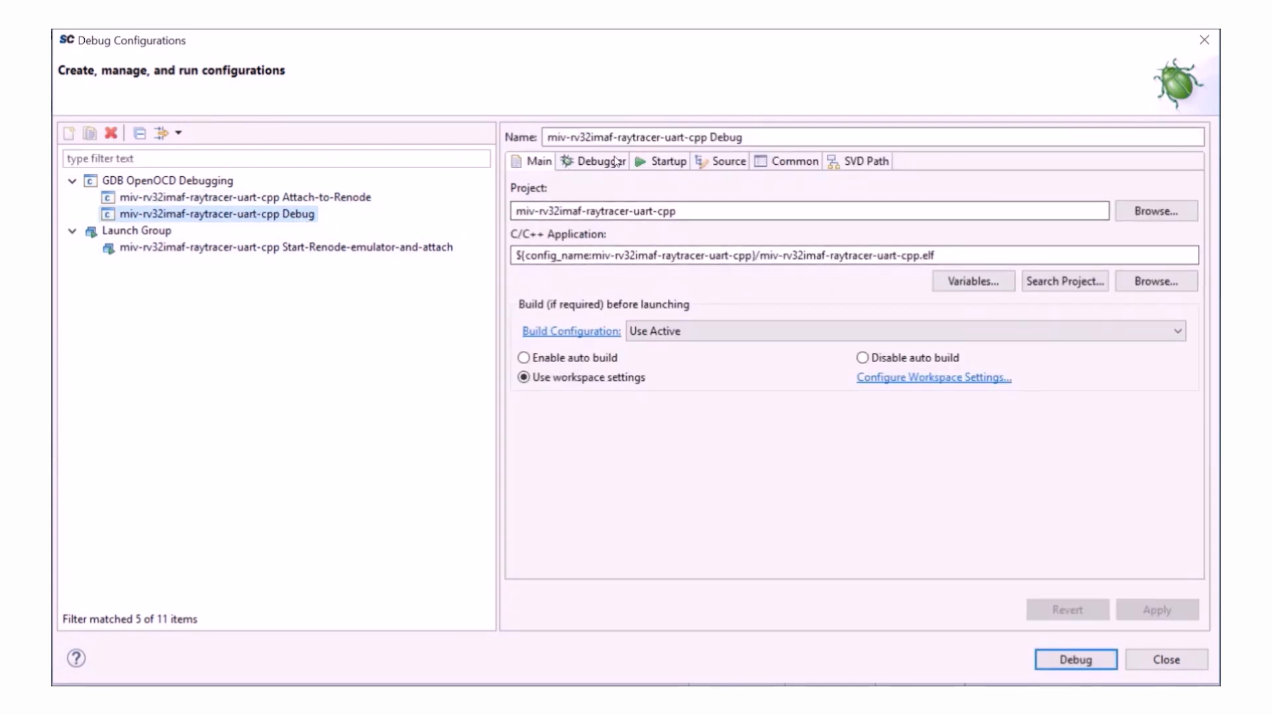
{"action": "left_click", "coordinate": [597, 160]}
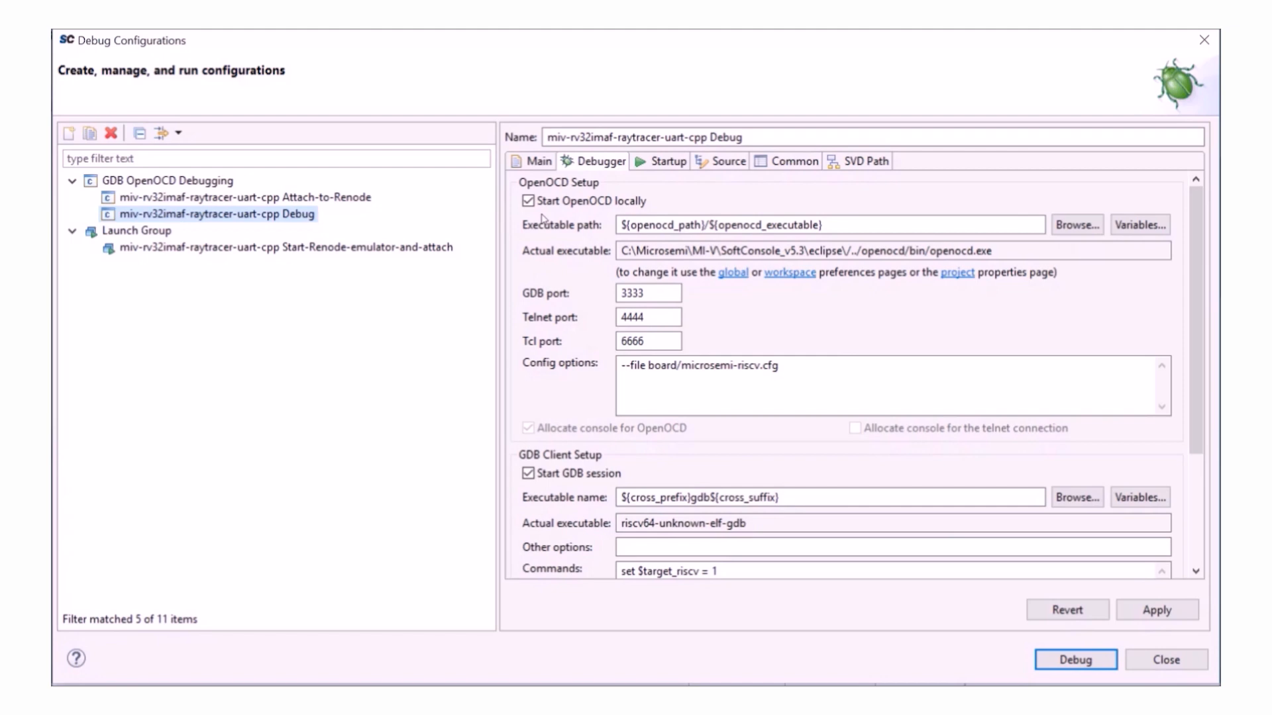
{"action": "mouse_move", "coordinate": [624, 209]}
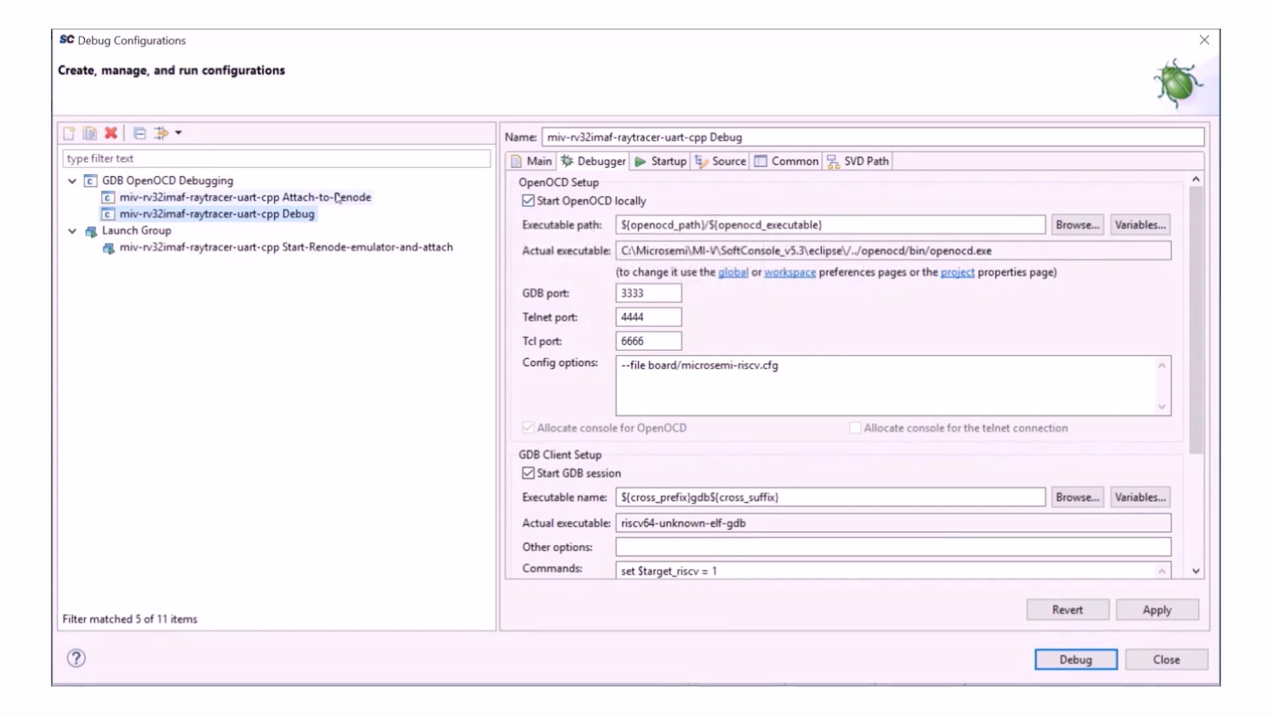
{"action": "left_click", "coordinate": [245, 196]}
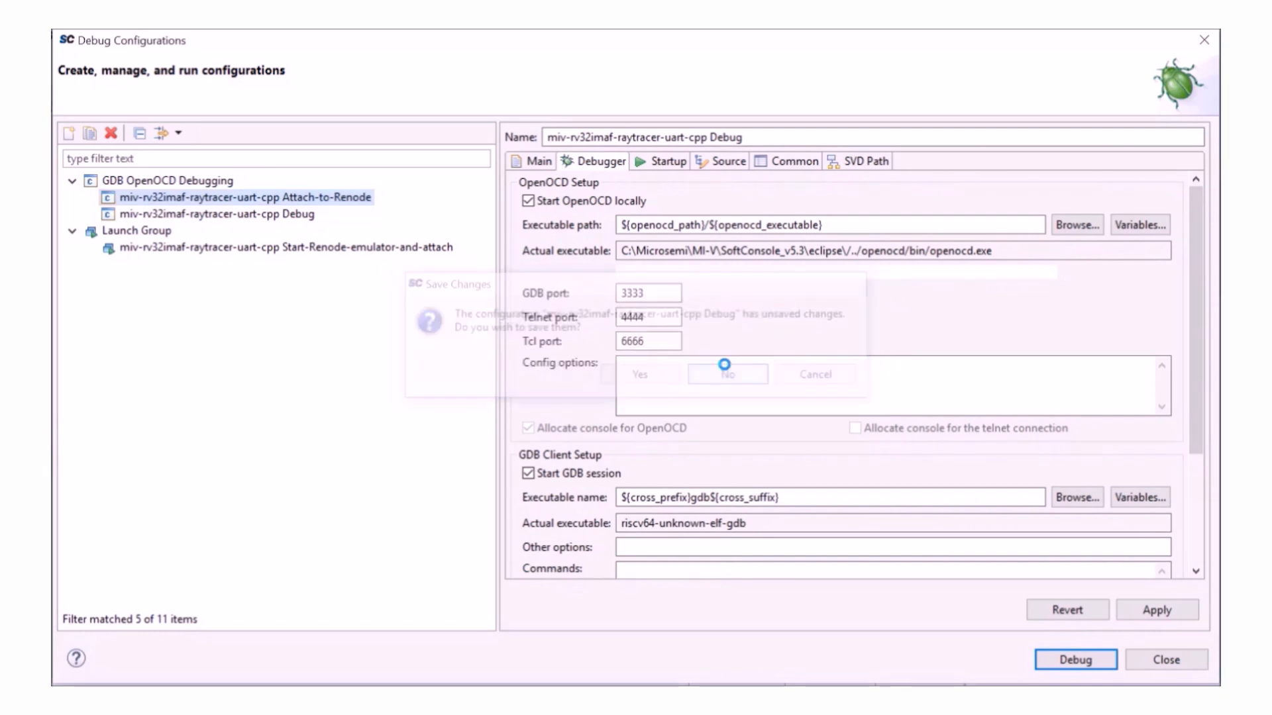
{"action": "left_click", "coordinate": [727, 374]}
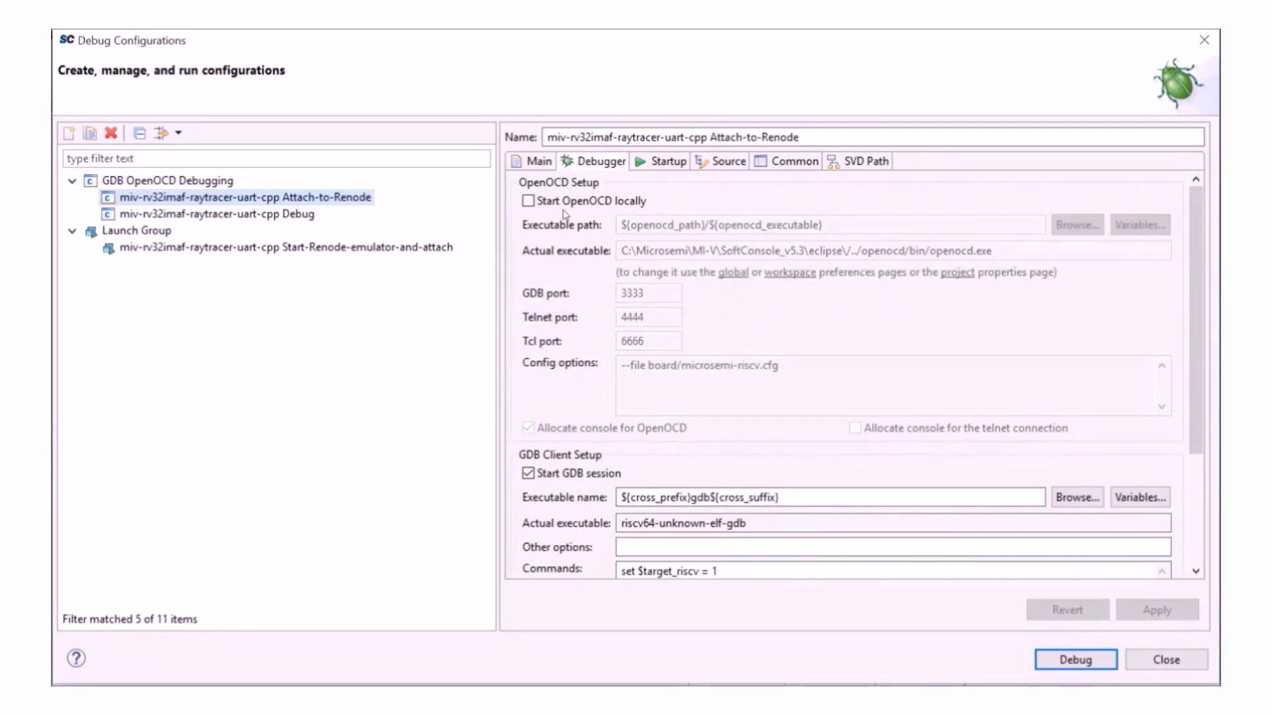
{"action": "scroll", "scroll_direction": "down", "scroll_amount": 3}
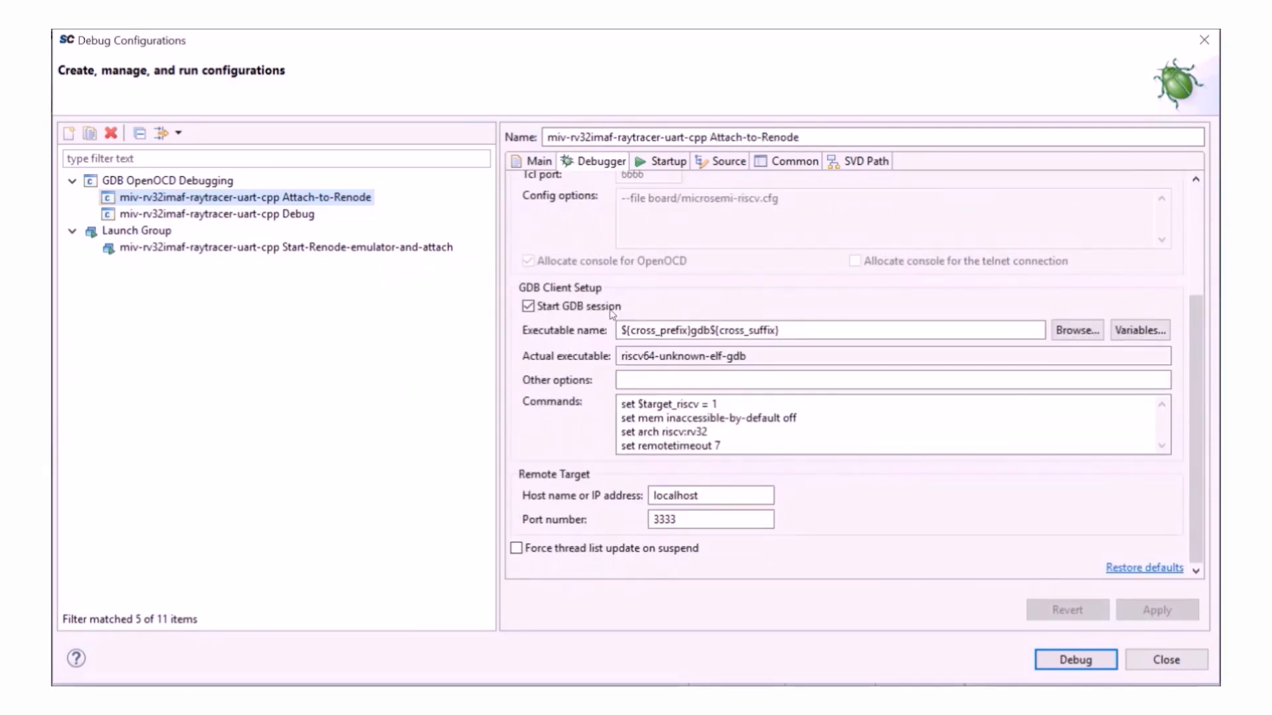
{"action": "double_click", "coordinate": [661, 432]}
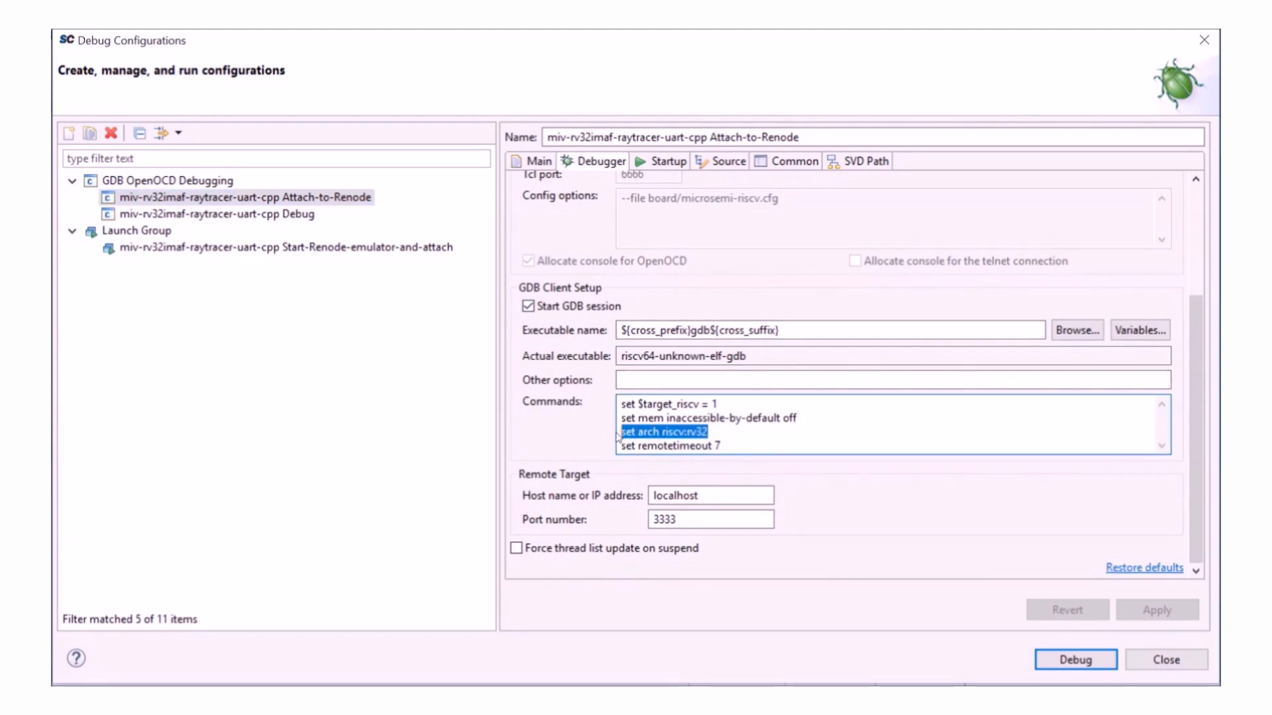
{"action": "mouse_move", "coordinate": [501, 339]}
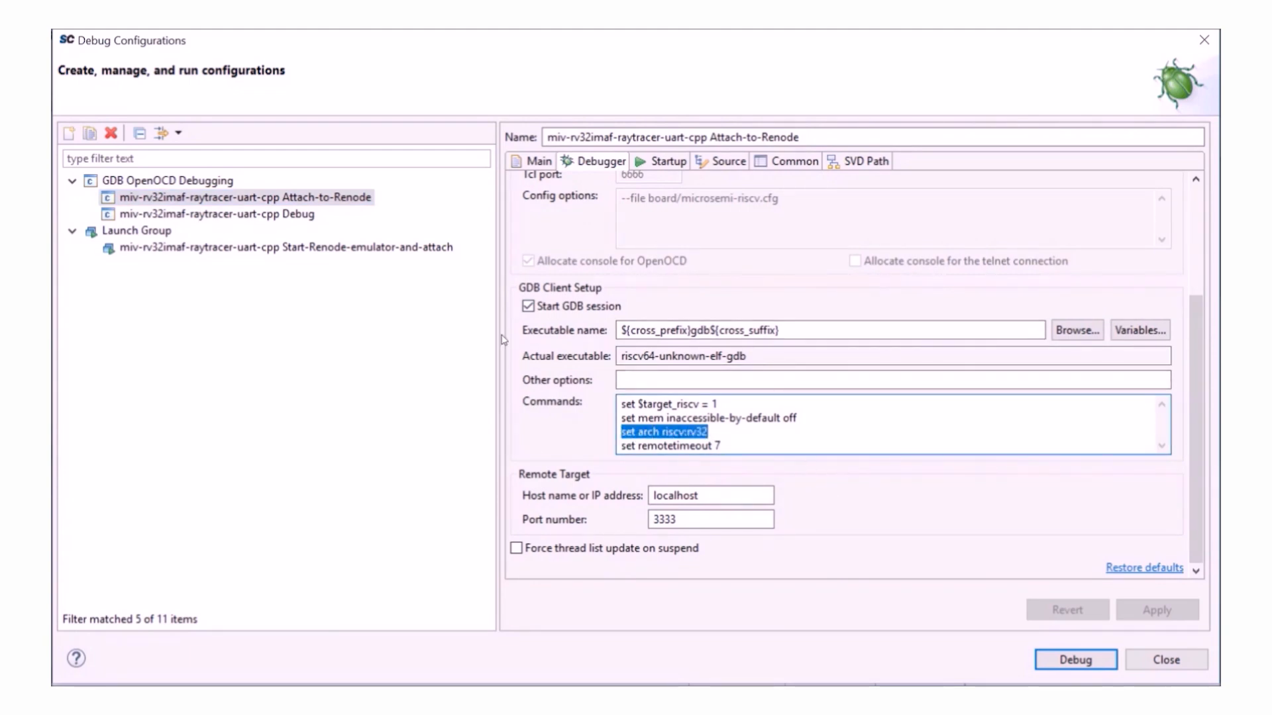
{"action": "mouse_move", "coordinate": [1139, 653]}
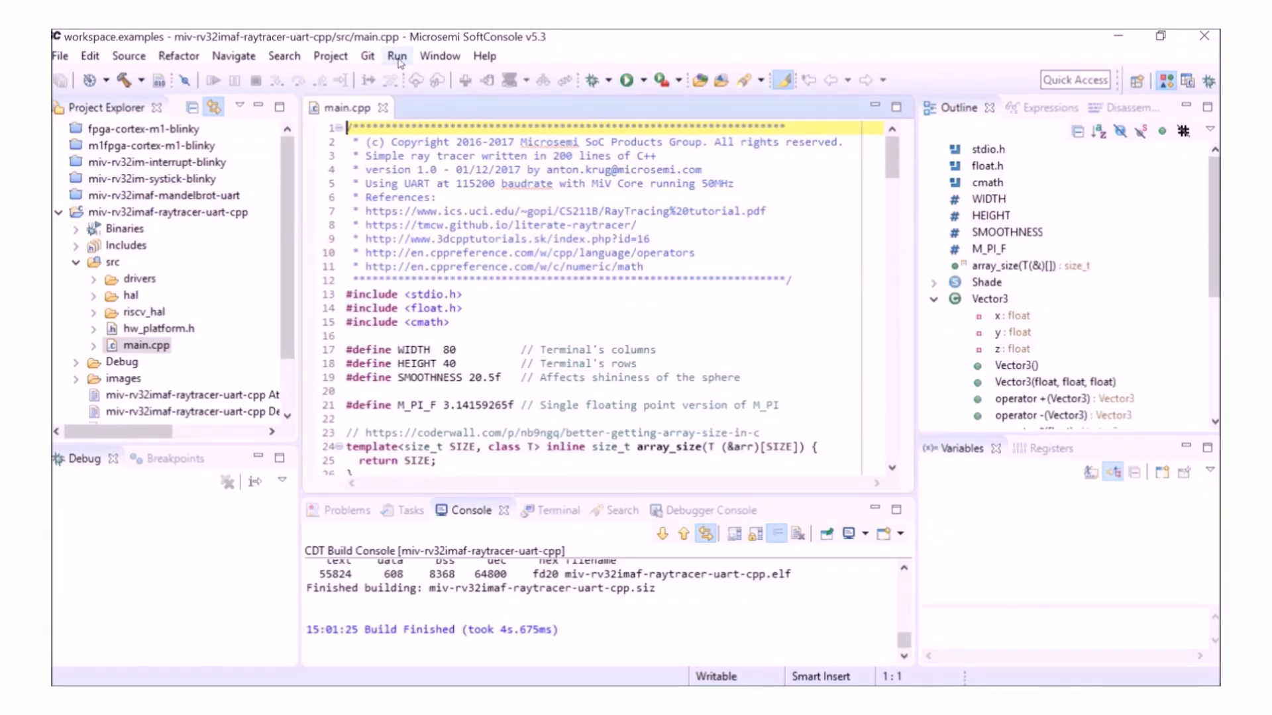
- Launch Run > External Tools > Mi-V-Renode-emulation-platform and scroll the Renode monitor's peripheral listing
{"action": "left_click", "coordinate": [396, 56]}
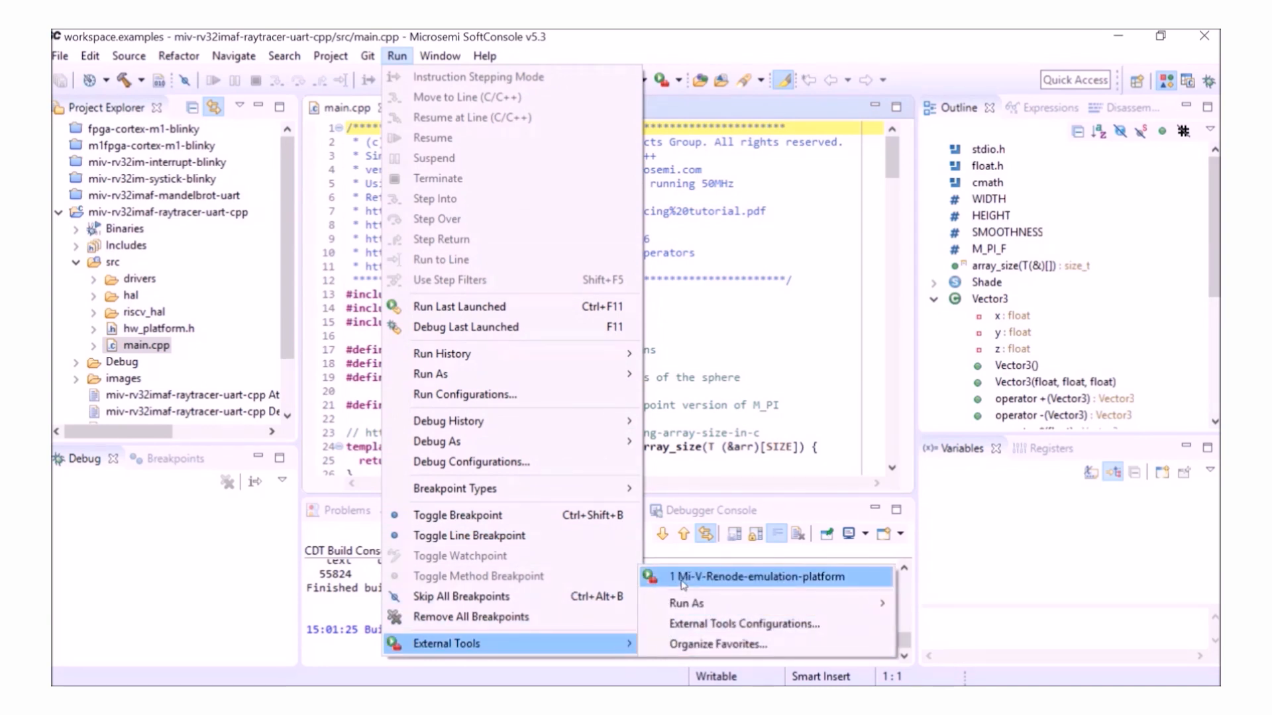
{"action": "left_click", "coordinate": [758, 577]}
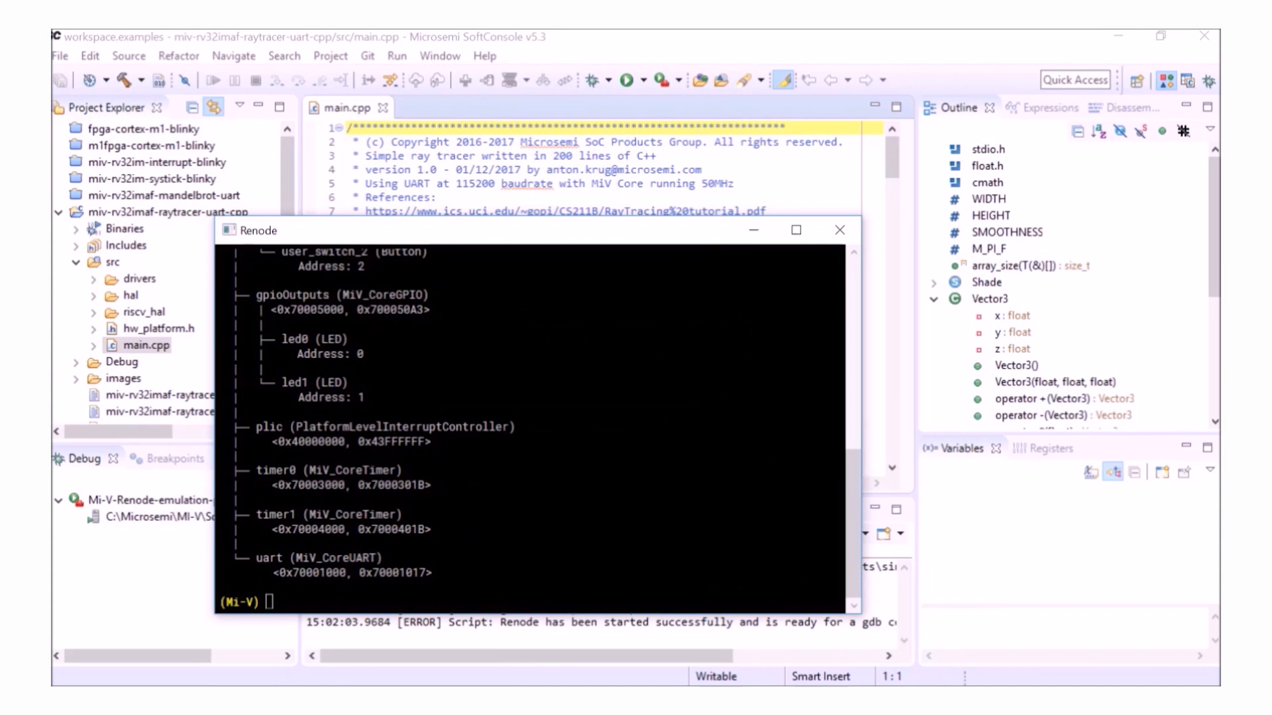
{"action": "scroll", "scroll_direction": "up", "scroll_amount": 3}
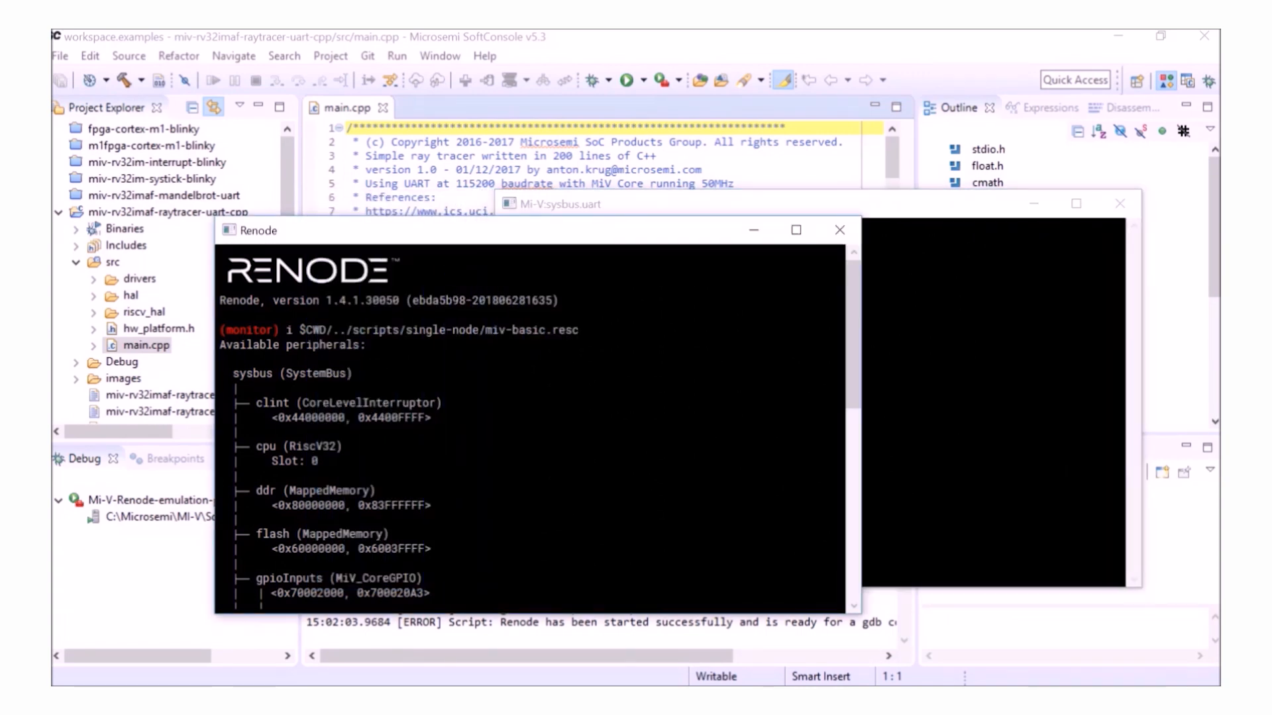
{"action": "scroll", "scroll_direction": "down", "scroll_amount": 3}
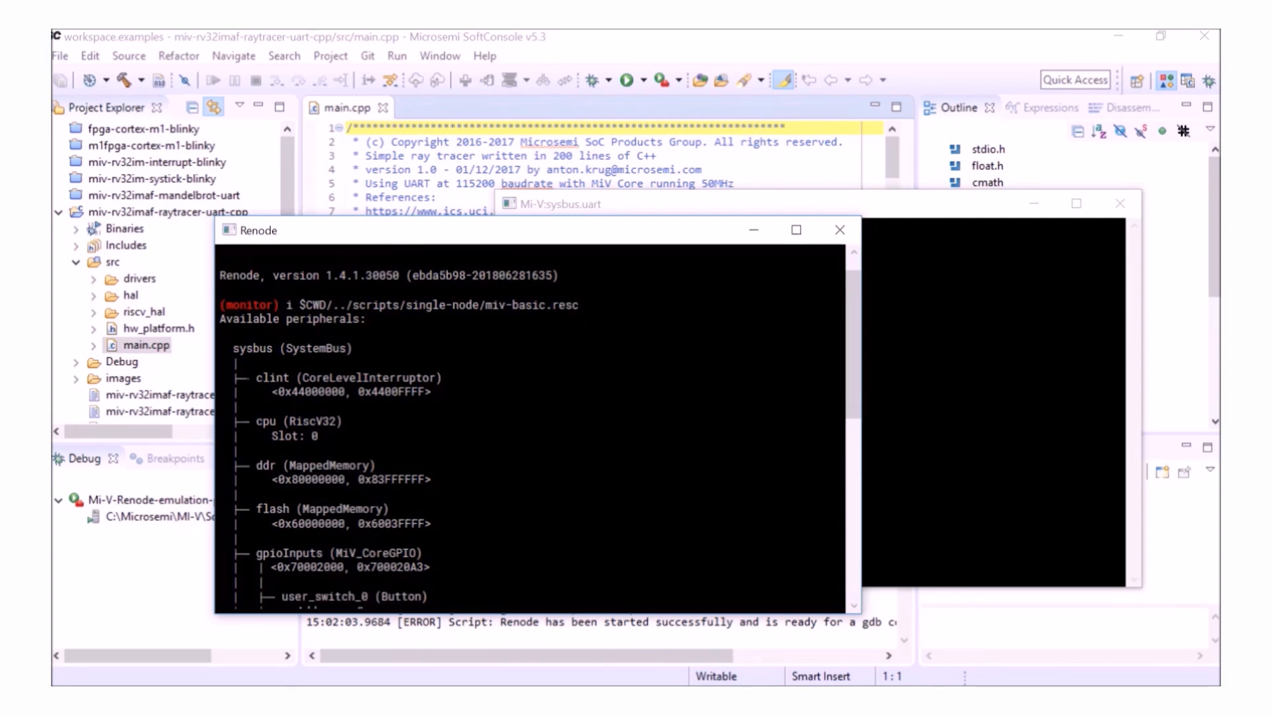
{"action": "scroll", "scroll_direction": "down", "scroll_amount": 3}
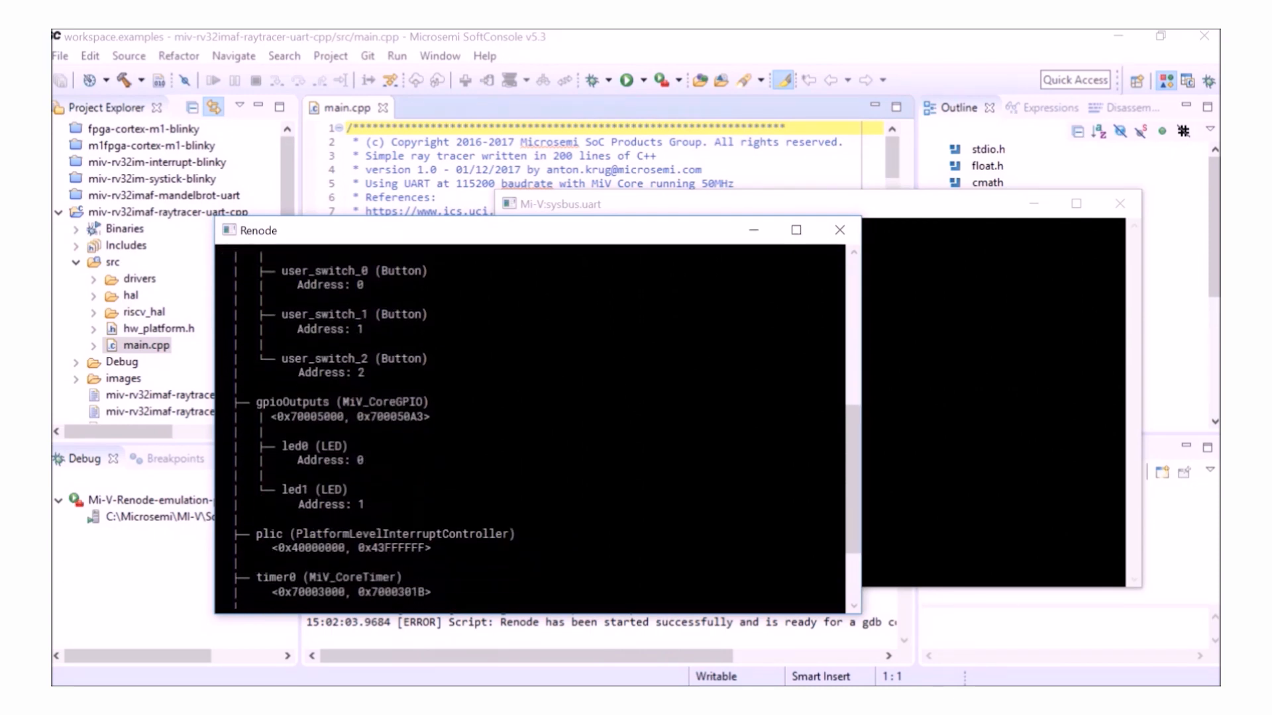
{"action": "scroll", "scroll_direction": "down", "scroll_amount": 3}
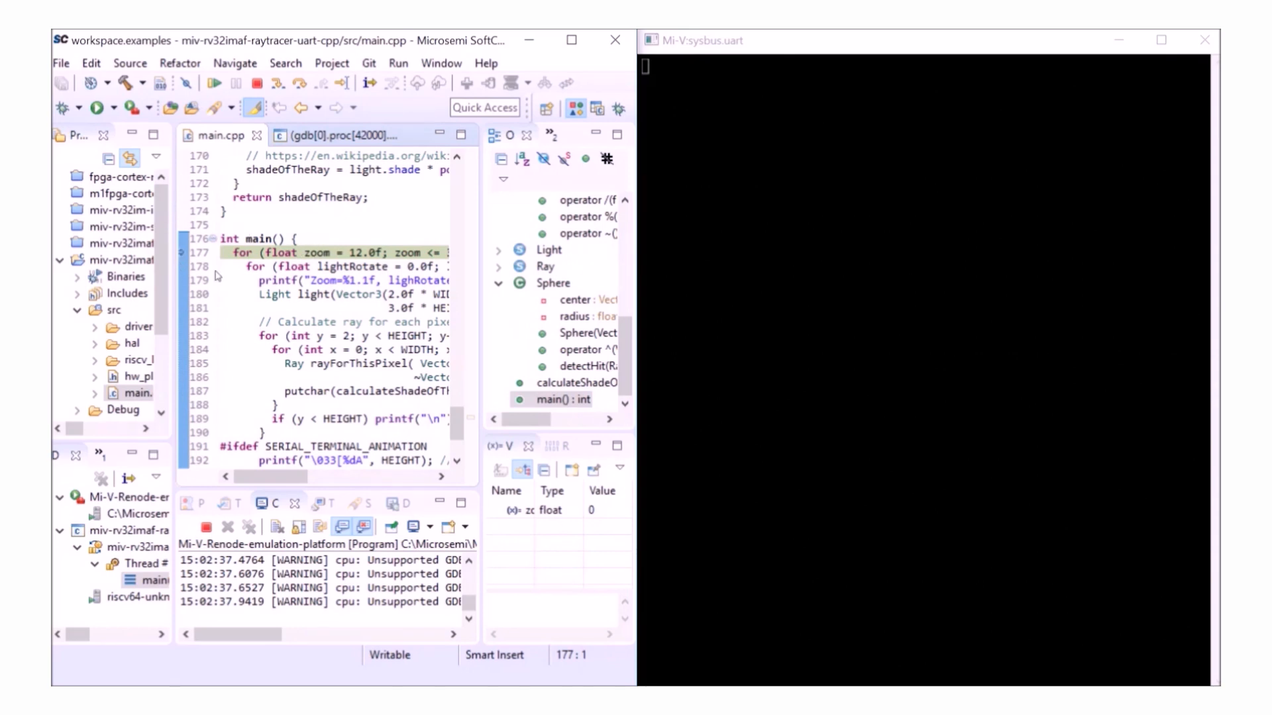
{"action": "mouse_move", "coordinate": [215, 82]}
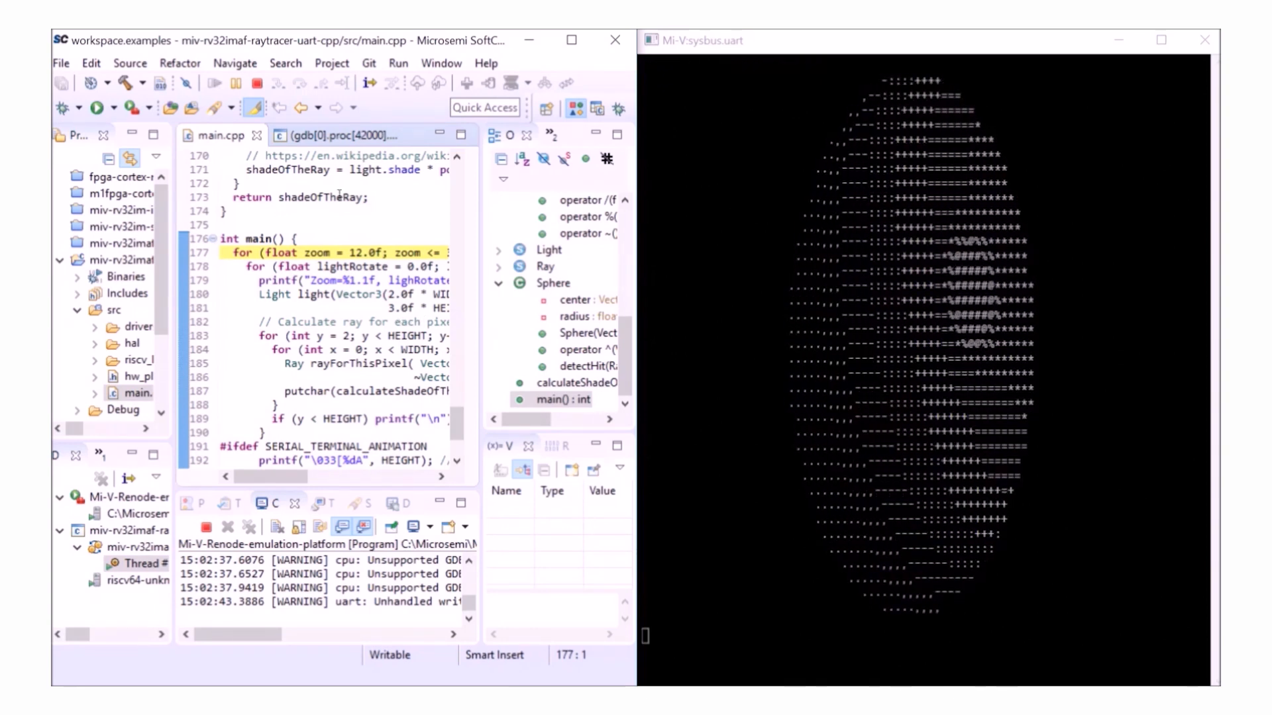
- Terminate the running raytracer Attach-to-Renode debug session
{"action": "left_click", "coordinate": [256, 84]}
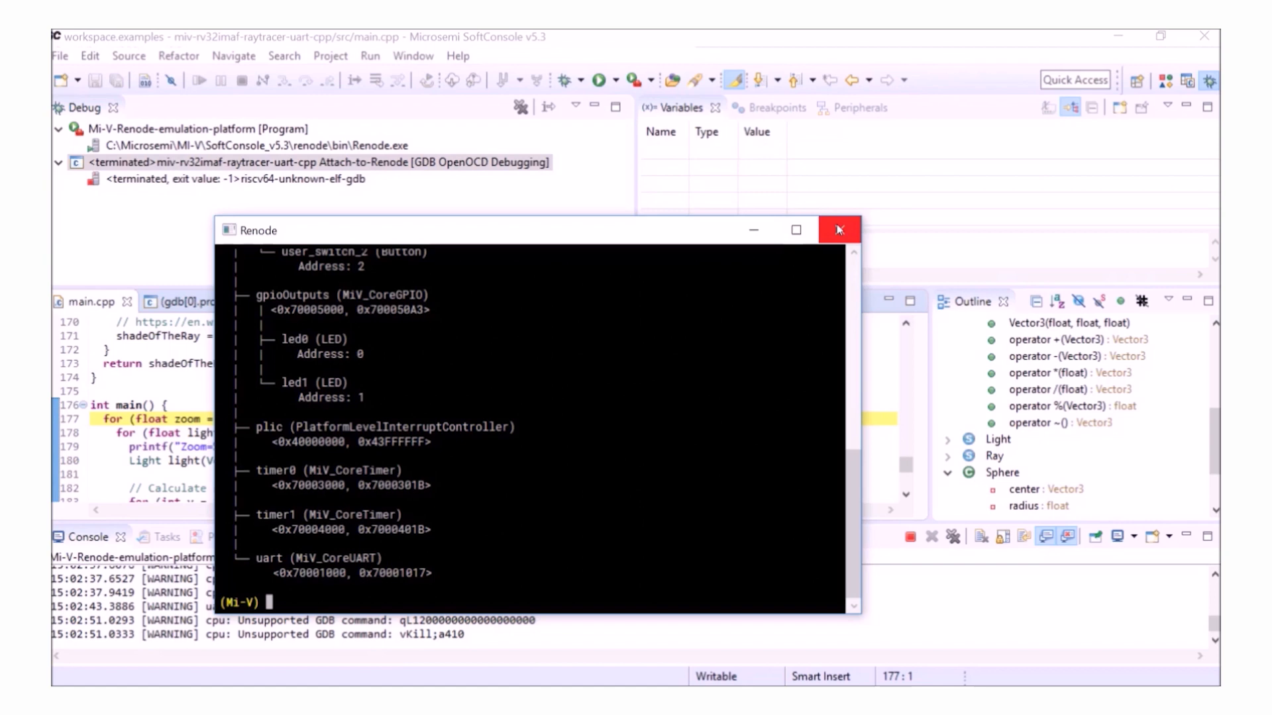
- Close Renode, remove all terminated launches and return to the C/C++ perspective
{"action": "left_click", "coordinate": [840, 230]}
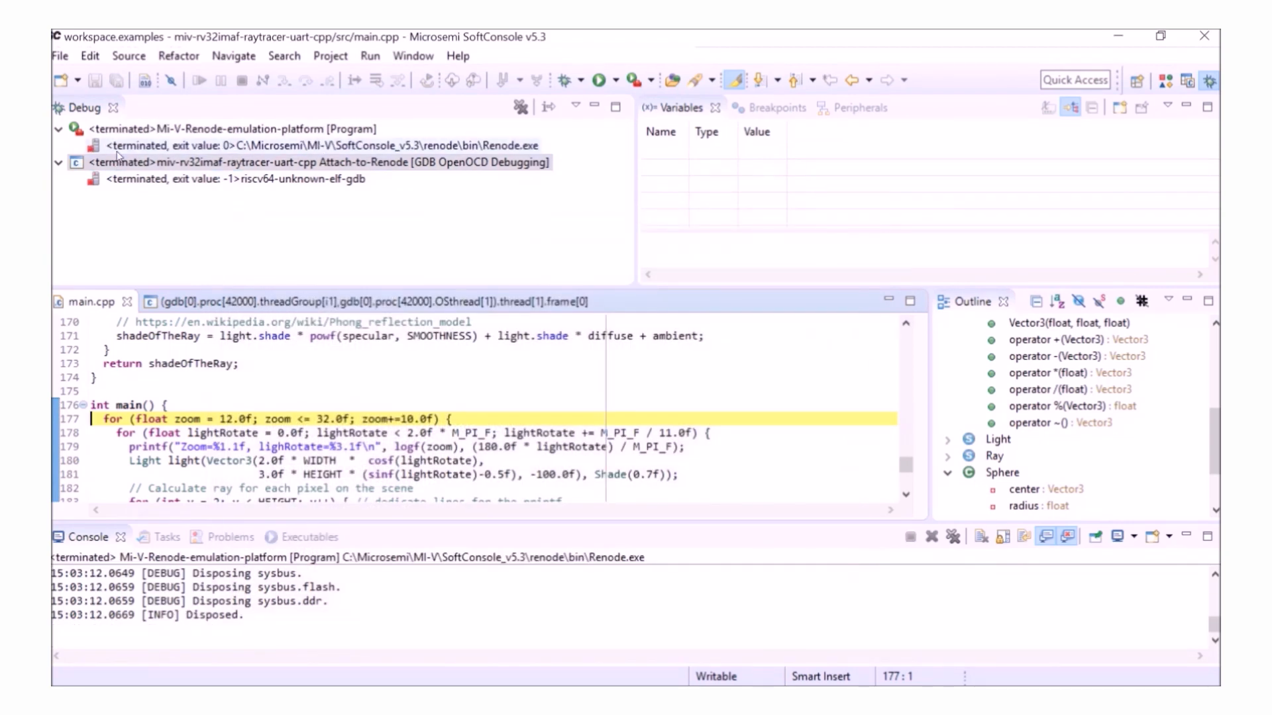
{"action": "right_click", "coordinate": [244, 128]}
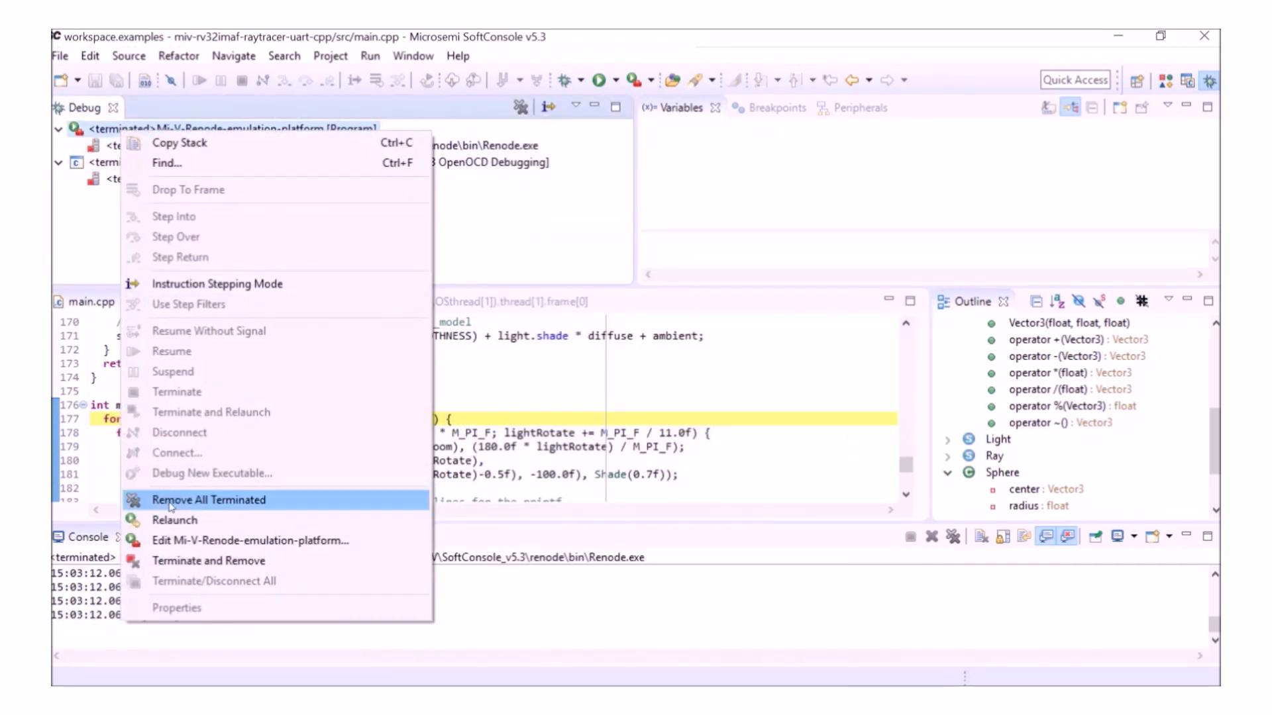
{"action": "left_click", "coordinate": [208, 500]}
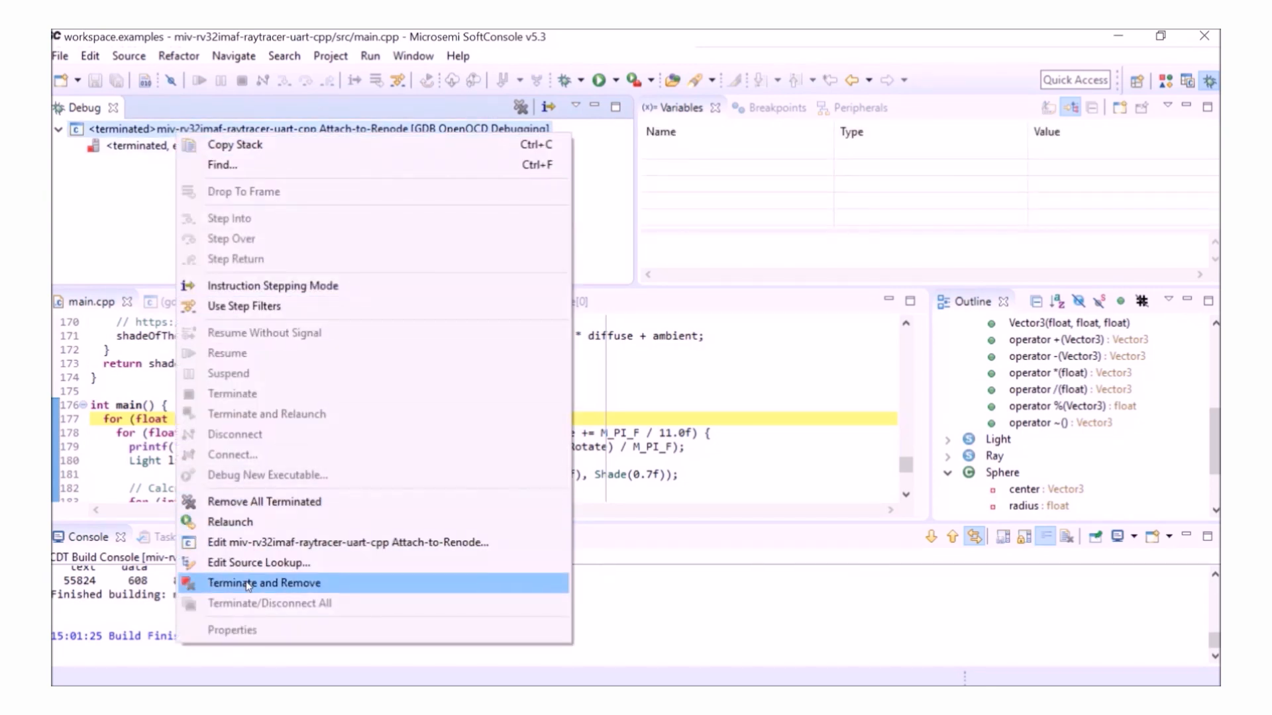
{"action": "left_click", "coordinate": [265, 583]}
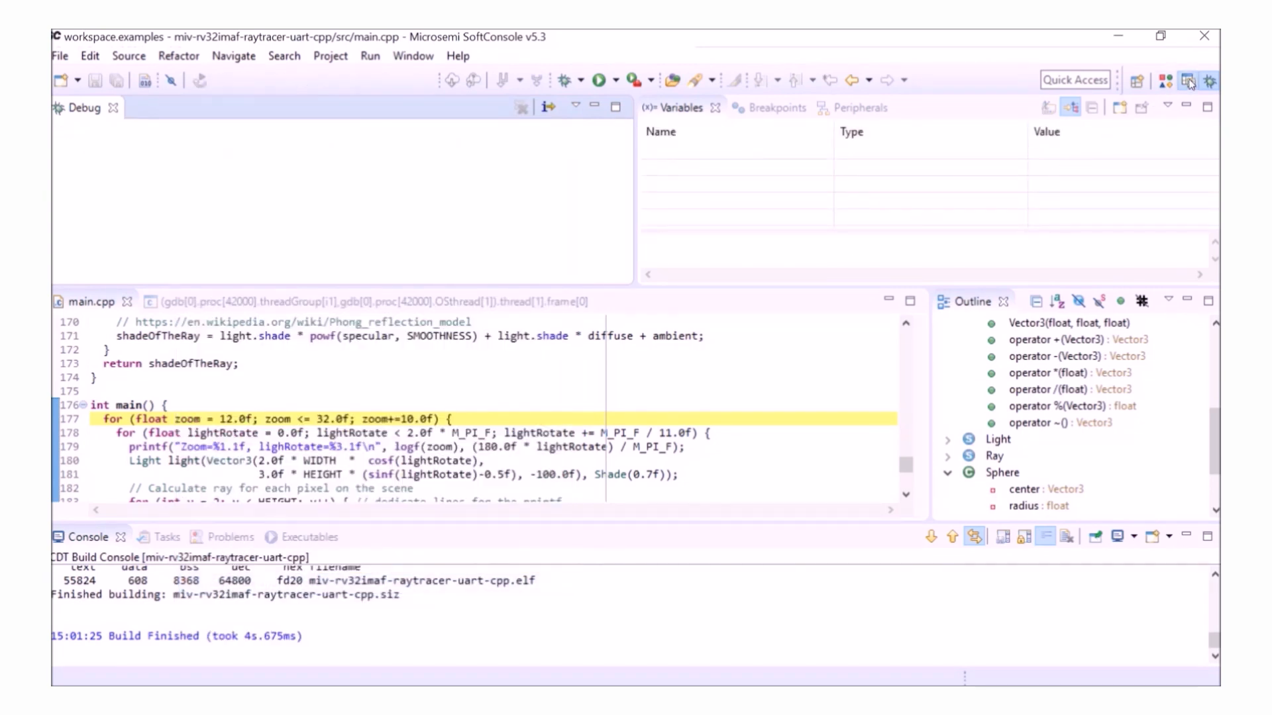
{"action": "left_click", "coordinate": [1187, 81]}
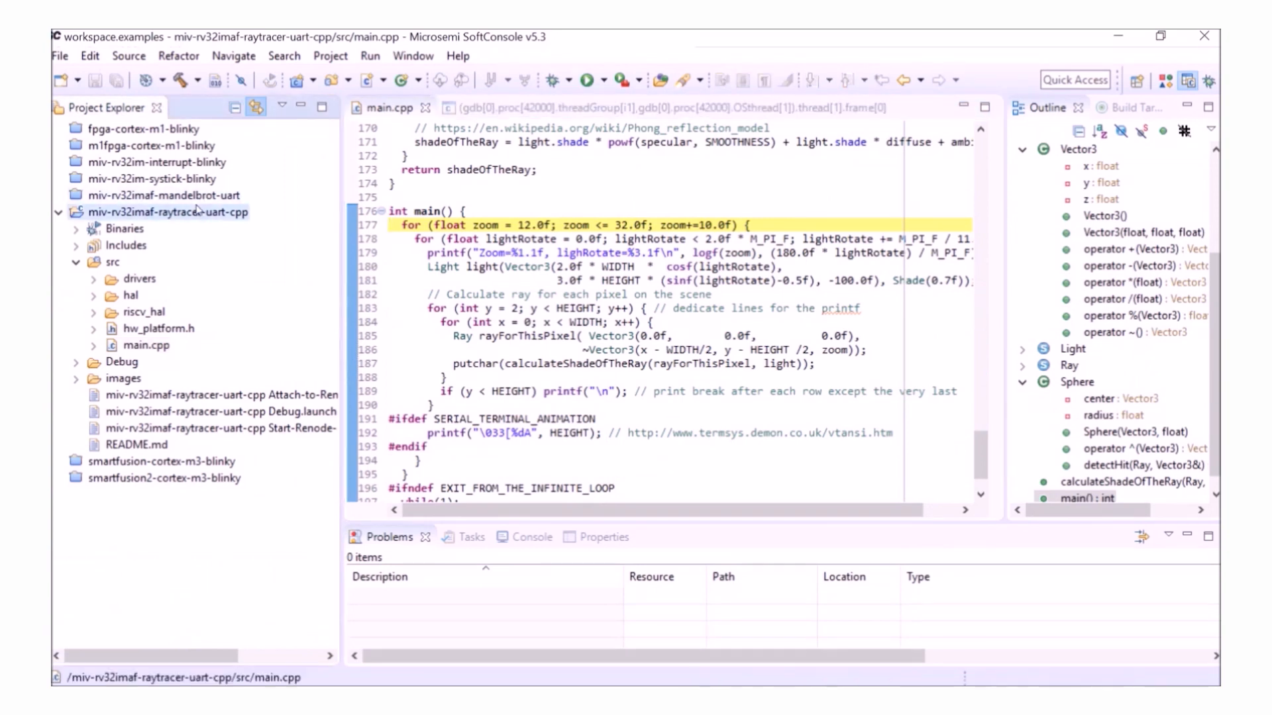
- Close the raytracer project and expand the miv-rv32imaf-mandelbrot-uart project
{"action": "right_click", "coordinate": [192, 210]}
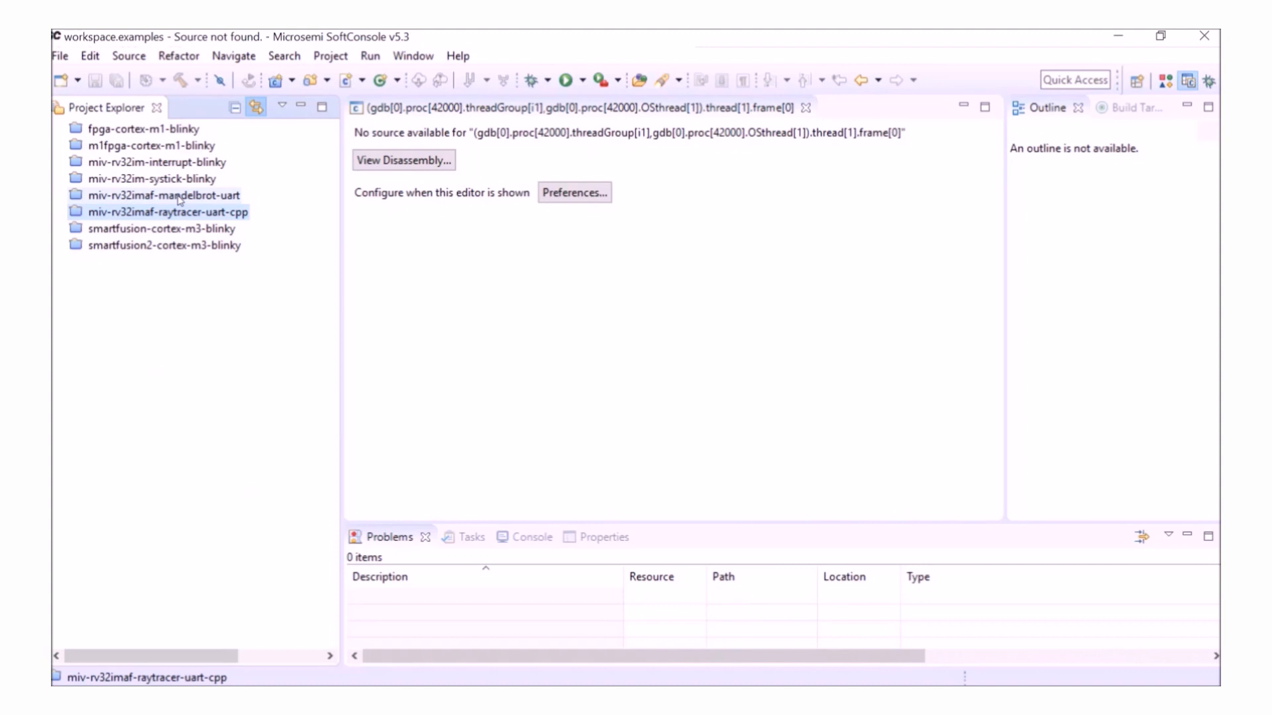
{"action": "left_click", "coordinate": [164, 196]}
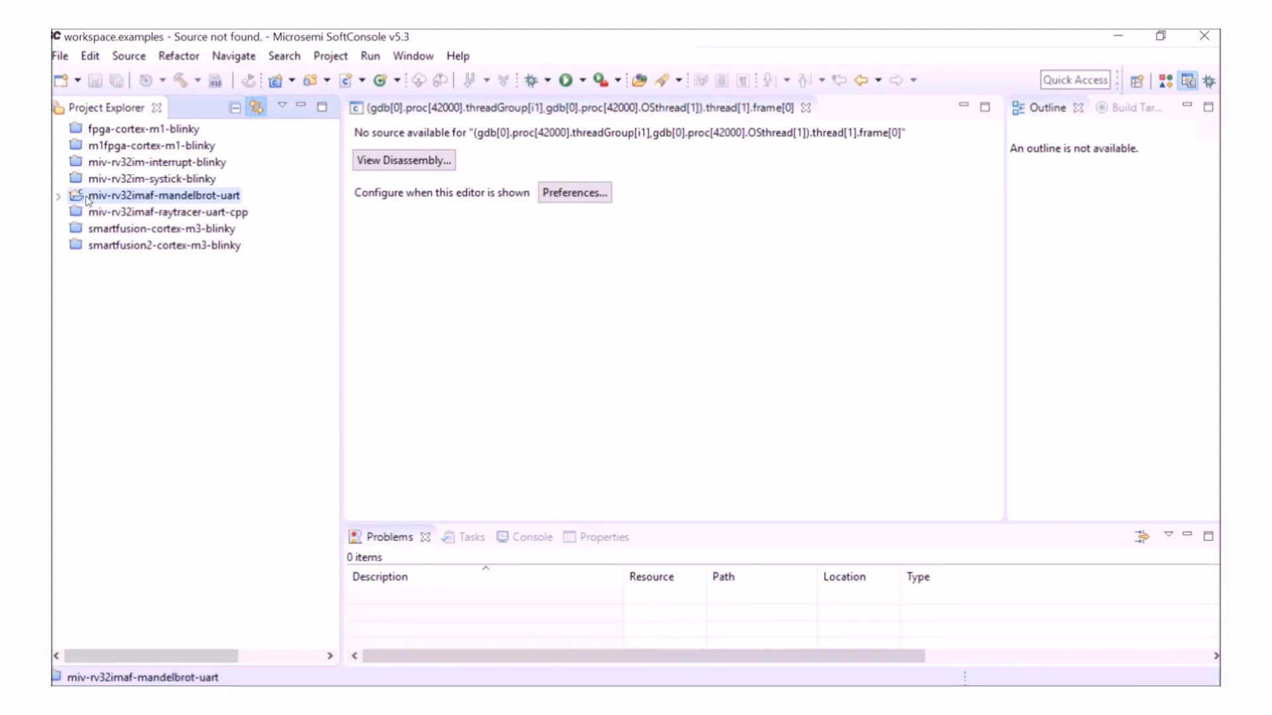
{"action": "left_click", "coordinate": [57, 197]}
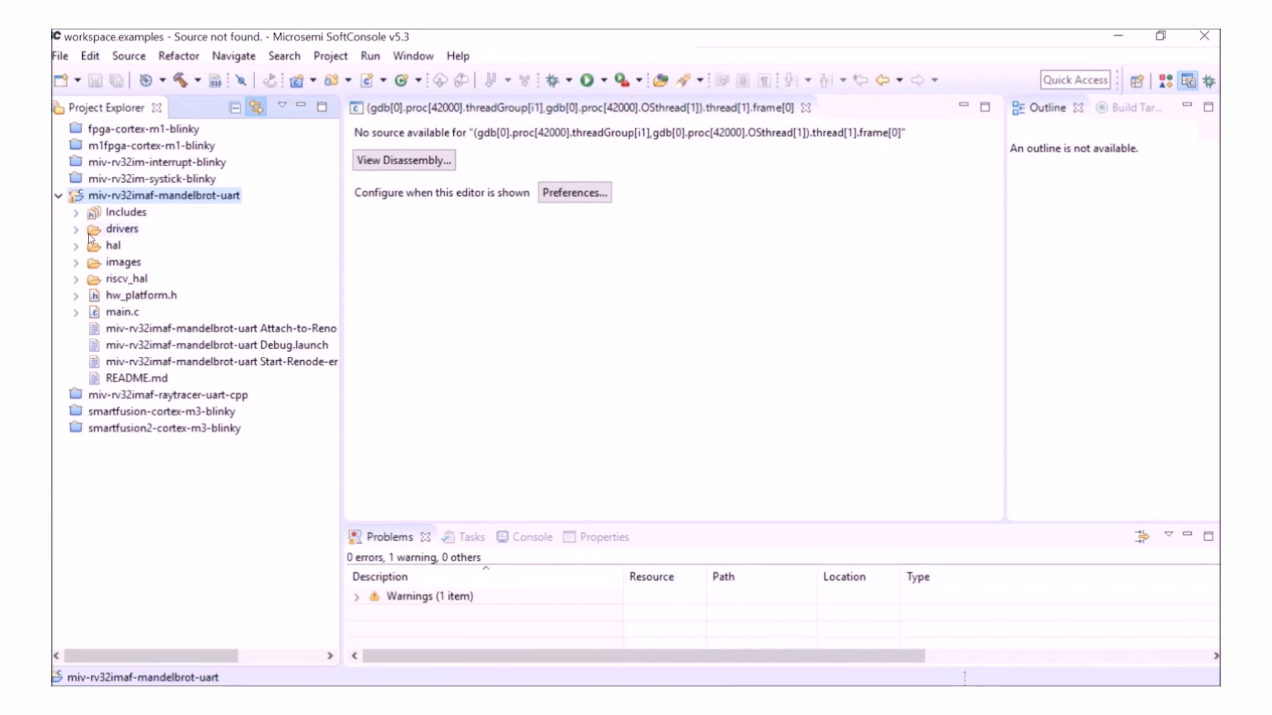
- Open the mandelbrot main.c and start the Mi-V Renode emulation platform from External Tools
{"action": "double_click", "coordinate": [122, 311]}
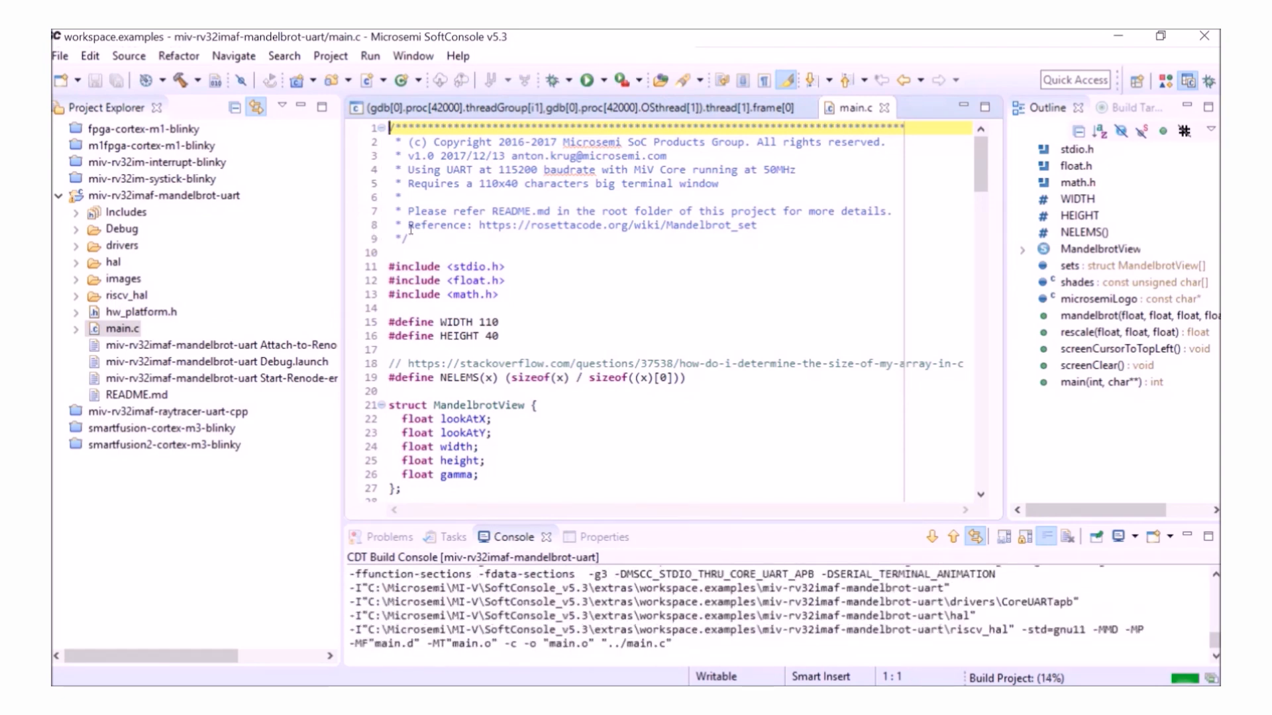
{"action": "left_click", "coordinate": [369, 55]}
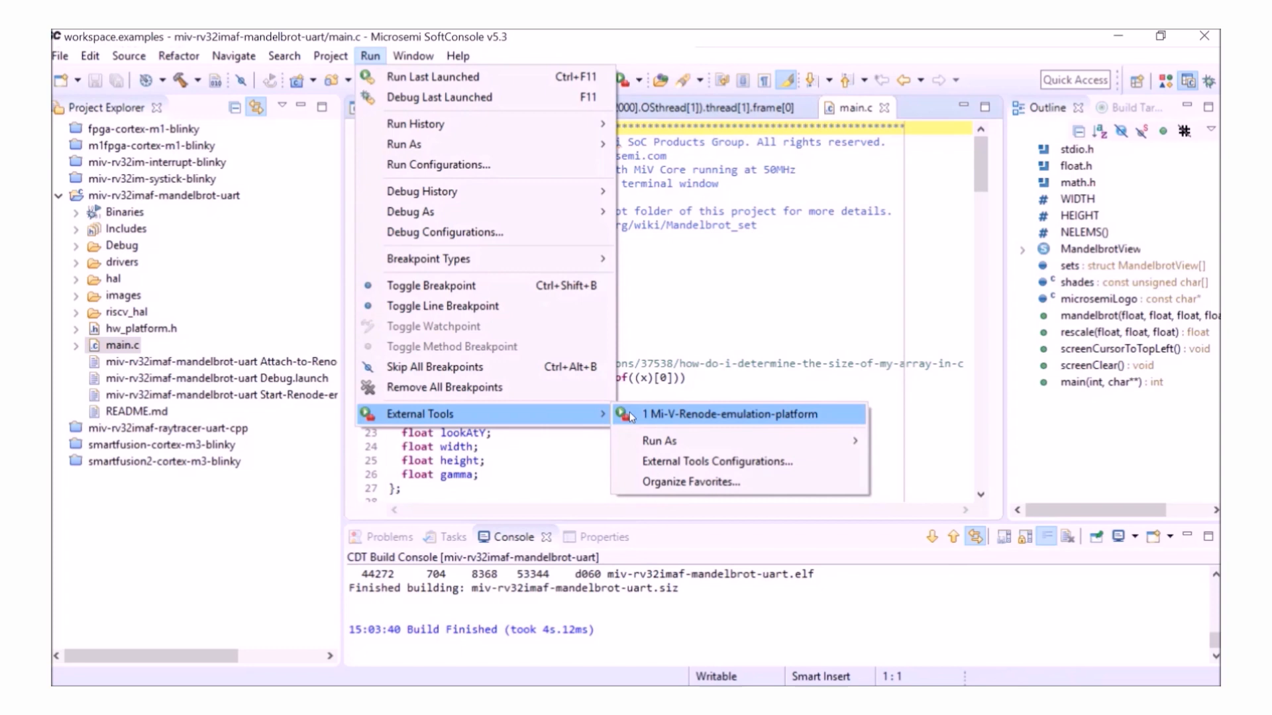
{"action": "left_click", "coordinate": [729, 413]}
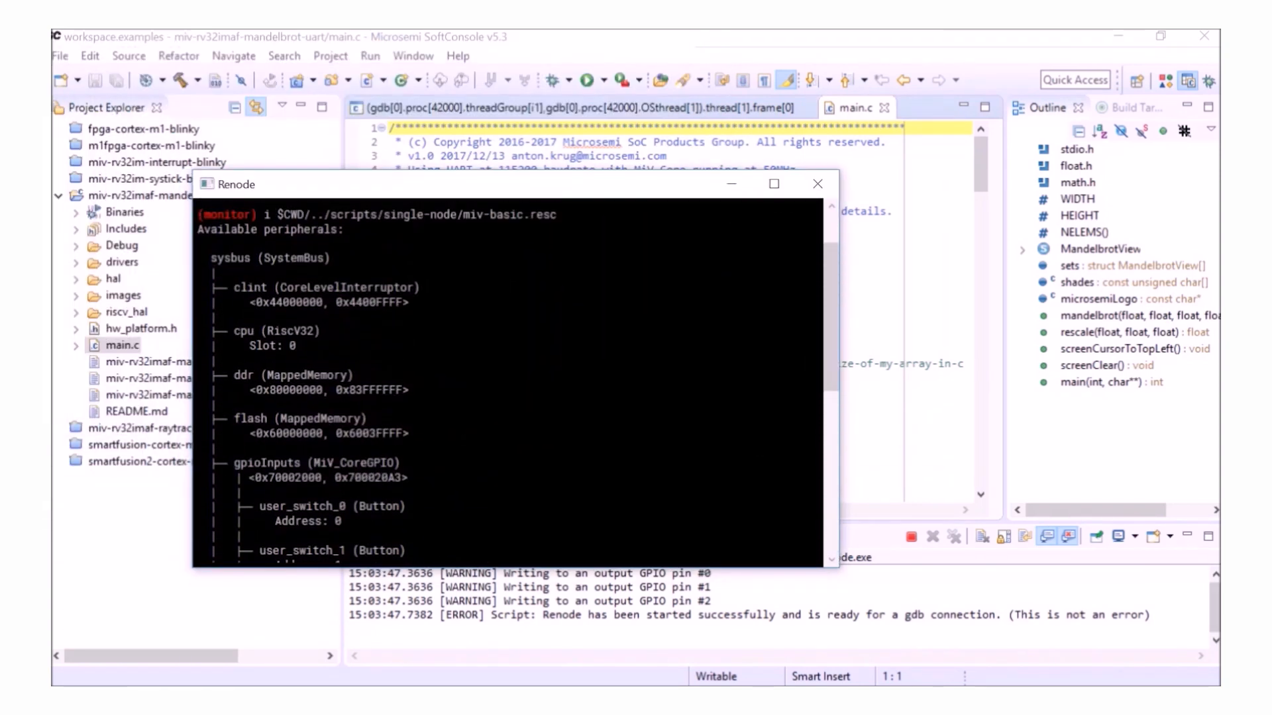
{"action": "scroll", "scroll_direction": "up", "scroll_amount": 3}
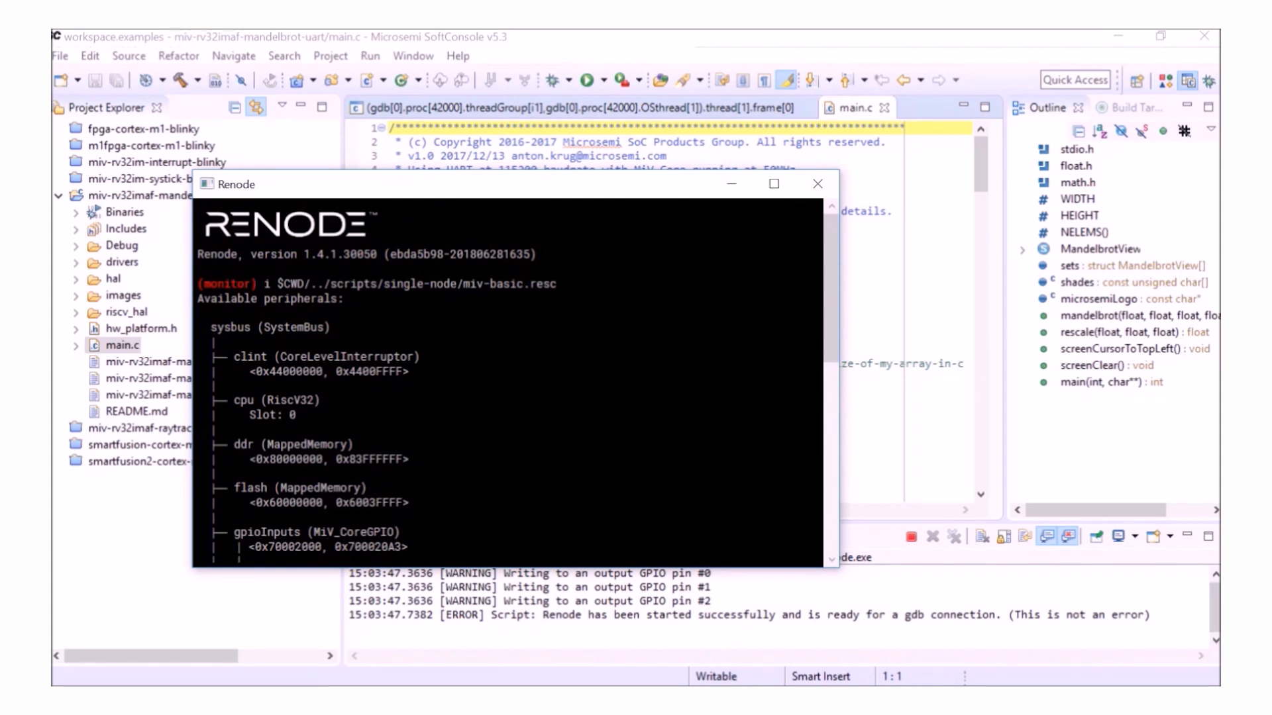
{"action": "scroll", "scroll_direction": "down", "scroll_amount": 3}
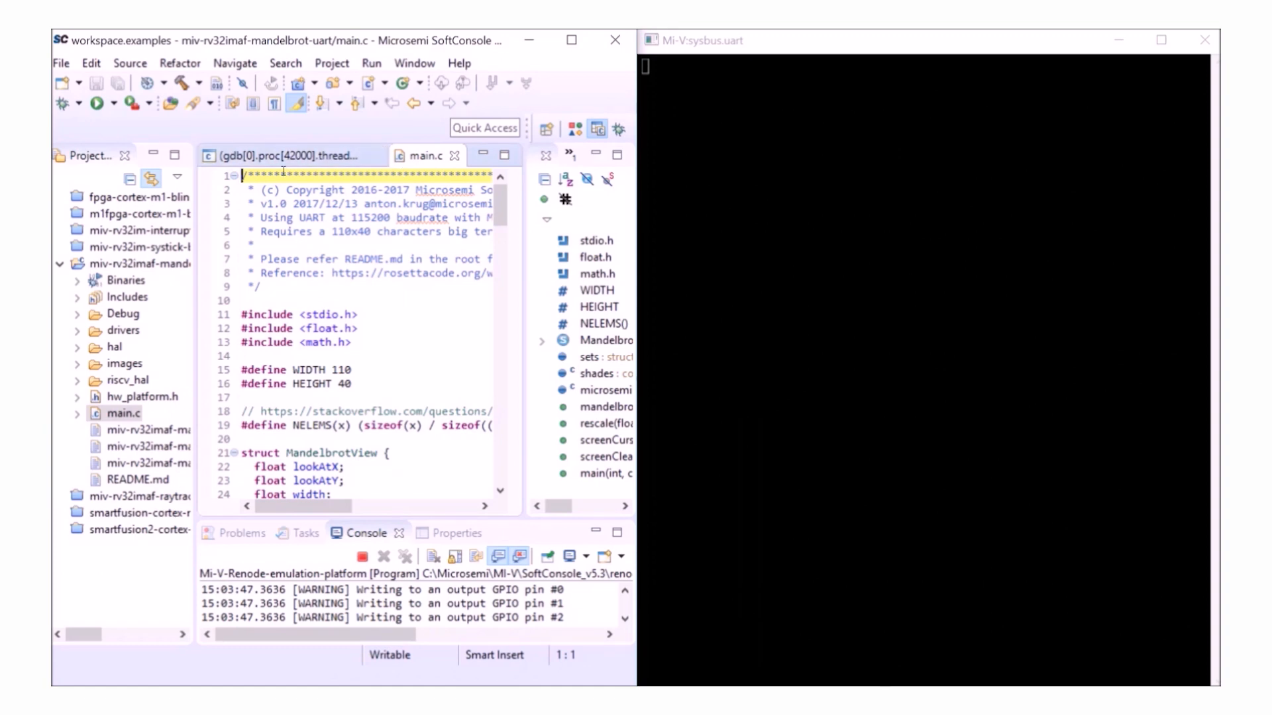
{"action": "mouse_move", "coordinate": [65, 103]}
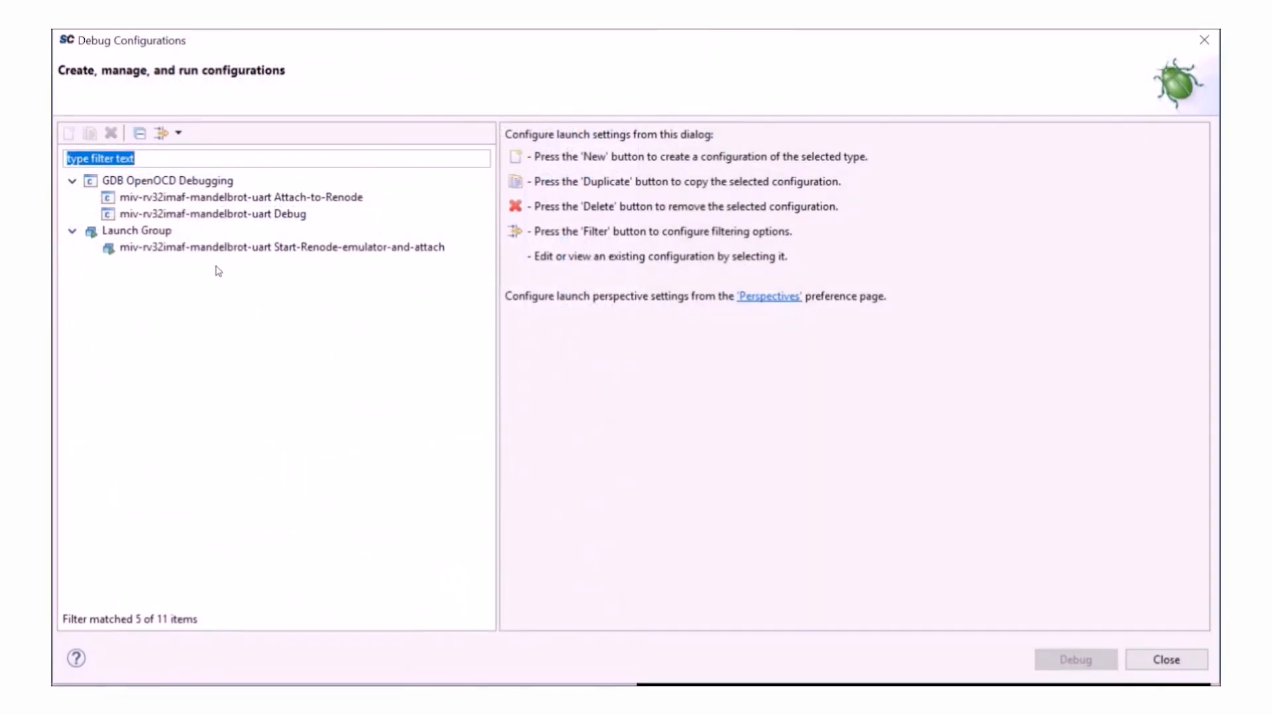
- Debug with the Attach-to-Renode configuration, resume to render the mandelbrot over UART, then terminate
{"action": "left_click", "coordinate": [230, 196]}
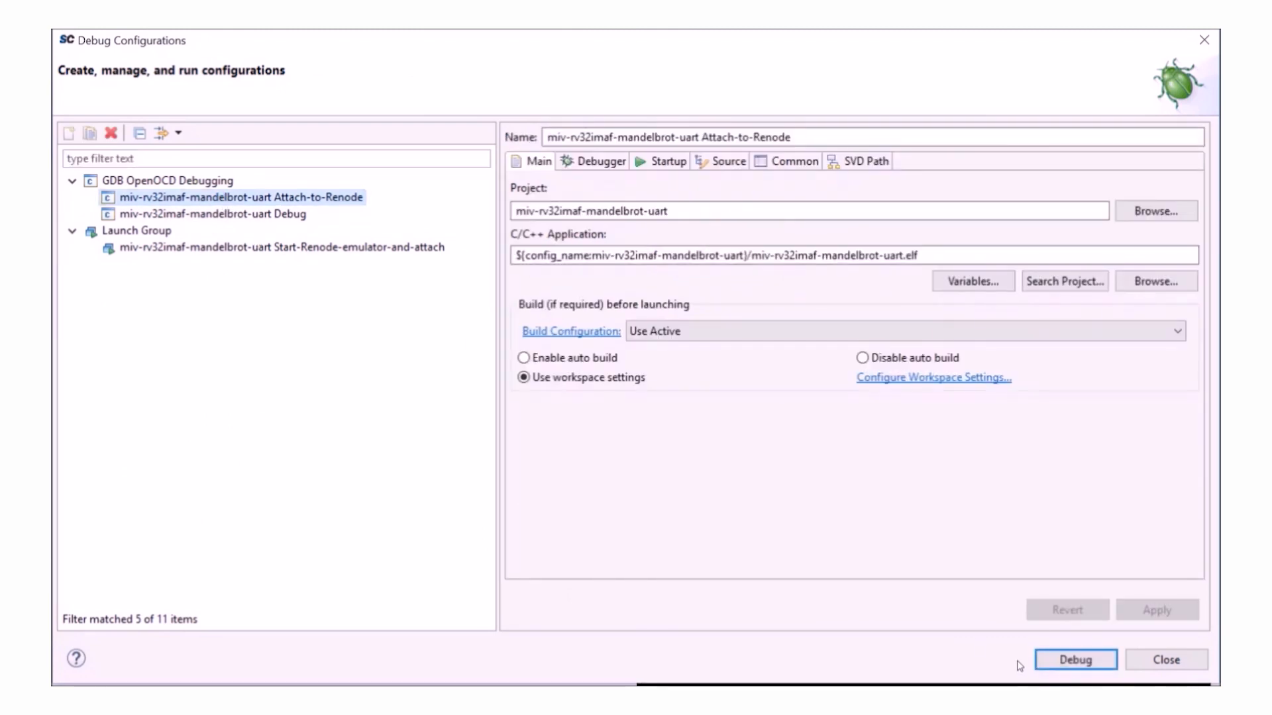
{"action": "left_click", "coordinate": [1074, 660]}
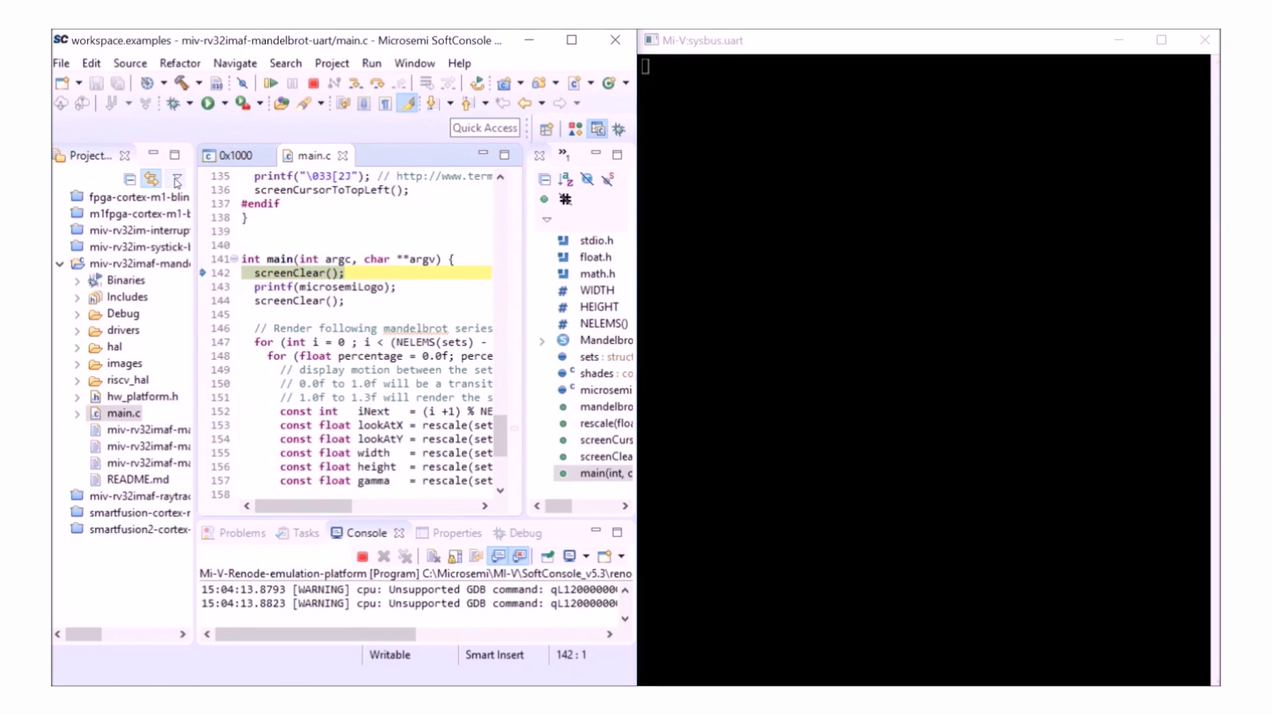
{"action": "mouse_move", "coordinate": [273, 82]}
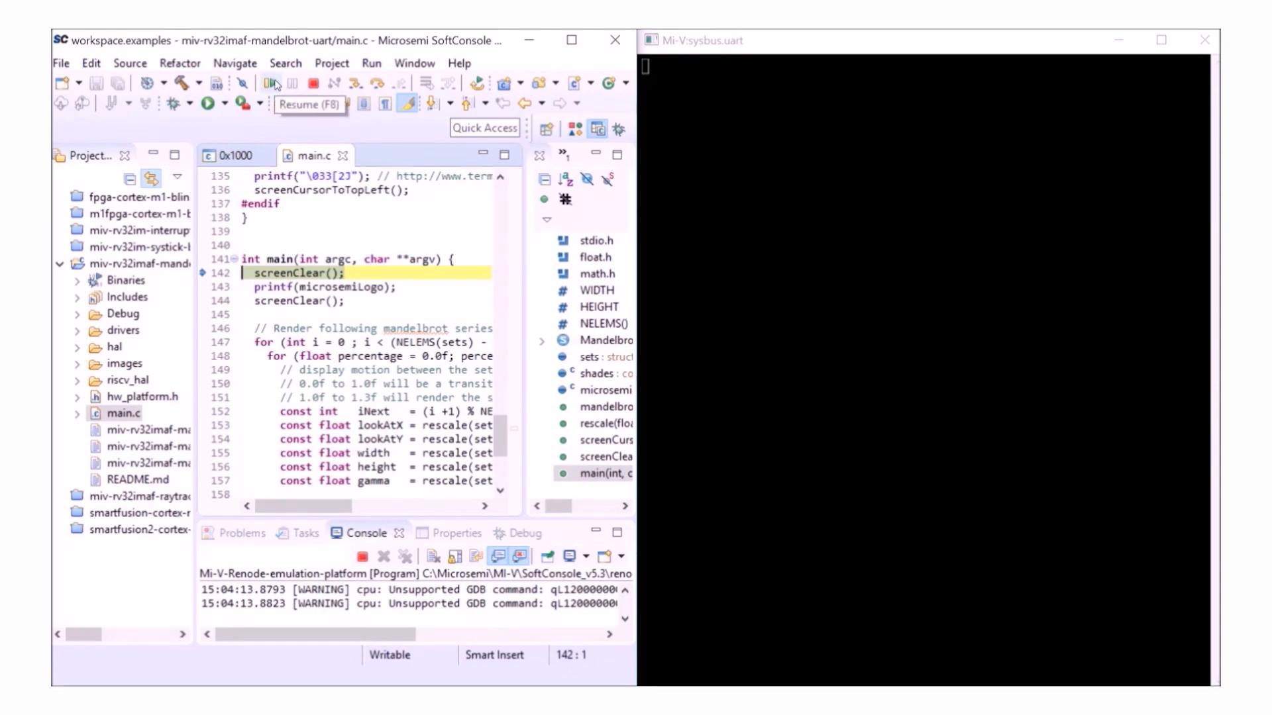
{"action": "left_click", "coordinate": [274, 82]}
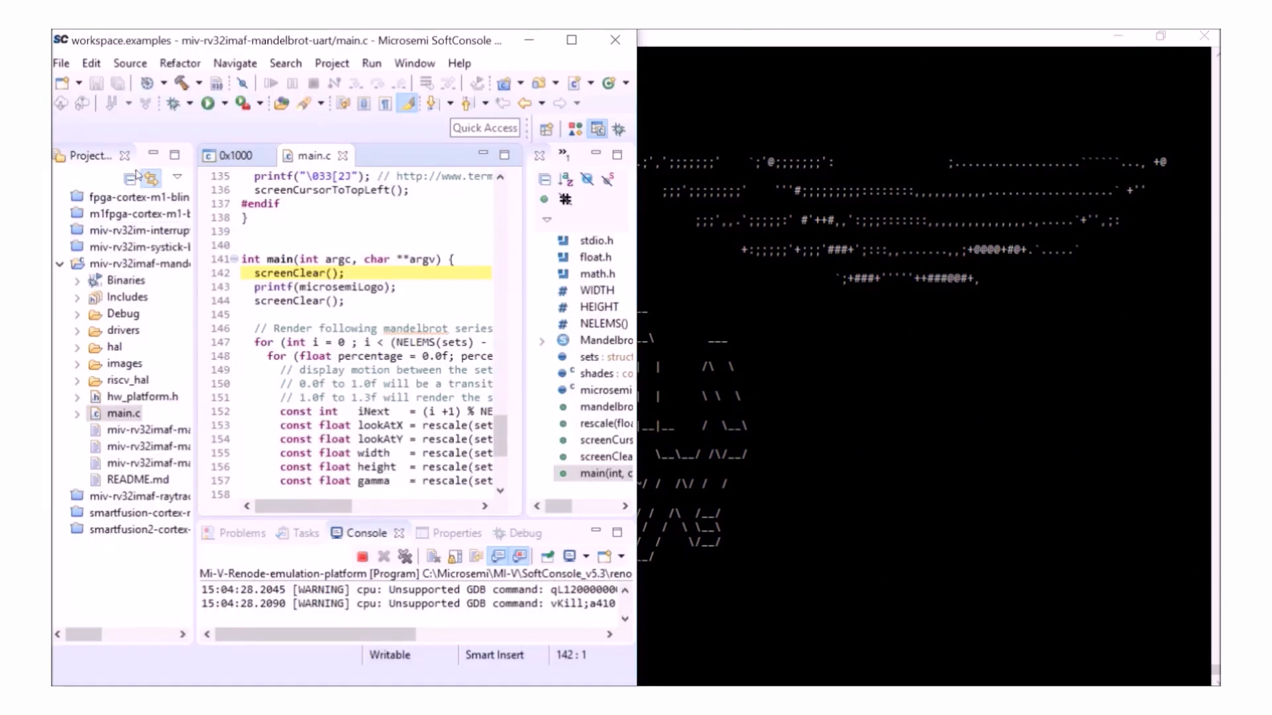
{"action": "left_click", "coordinate": [171, 103]}
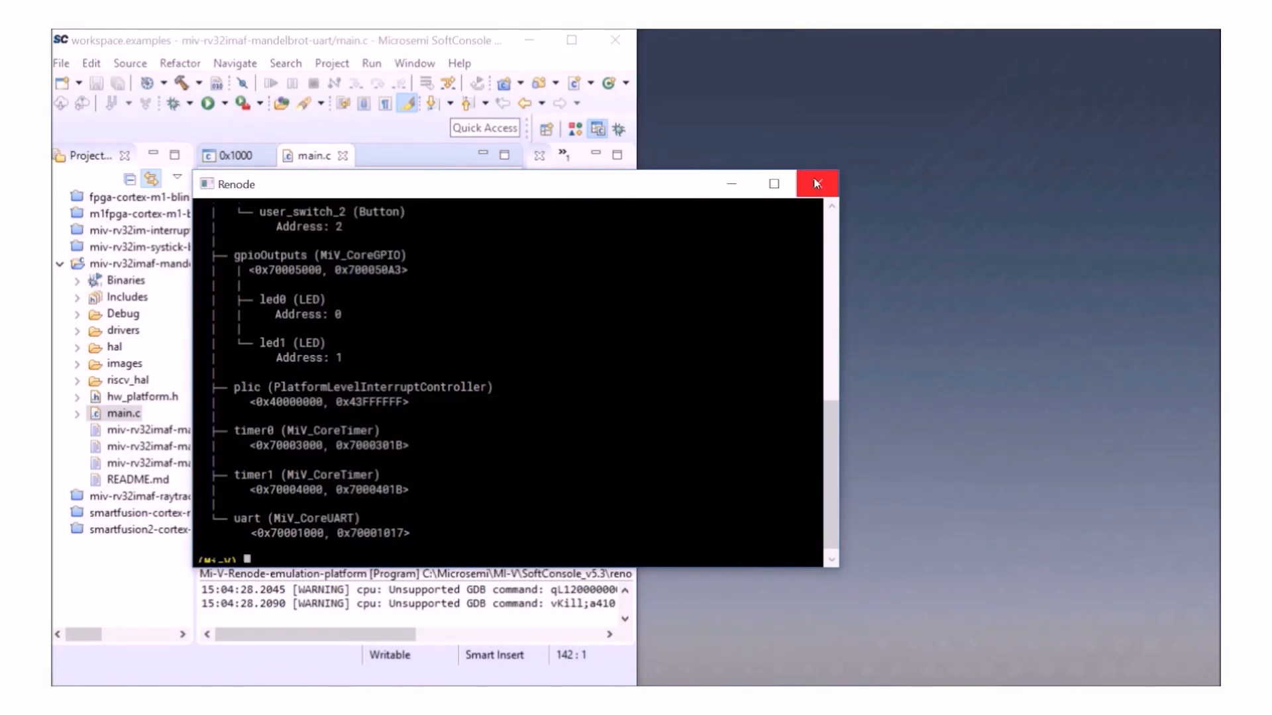
- Close Renode and remove the terminated emulator and debugger launches
{"action": "left_click", "coordinate": [818, 182]}
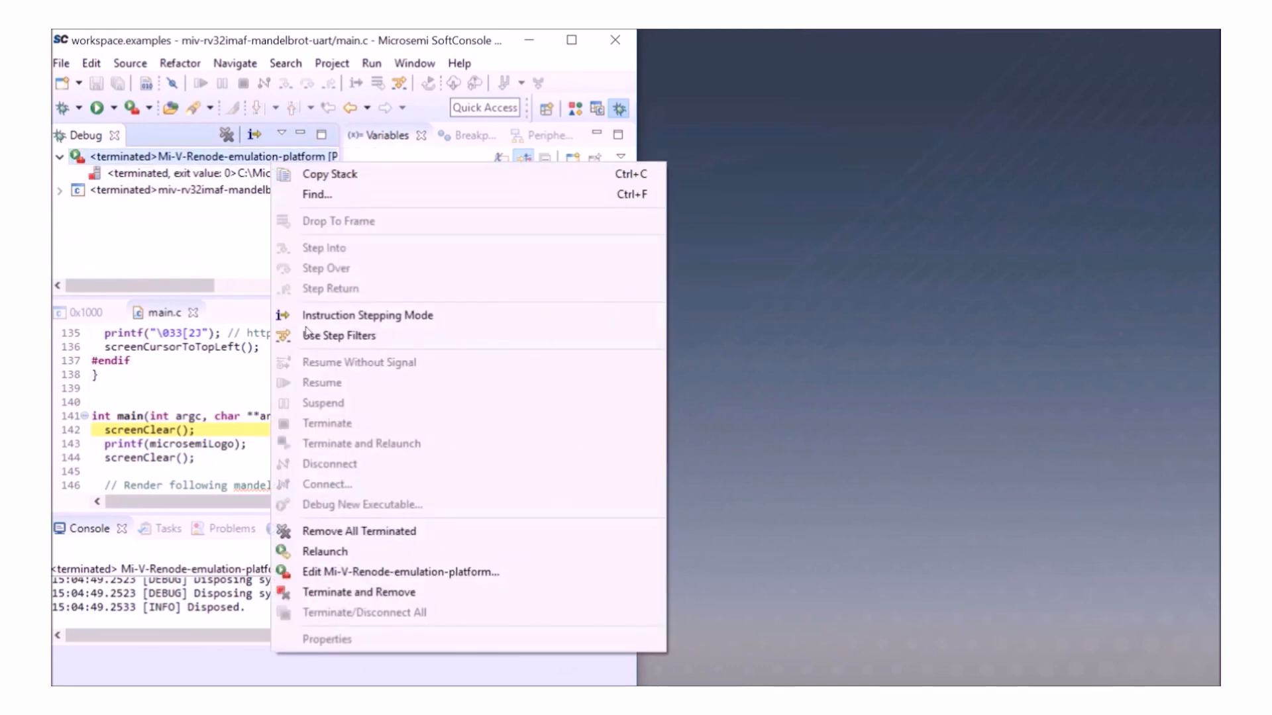
{"action": "left_click", "coordinate": [359, 531]}
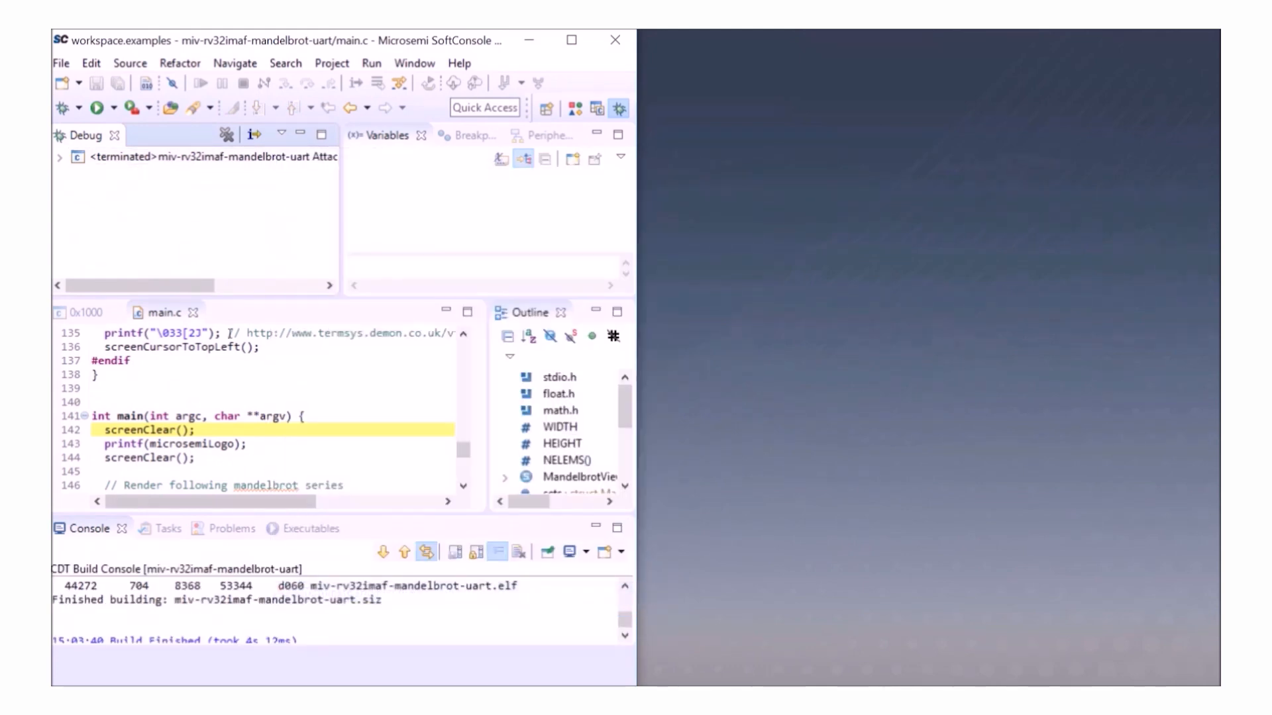
{"action": "right_click", "coordinate": [145, 157]}
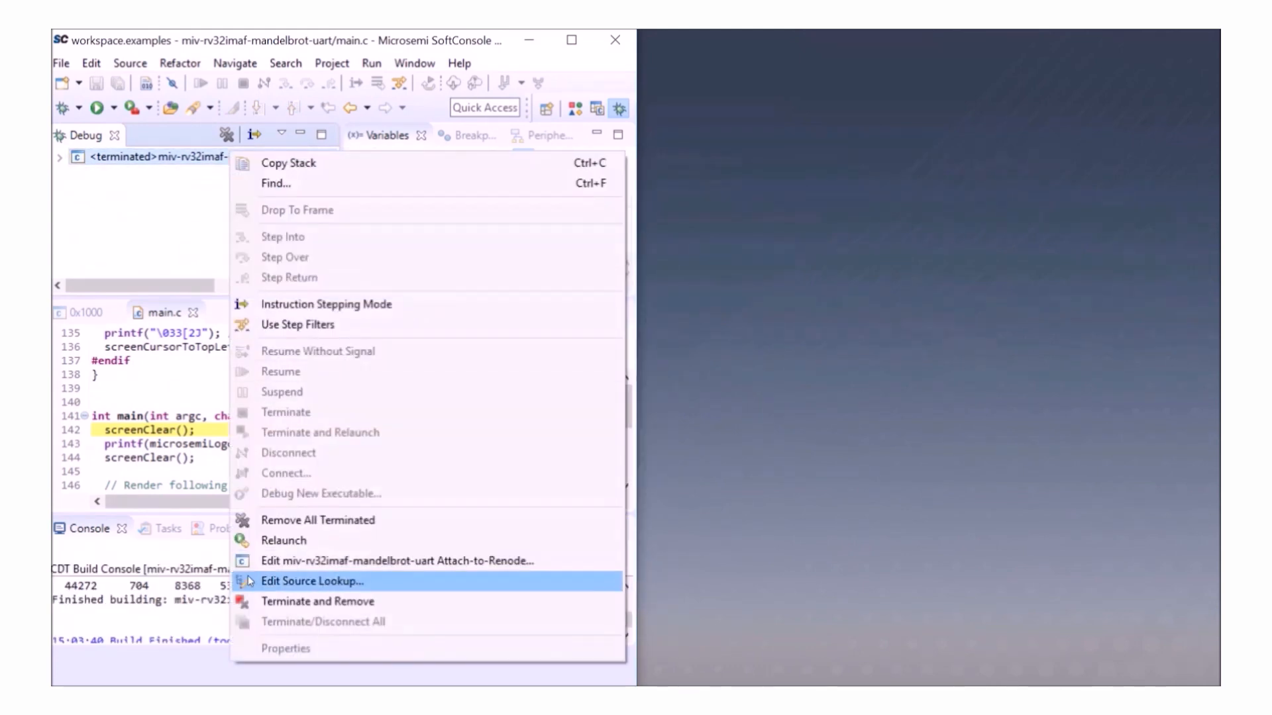
{"action": "left_click", "coordinate": [374, 62]}
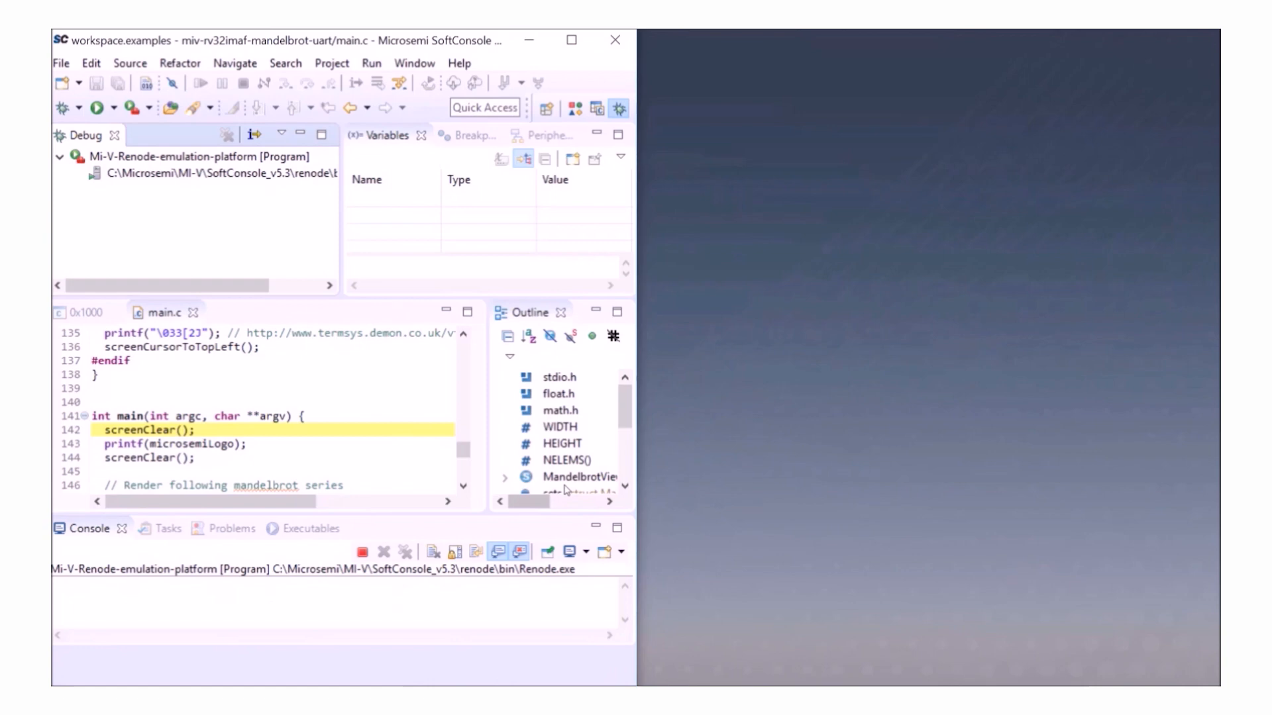
{"action": "mouse_move", "coordinate": [334, 260]}
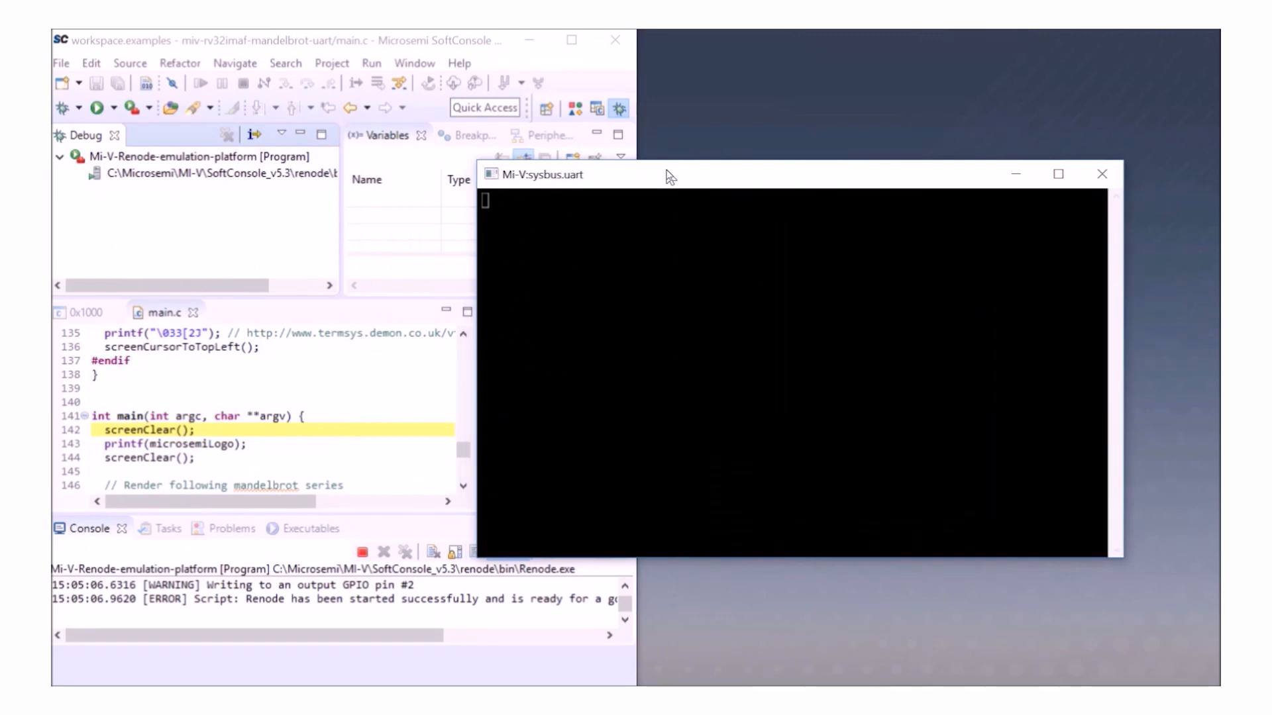
- Switch back to the SoftConsole window and terminate the Renode and GDB sessions
{"action": "key", "text": "Super+Tab"}
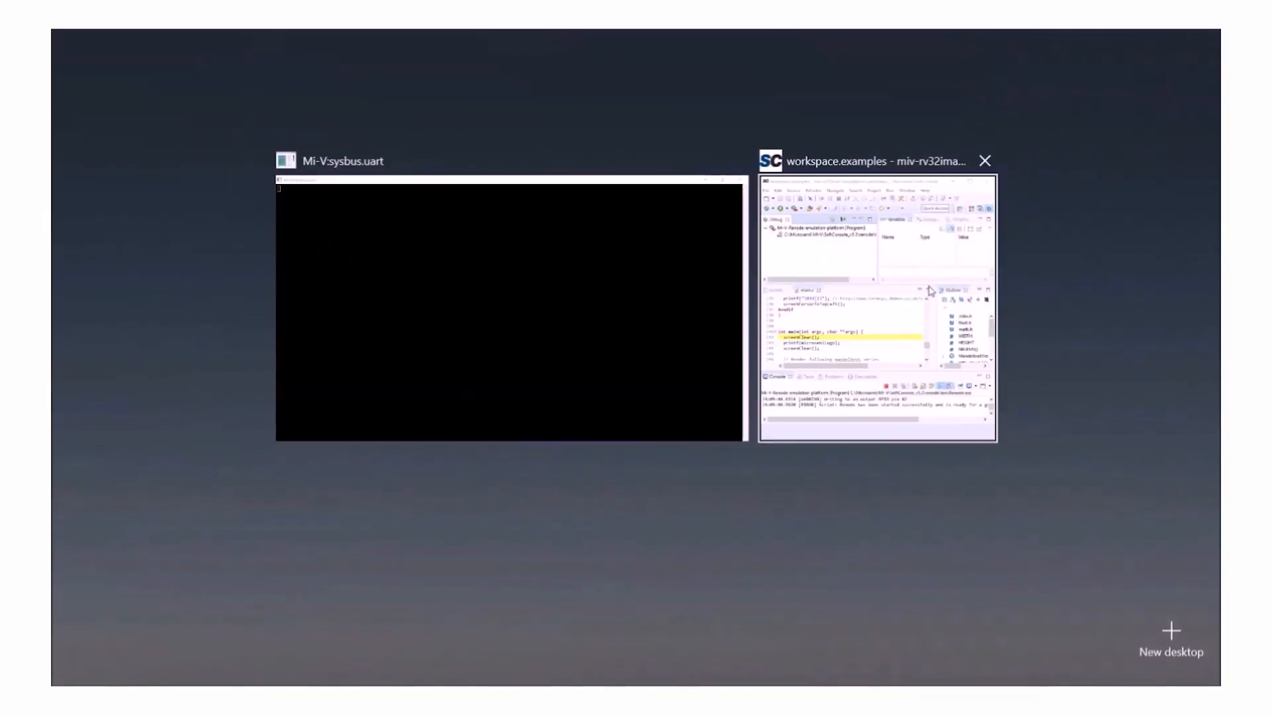
{"action": "left_click", "coordinate": [875, 309]}
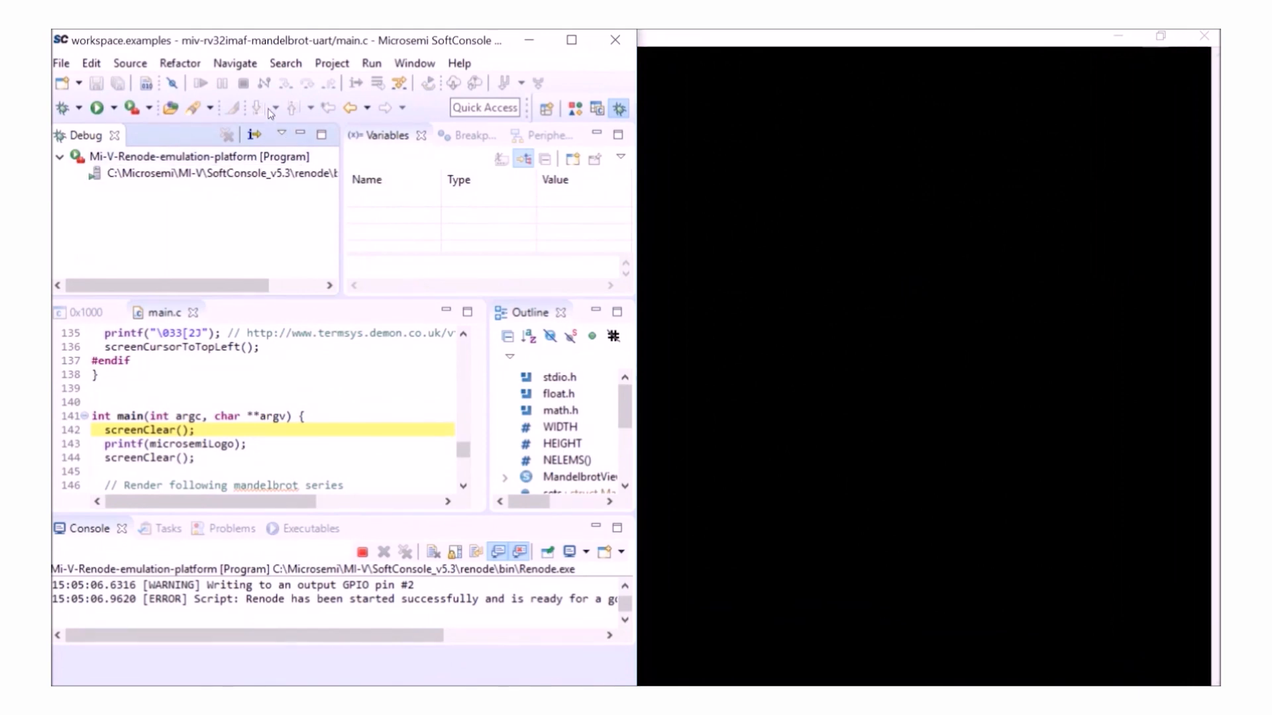
{"action": "left_click", "coordinate": [95, 107]}
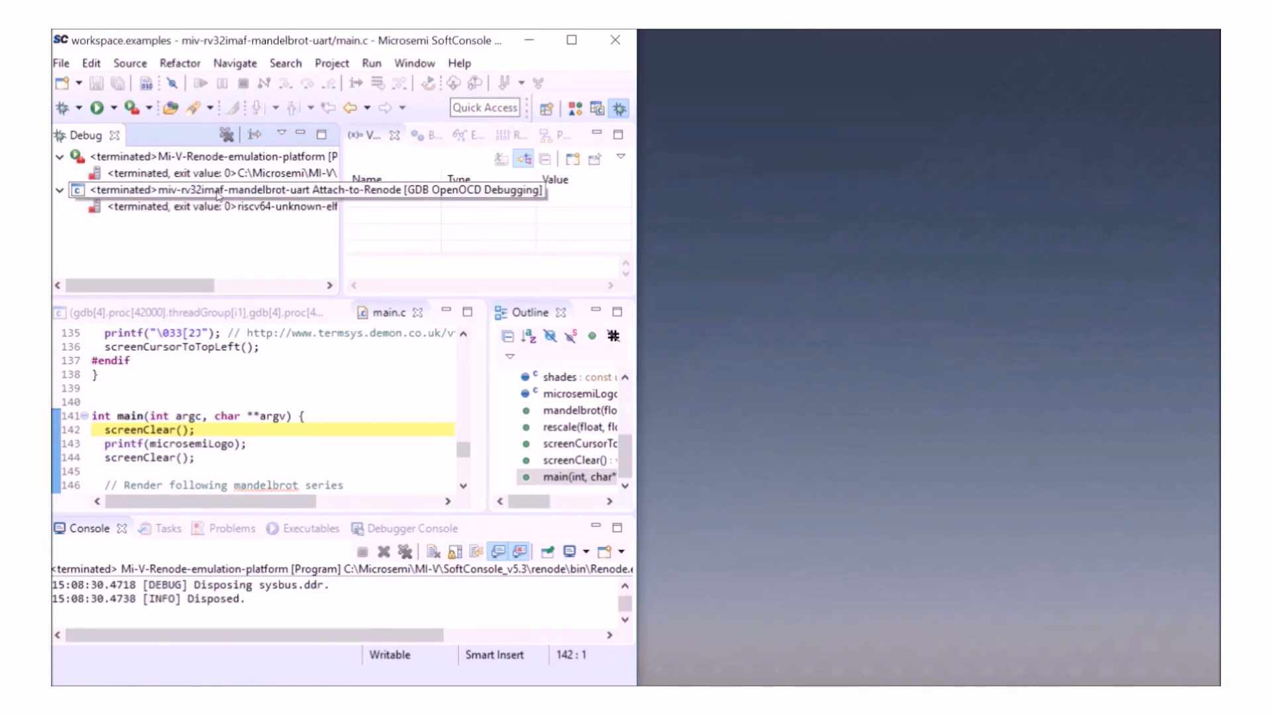
- Open the miv-rv32im-interrupt-blinky project and its main.c source in the editor
{"action": "right_click", "coordinate": [218, 189]}
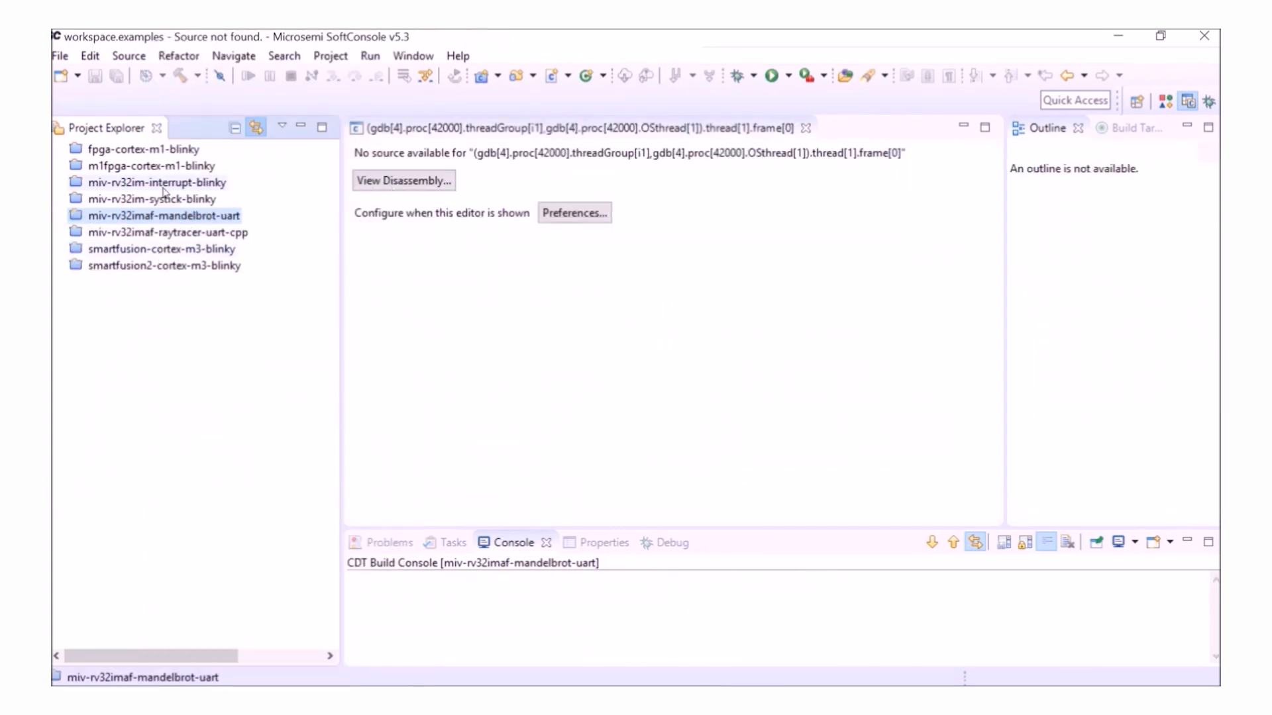
{"action": "left_click", "coordinate": [157, 183]}
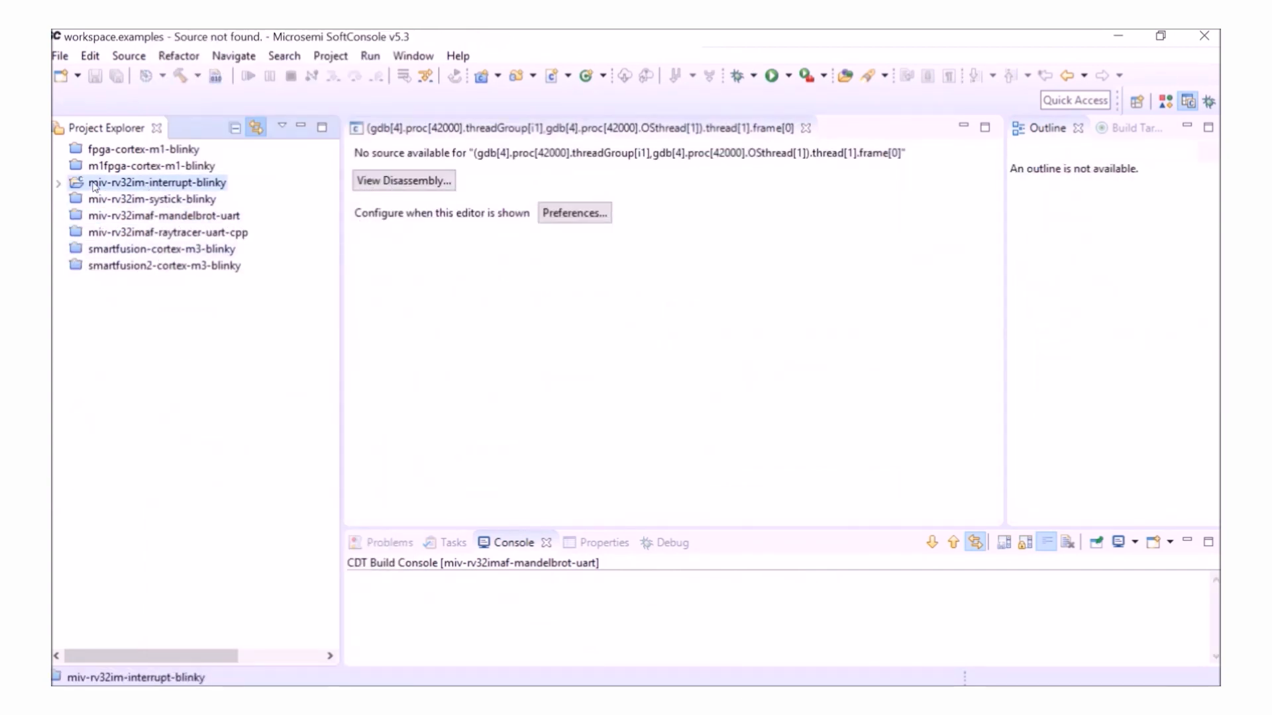
{"action": "left_click", "coordinate": [57, 181]}
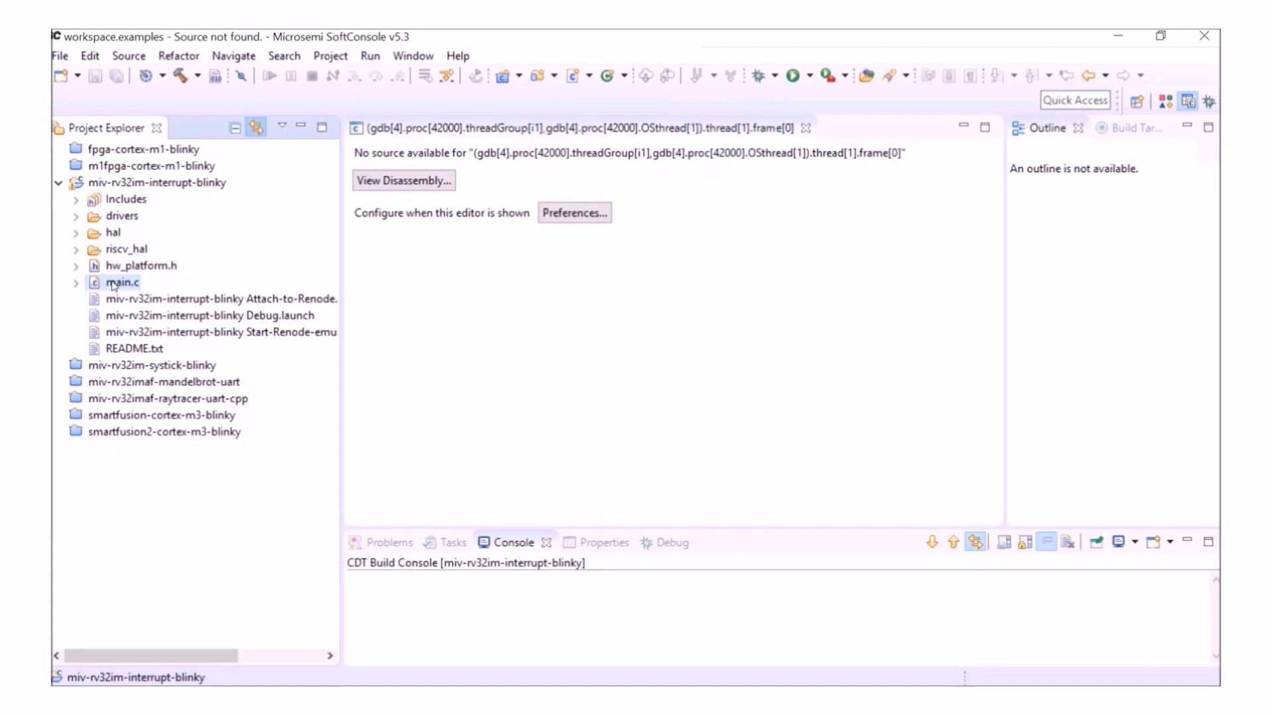
{"action": "double_click", "coordinate": [122, 281]}
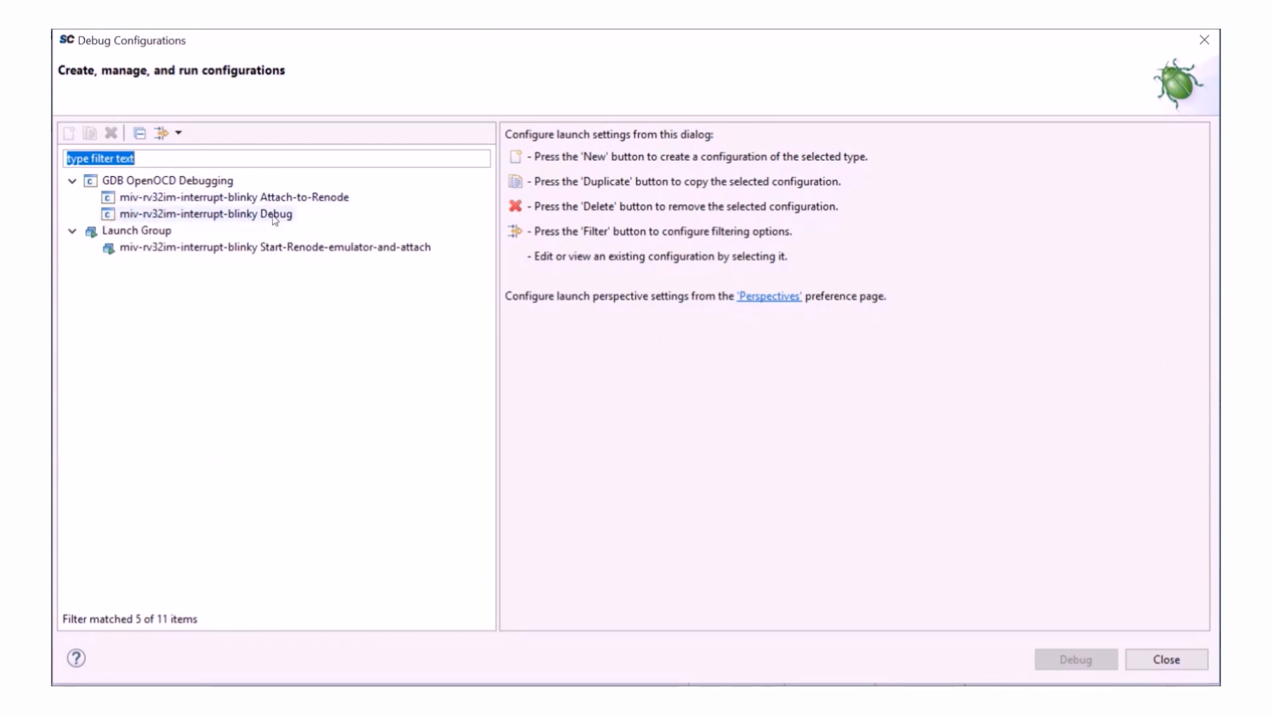
- Review the interrupt-blinky Debug and Attach-to-Renode configurations, including the attach Debugger settings
{"action": "left_click", "coordinate": [206, 214]}
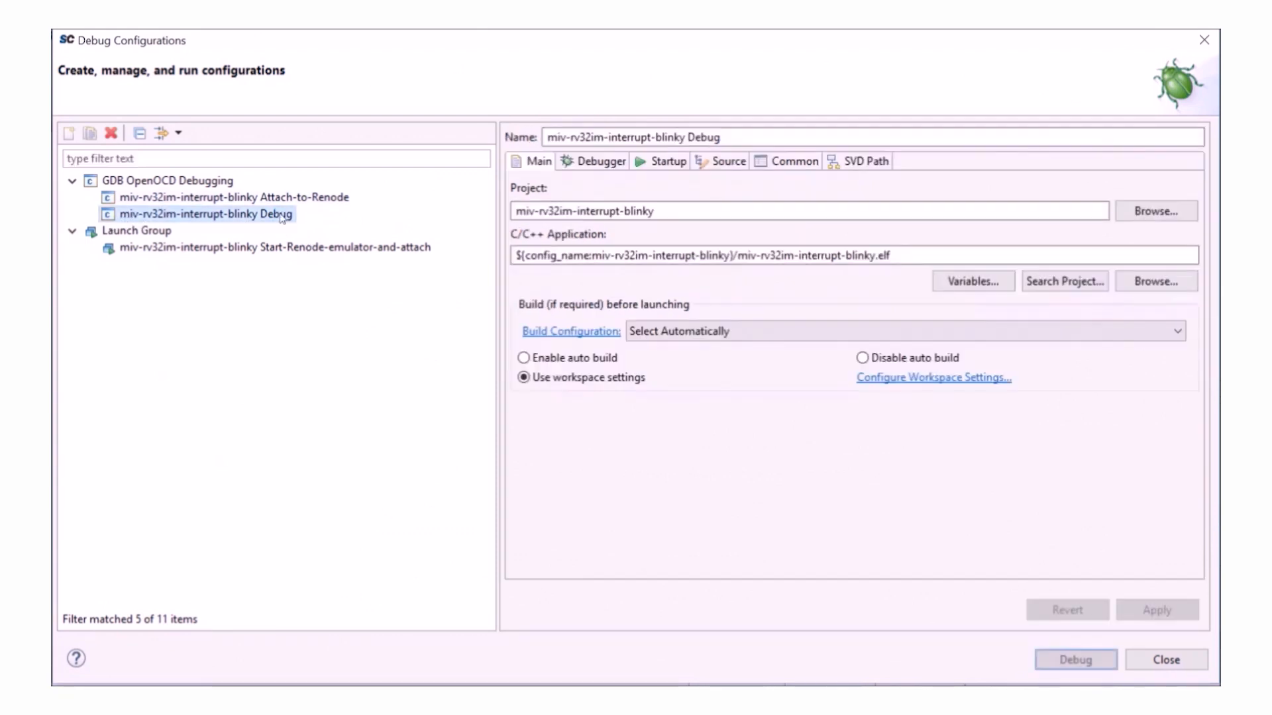
{"action": "left_click", "coordinate": [234, 197]}
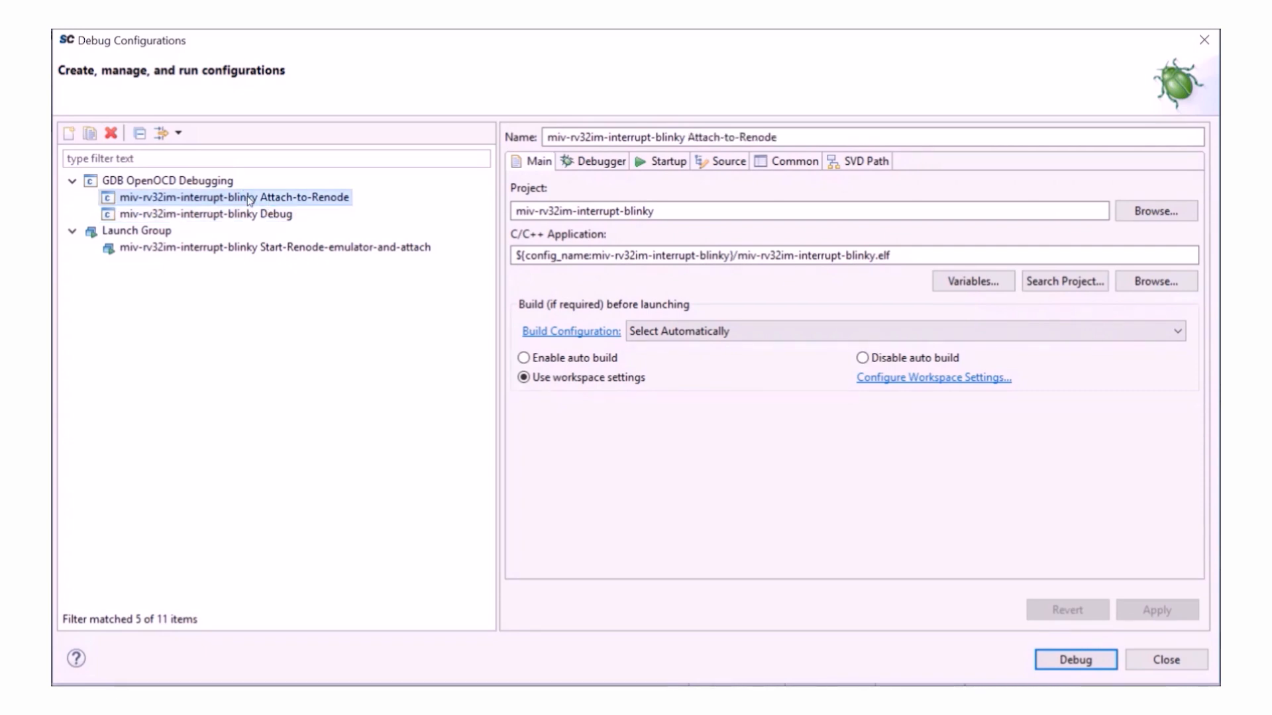
{"action": "left_click", "coordinate": [602, 160]}
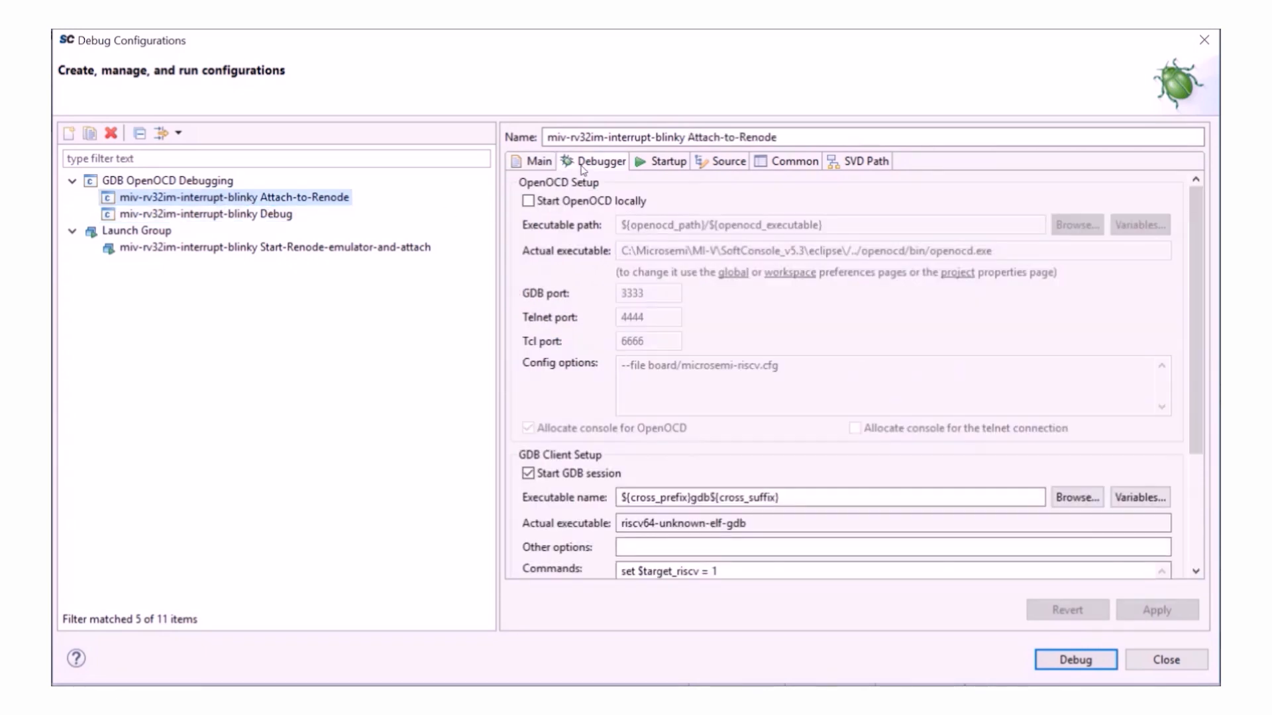
{"action": "scroll", "scroll_direction": "down", "scroll_amount": 3}
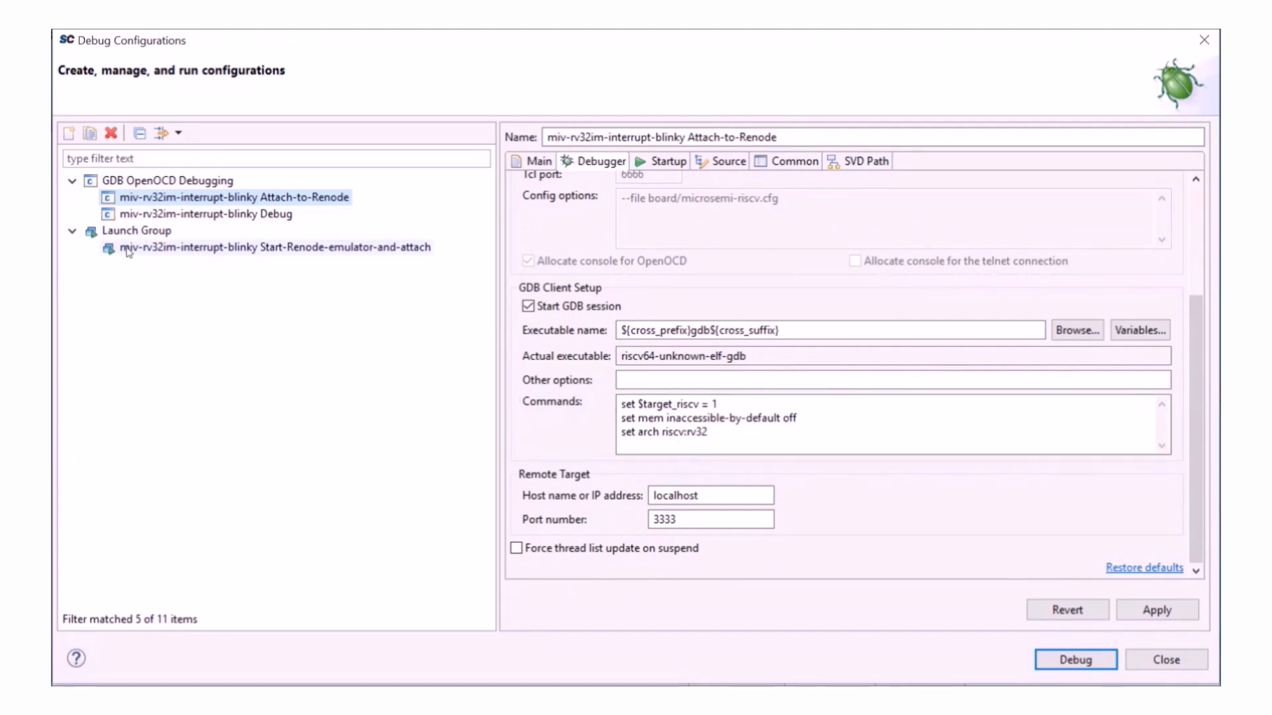
- View the Start-Renode-emulator-and-attach launch group, declining to save changes to the attach configuration
{"action": "left_click", "coordinate": [273, 248]}
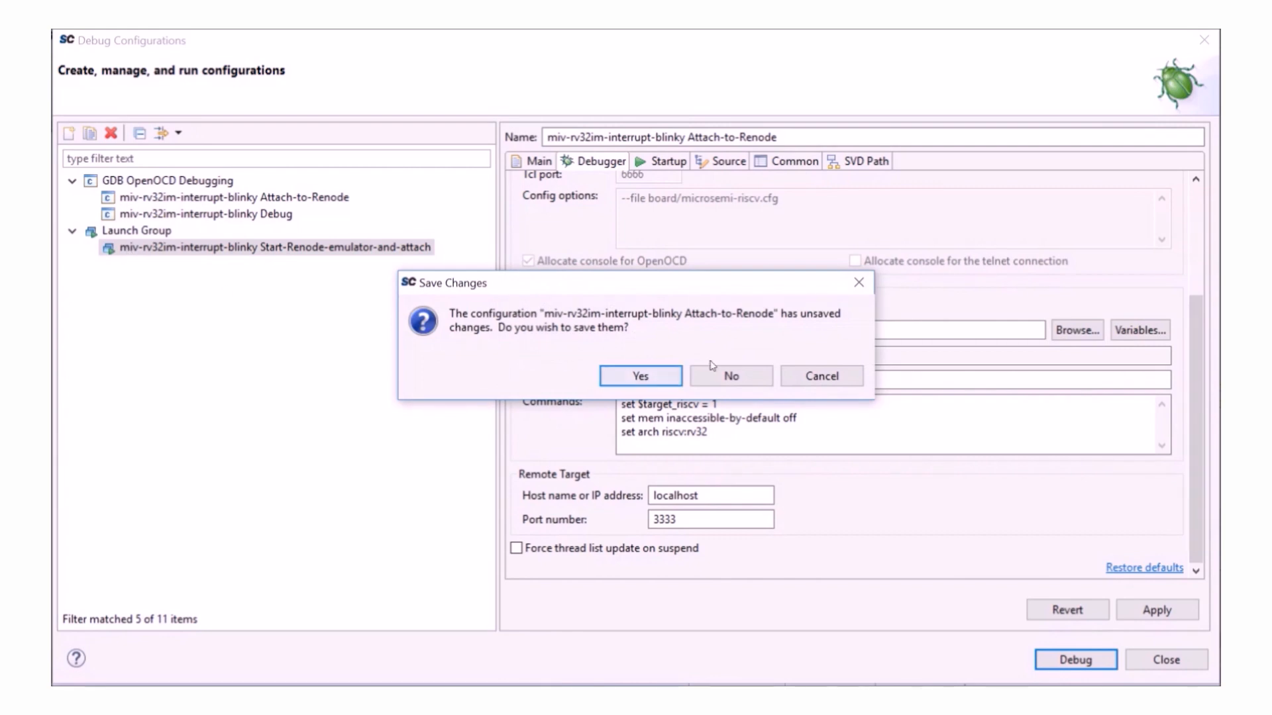
{"action": "left_click", "coordinate": [728, 375]}
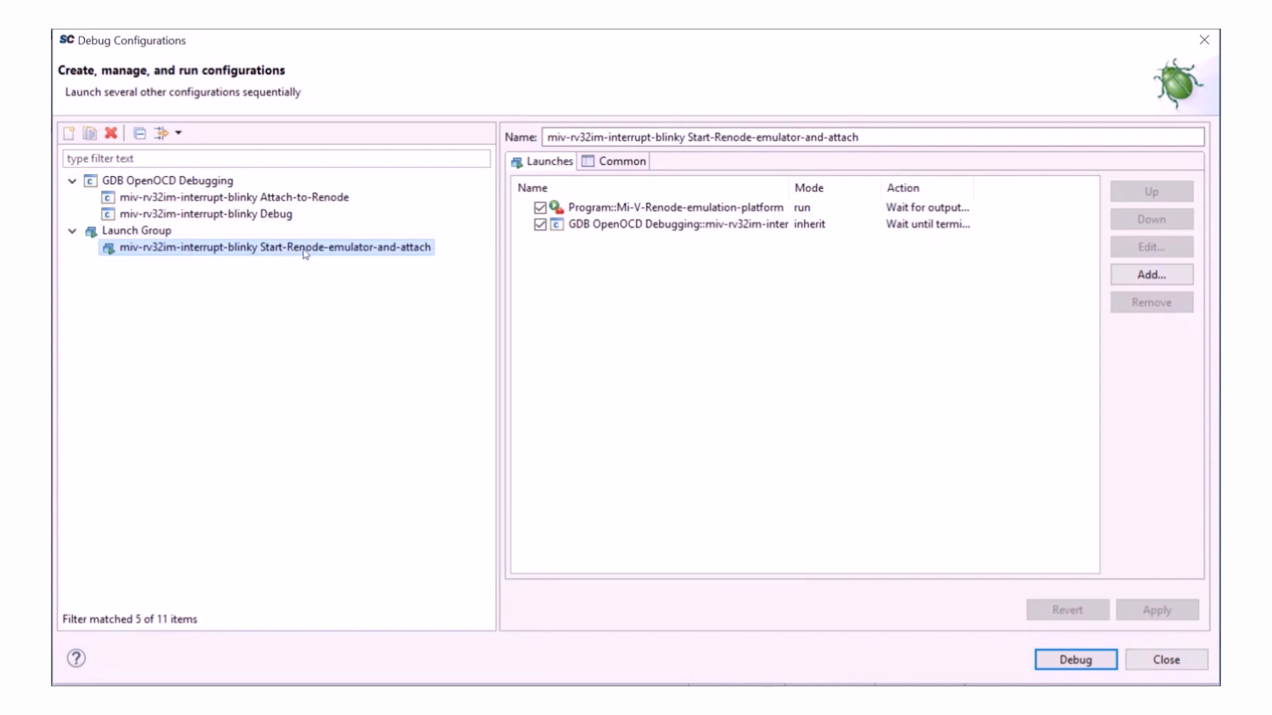
{"action": "mouse_move", "coordinate": [585, 250]}
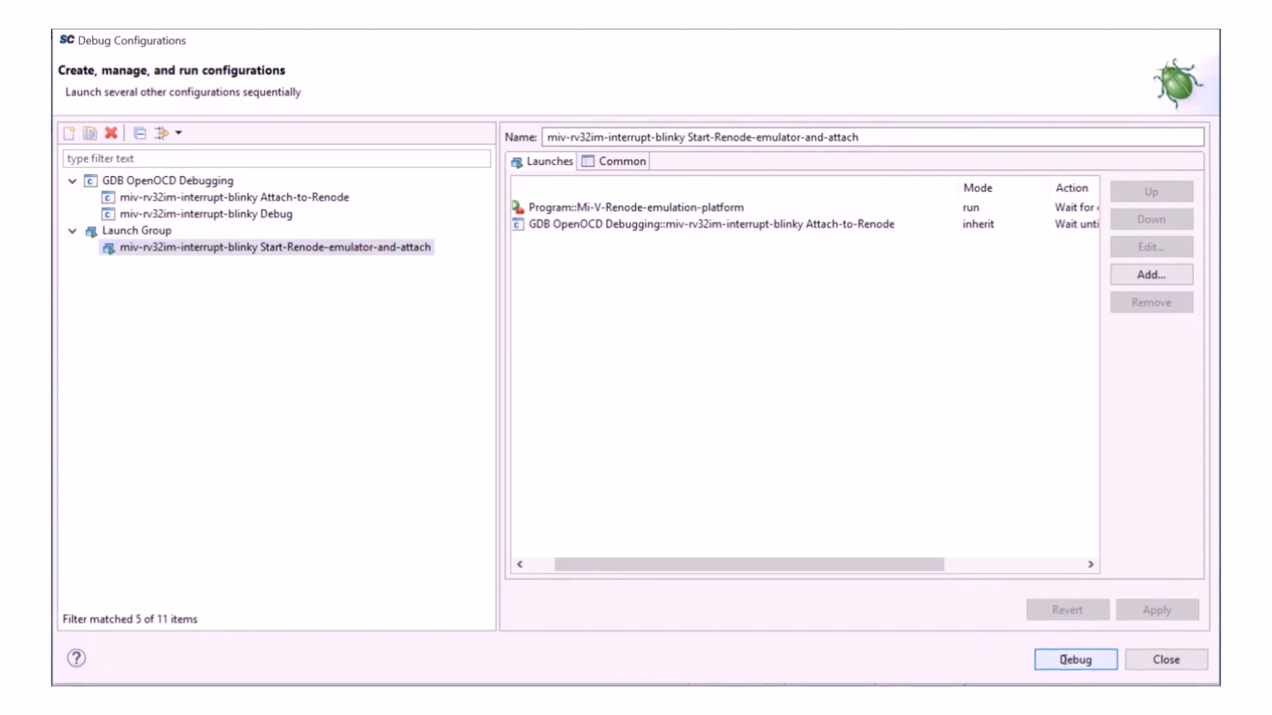
- Debug the interrupt-blinky example on Renode via the launch group until the session ends
{"action": "left_click", "coordinate": [1074, 660]}
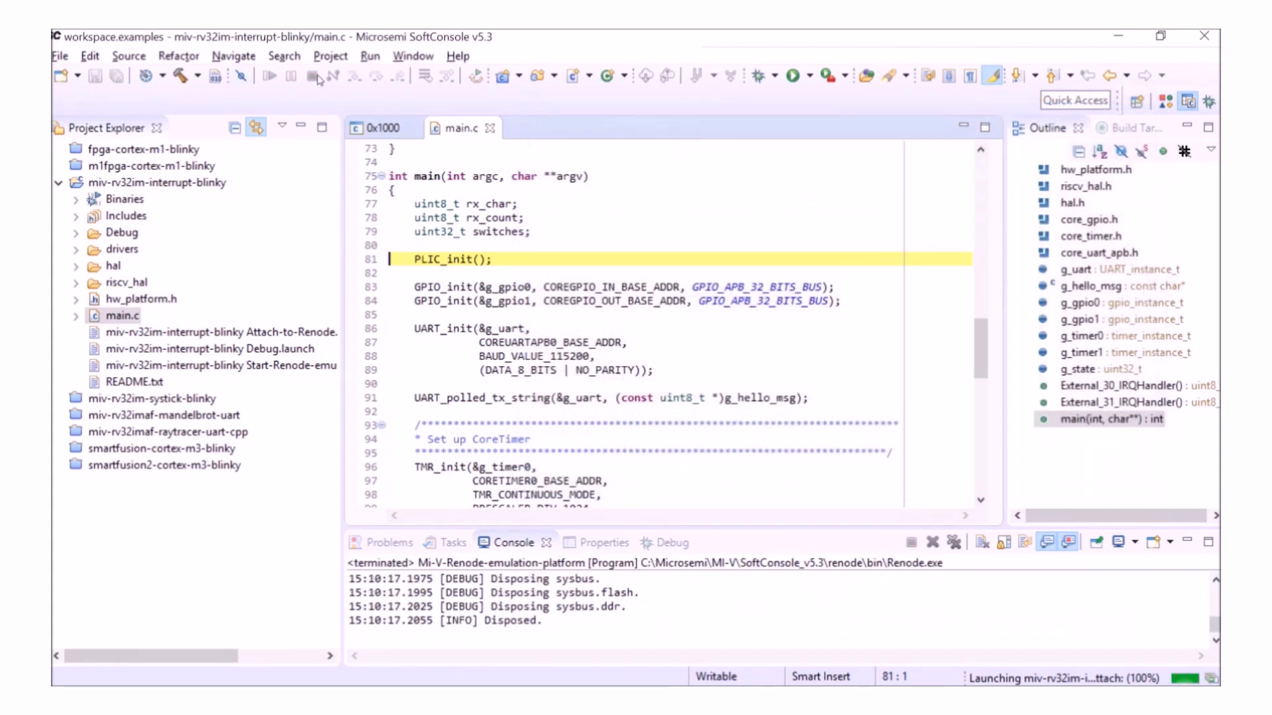
- Close the miv-rv32im-interrupt-blinky project from Project Explorer
{"action": "left_click", "coordinate": [156, 183]}
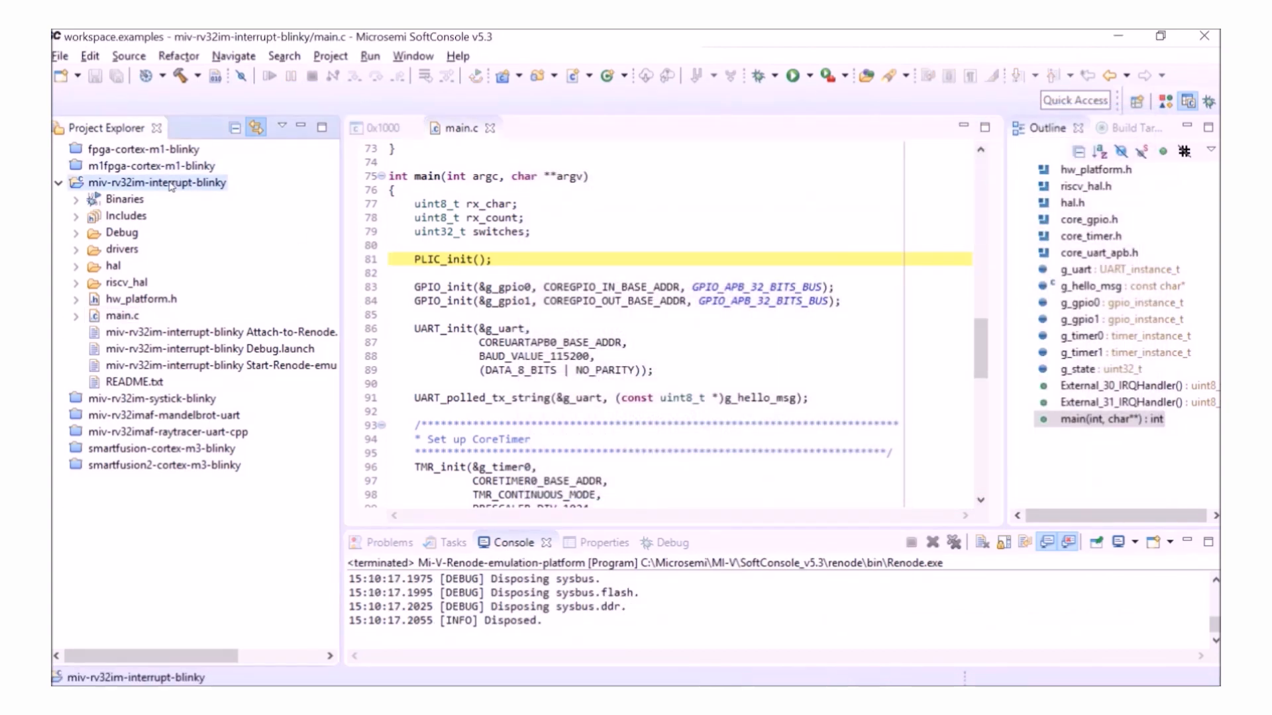
{"action": "right_click", "coordinate": [156, 183]}
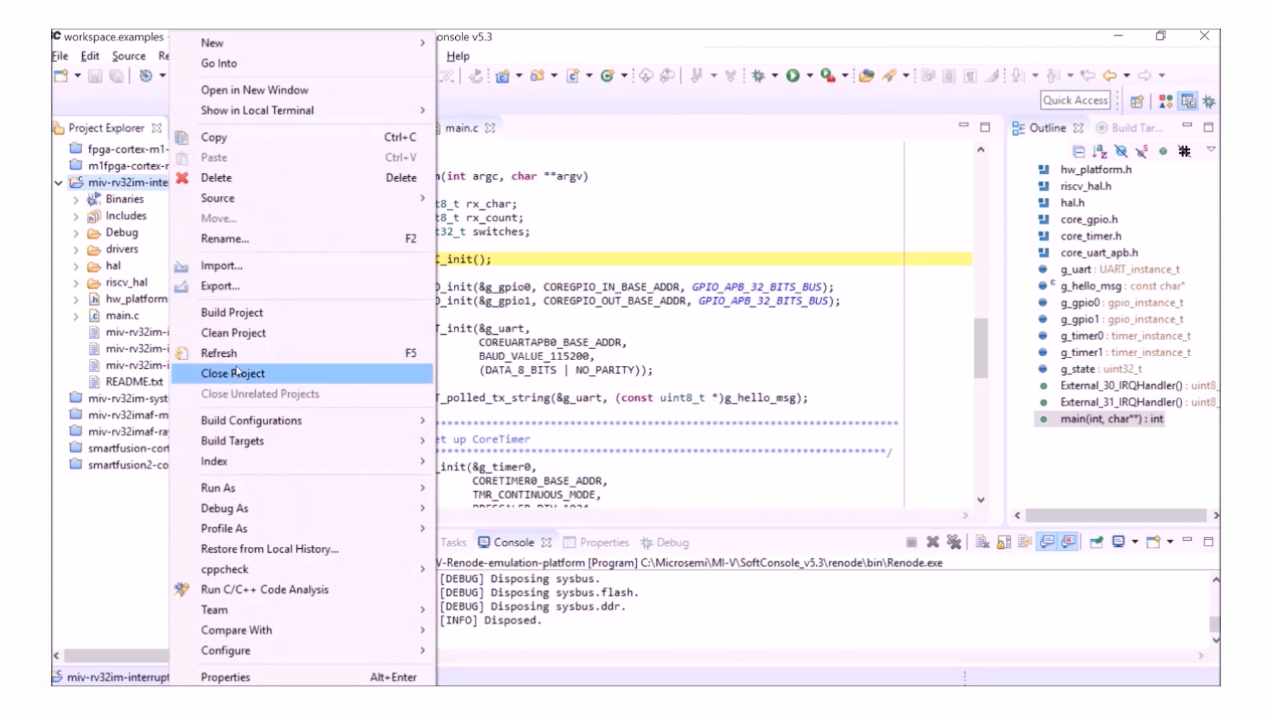
{"action": "left_click", "coordinate": [233, 373]}
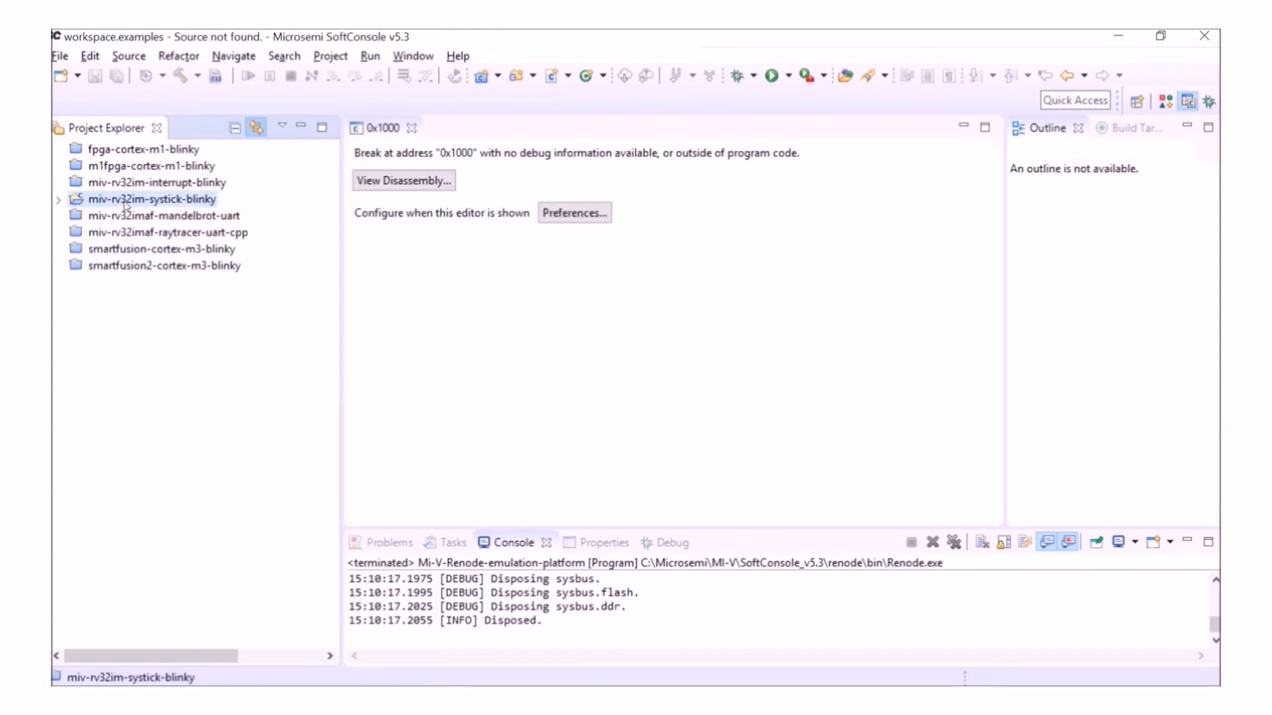
- Open the miv-rv32im-systick-blinky project and its main.c, building the project
{"action": "left_click", "coordinate": [57, 200]}
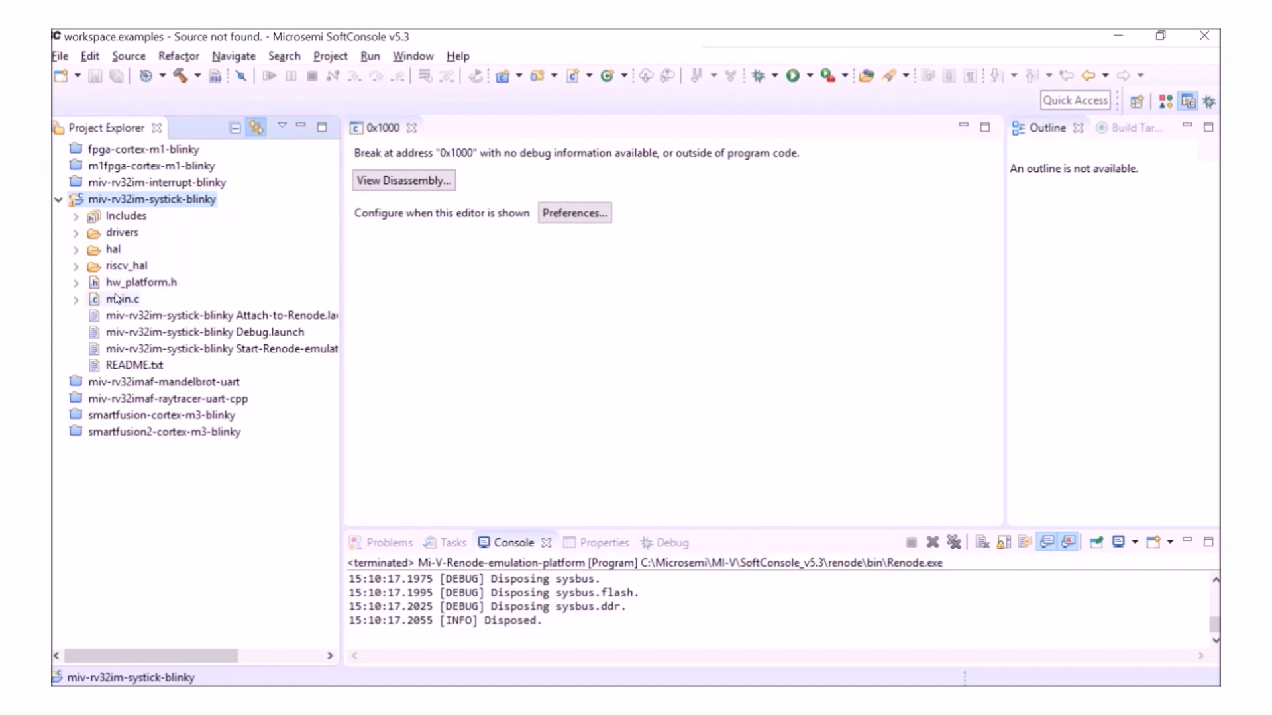
{"action": "double_click", "coordinate": [122, 298]}
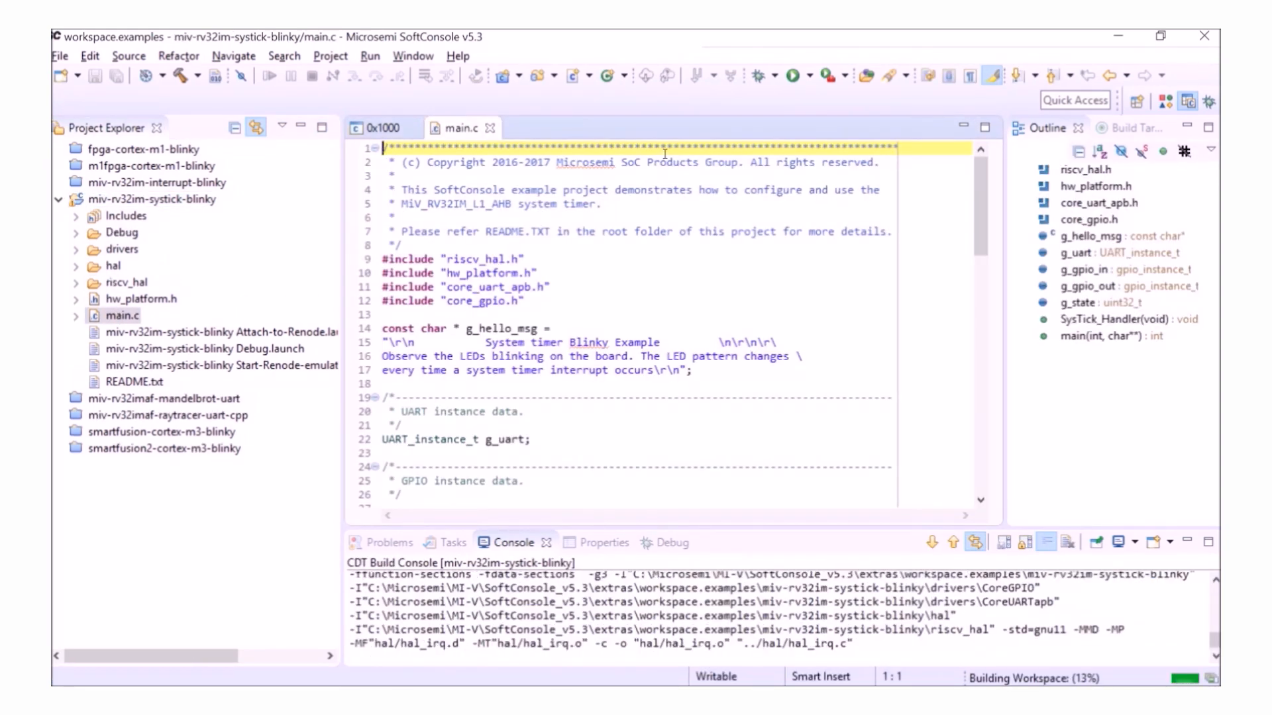
{"action": "mouse_move", "coordinate": [756, 74]}
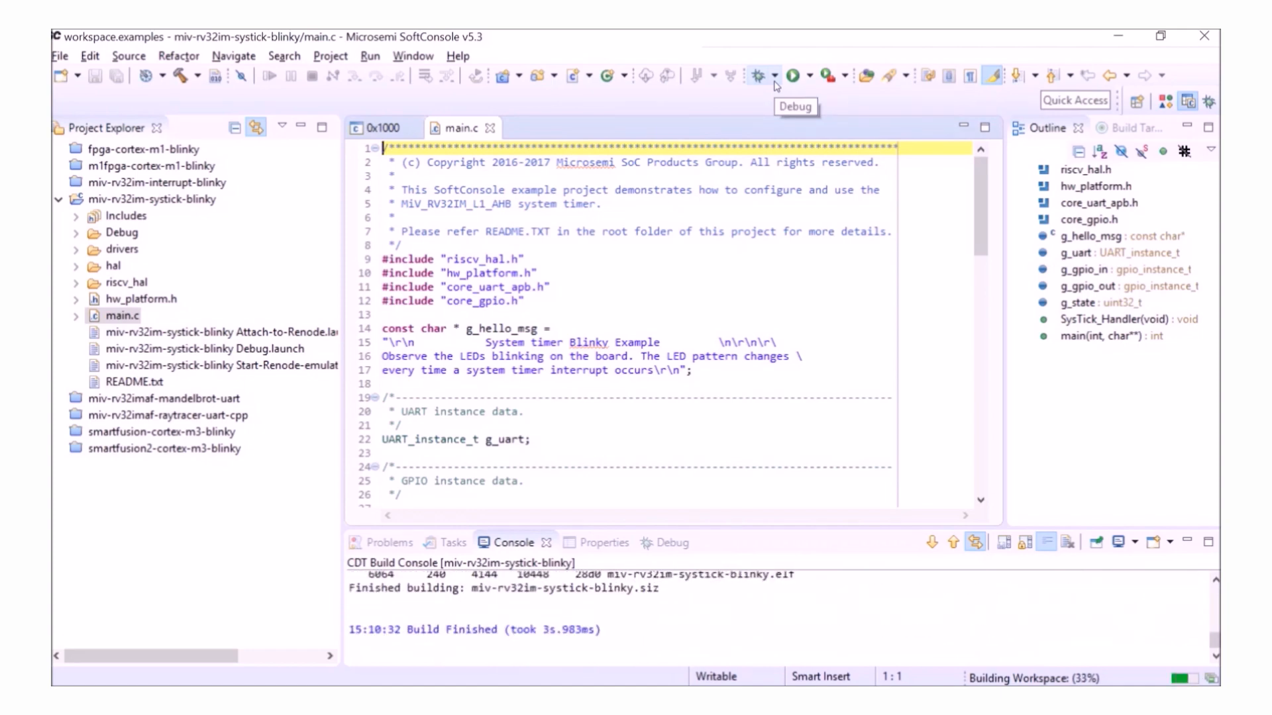
{"action": "left_click", "coordinate": [772, 75]}
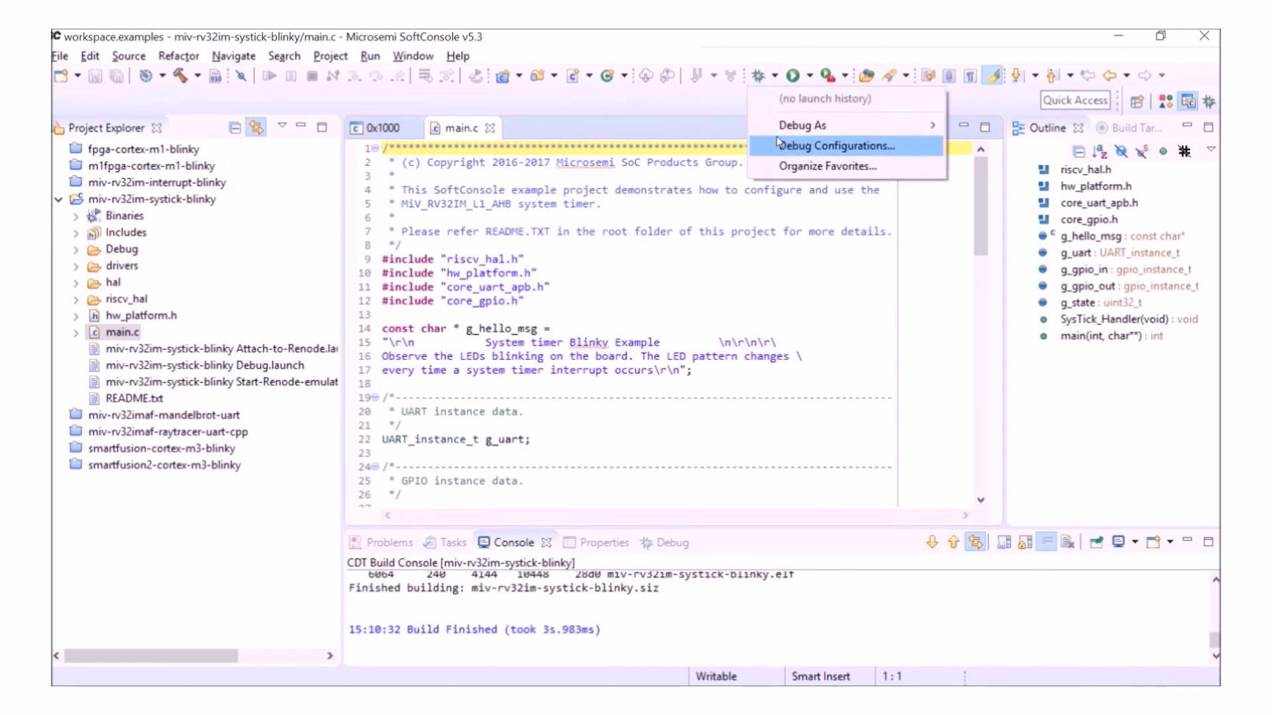
- Launch systick-blinky on Renode from its debug configuration and maximize the Renode monitor window
{"action": "left_click", "coordinate": [844, 145]}
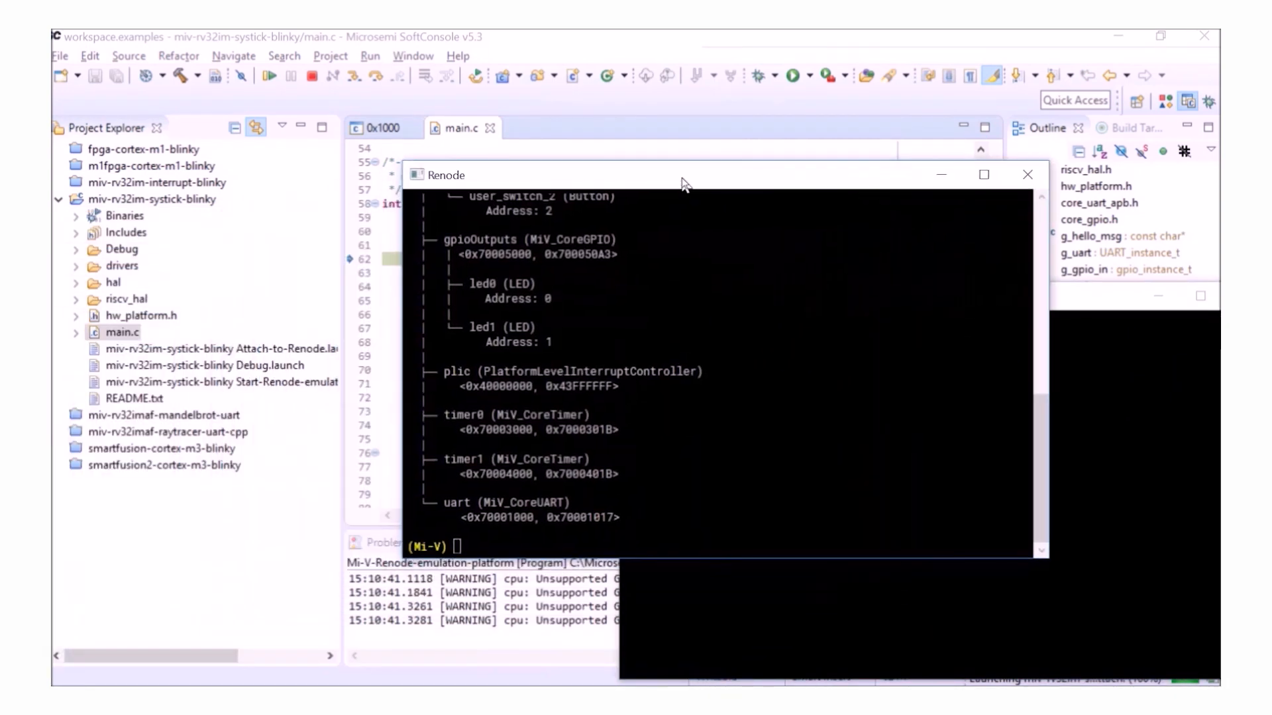
{"action": "scroll", "scroll_direction": "up", "scroll_amount": 3}
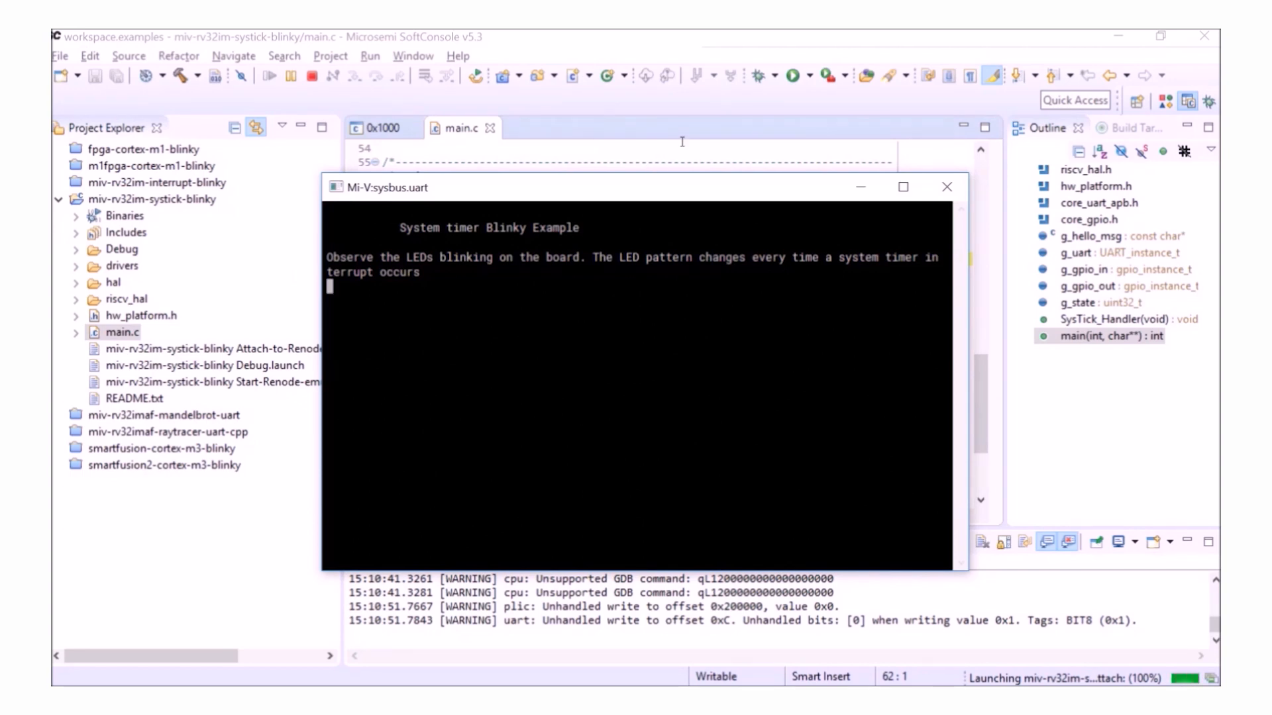
{"action": "left_click", "coordinate": [946, 186]}
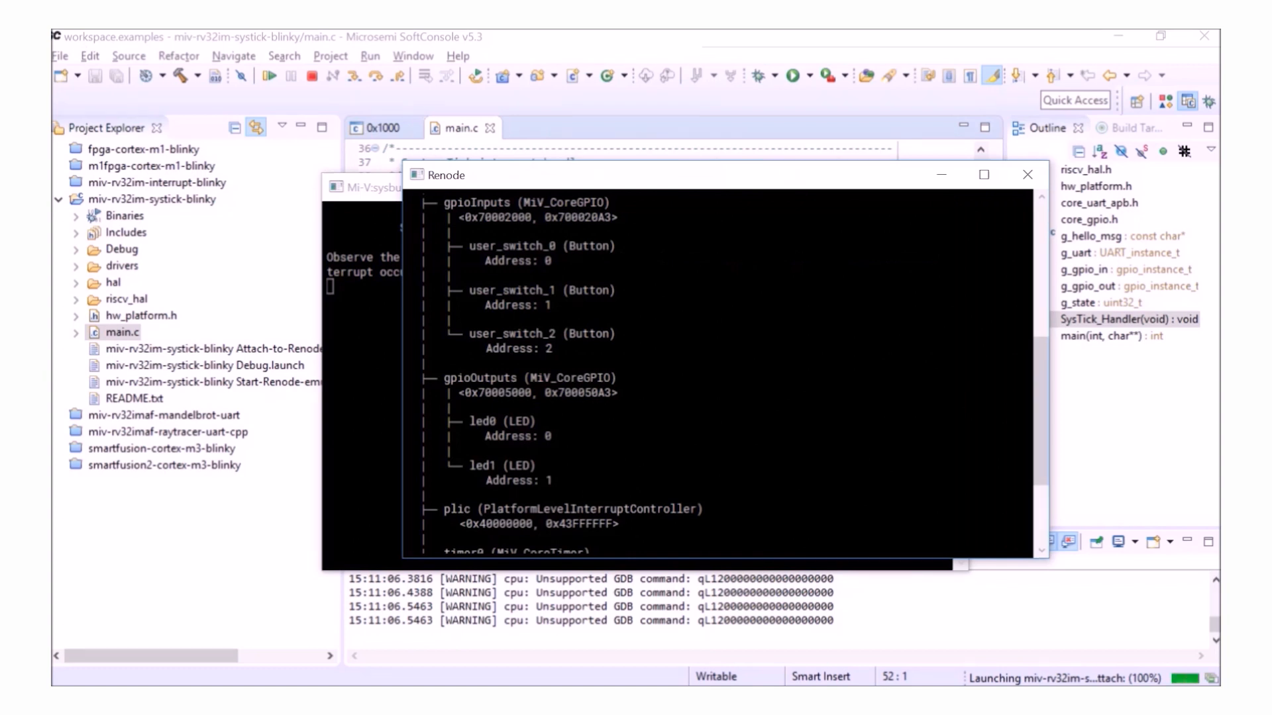
{"action": "left_click", "coordinate": [984, 175]}
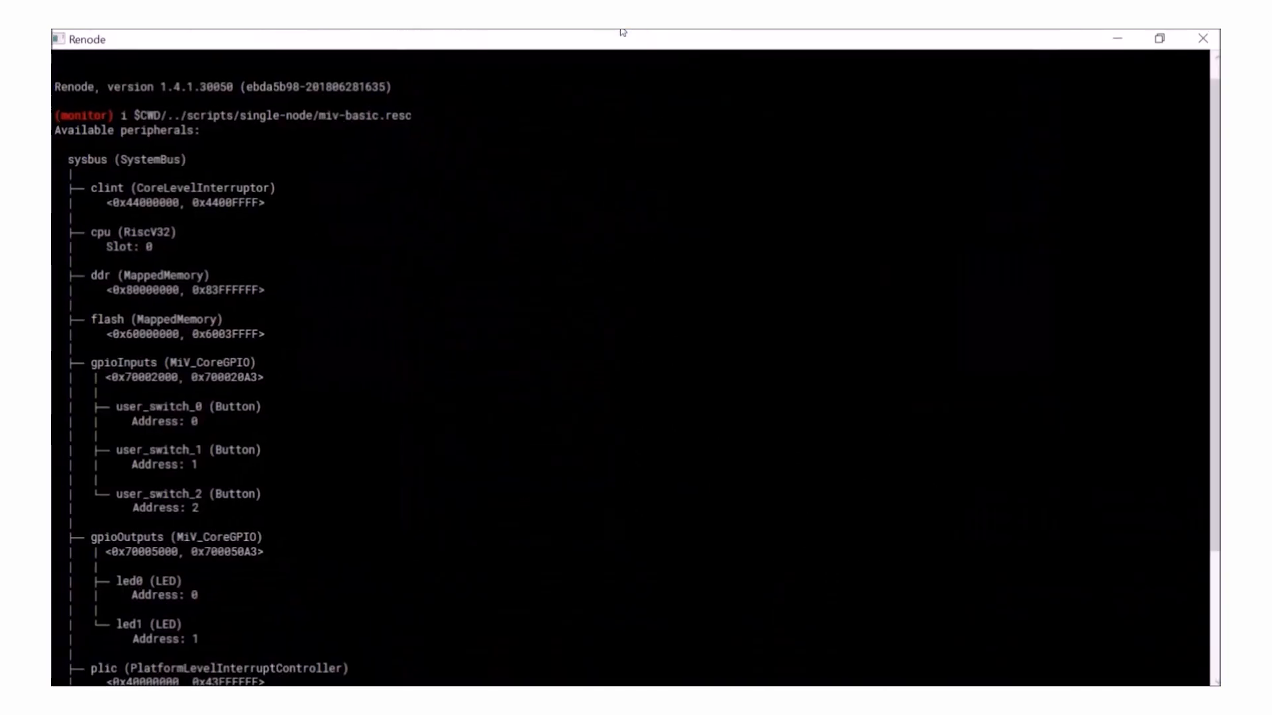
- Enter sysbus.gpioOutputs in the monitor to list its methods and properties
{"action": "scroll", "scroll_direction": "down", "scroll_amount": 3}
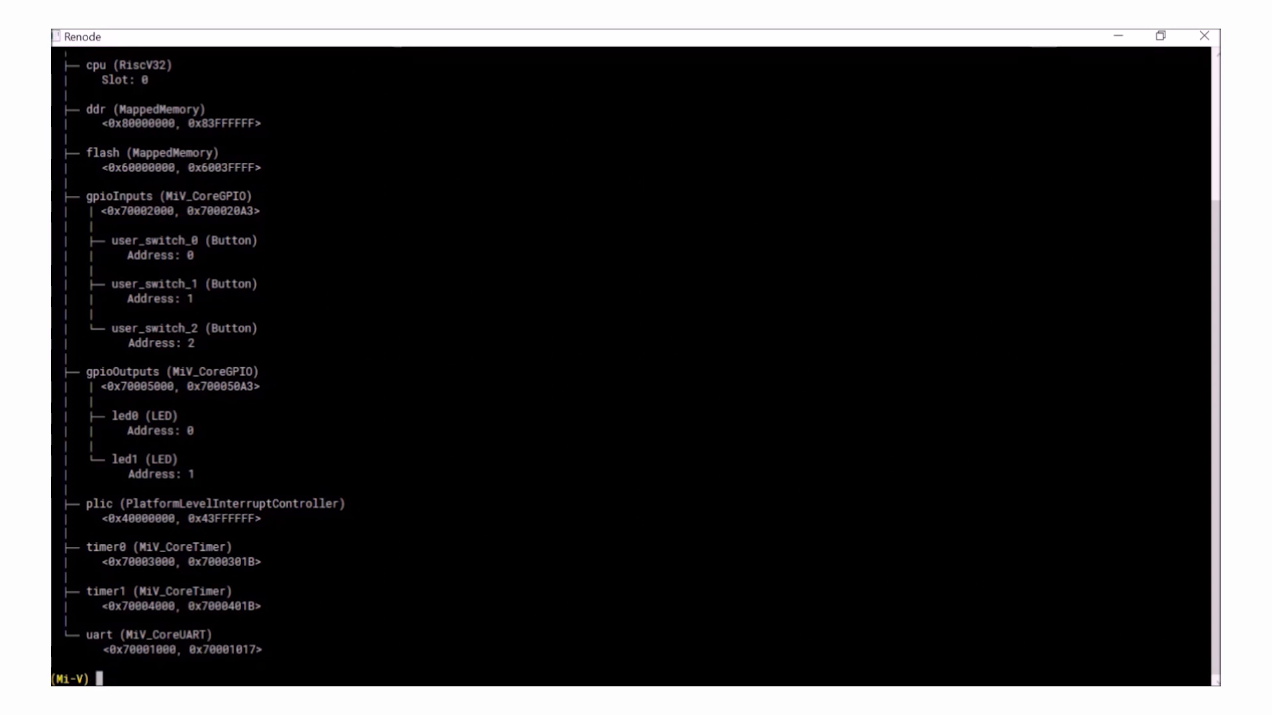
{"action": "type", "text": "sysbus"}
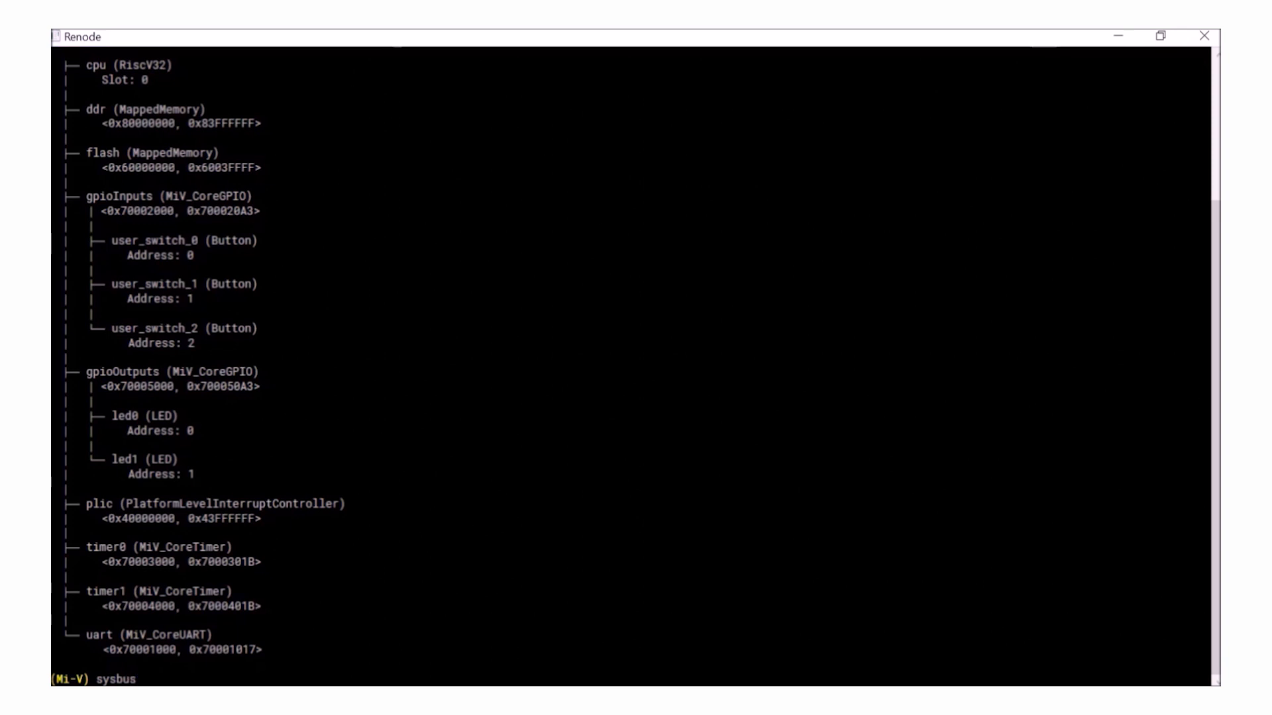
{"action": "type", "text": ".gpio"}
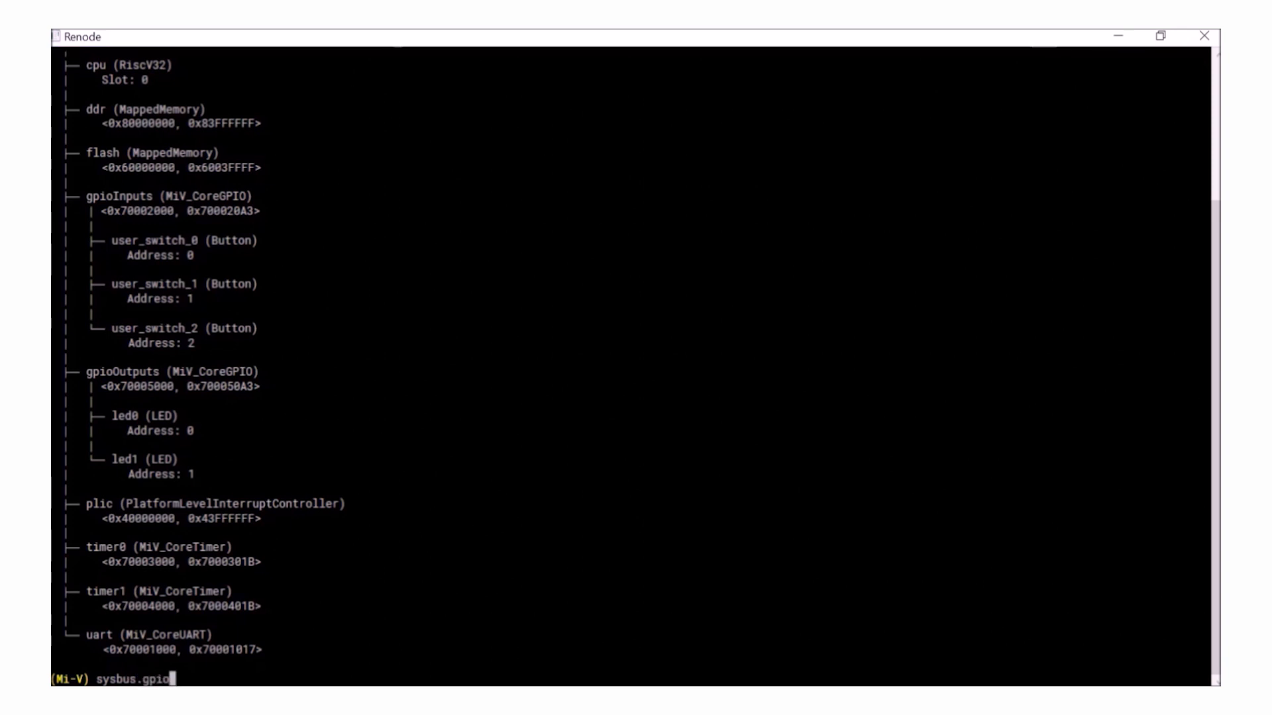
{"action": "type", "text": "Ou"}
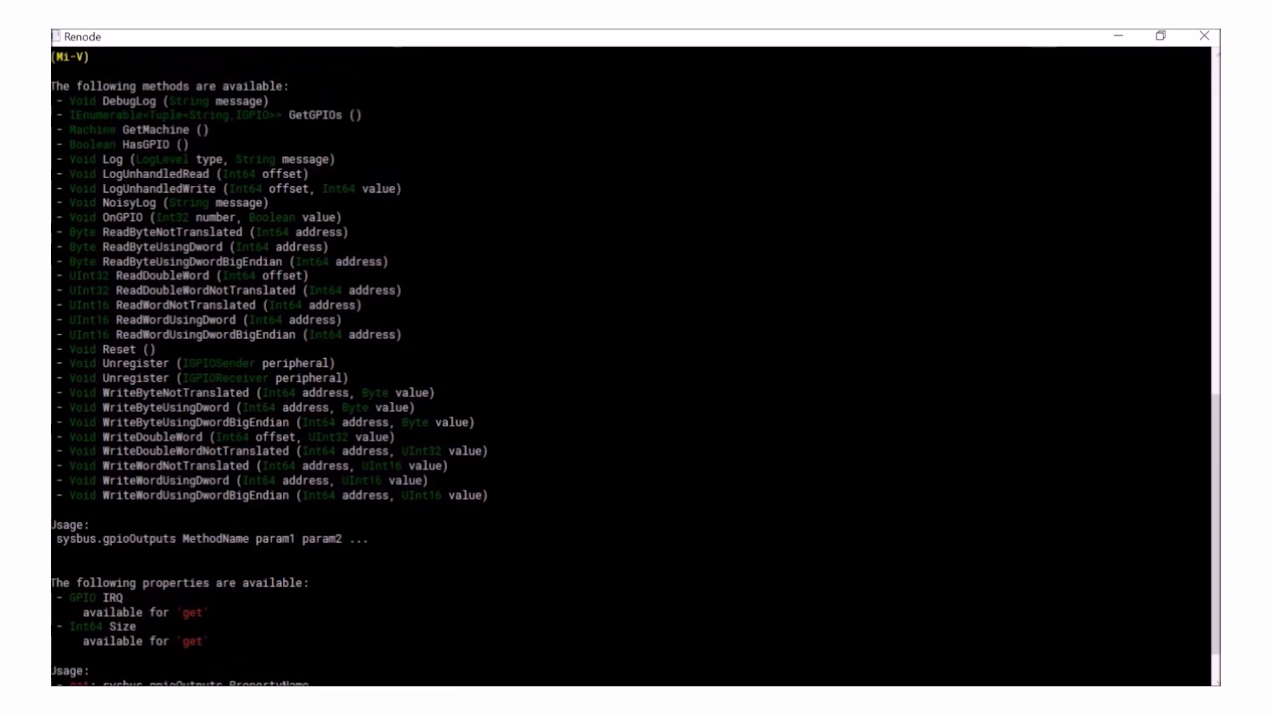
{"action": "scroll", "scroll_direction": "down", "scroll_amount": 3}
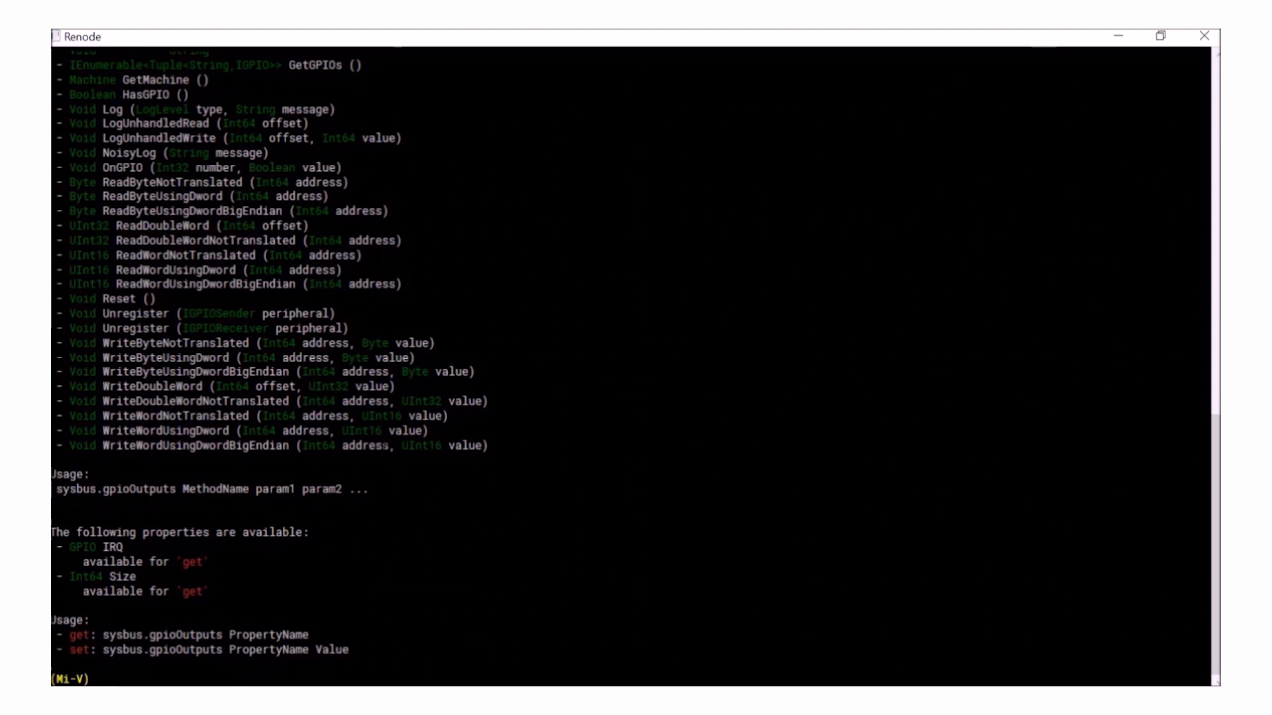
{"action": "scroll", "scroll_direction": "up", "scroll_amount": 3}
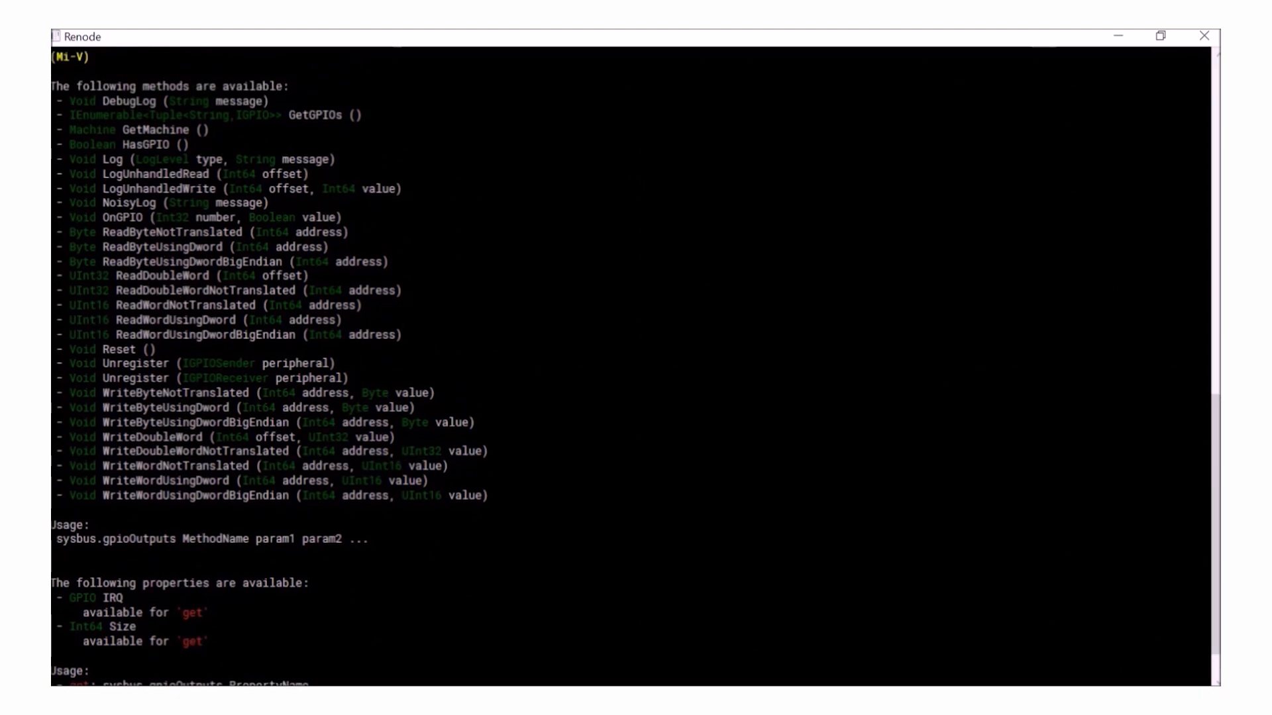
{"action": "type", "text": "sysbus.gpioOutputs"}
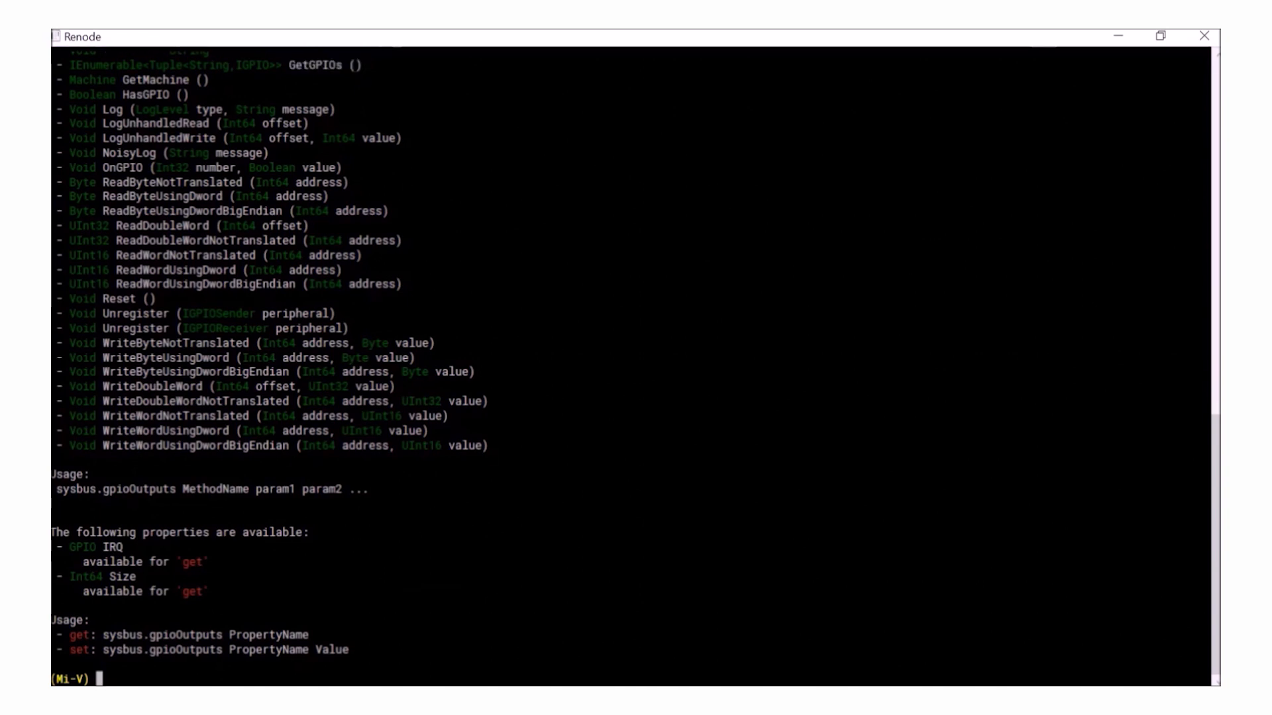
- Run sysbus.gpioOutputs GetGPIOs, reporting GPIOs 0, 4, 5, 6 and 7 set
{"action": "type", "text": "sysbus.gpioOutputs"}
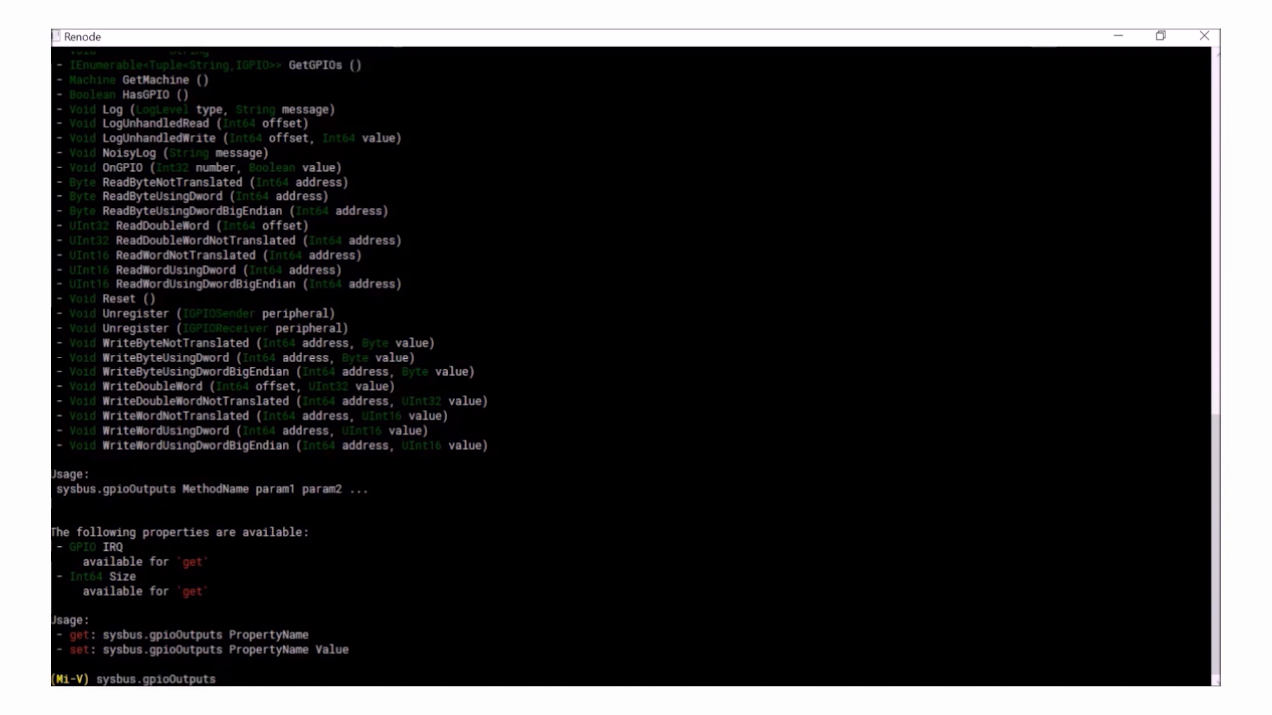
{"action": "type", "text": "G"}
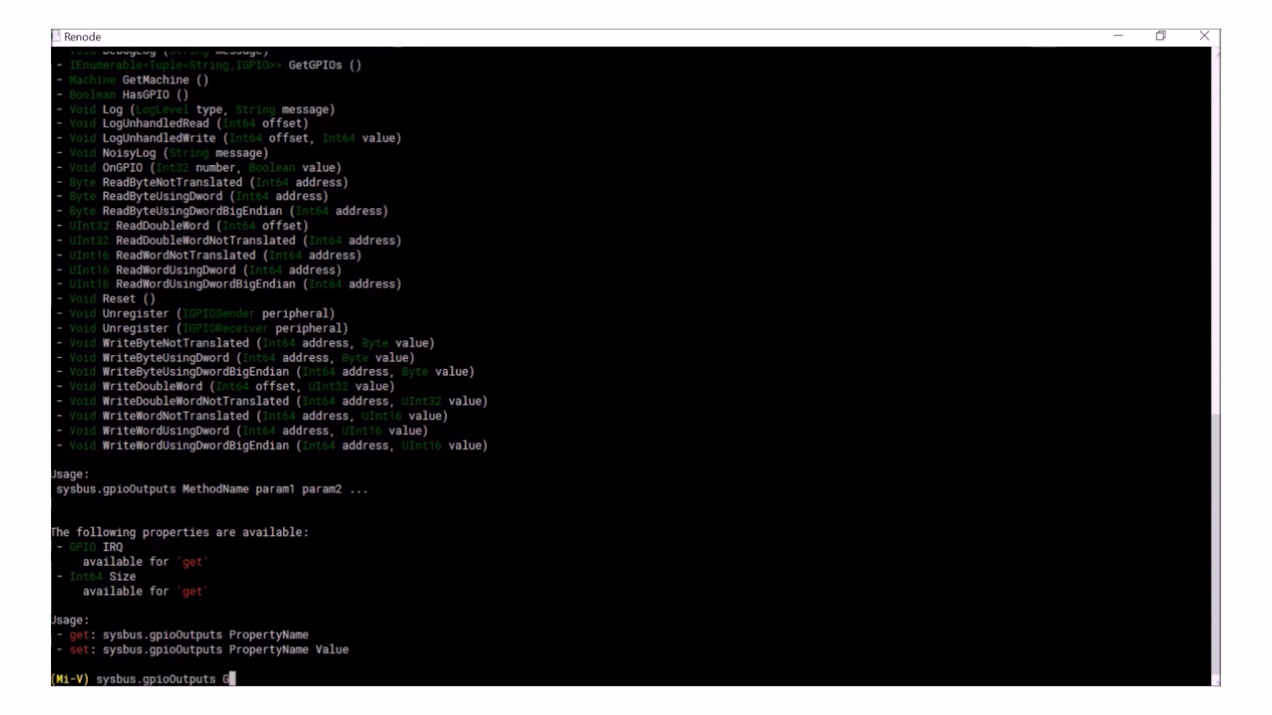
{"action": "type", "text": "etGPI"}
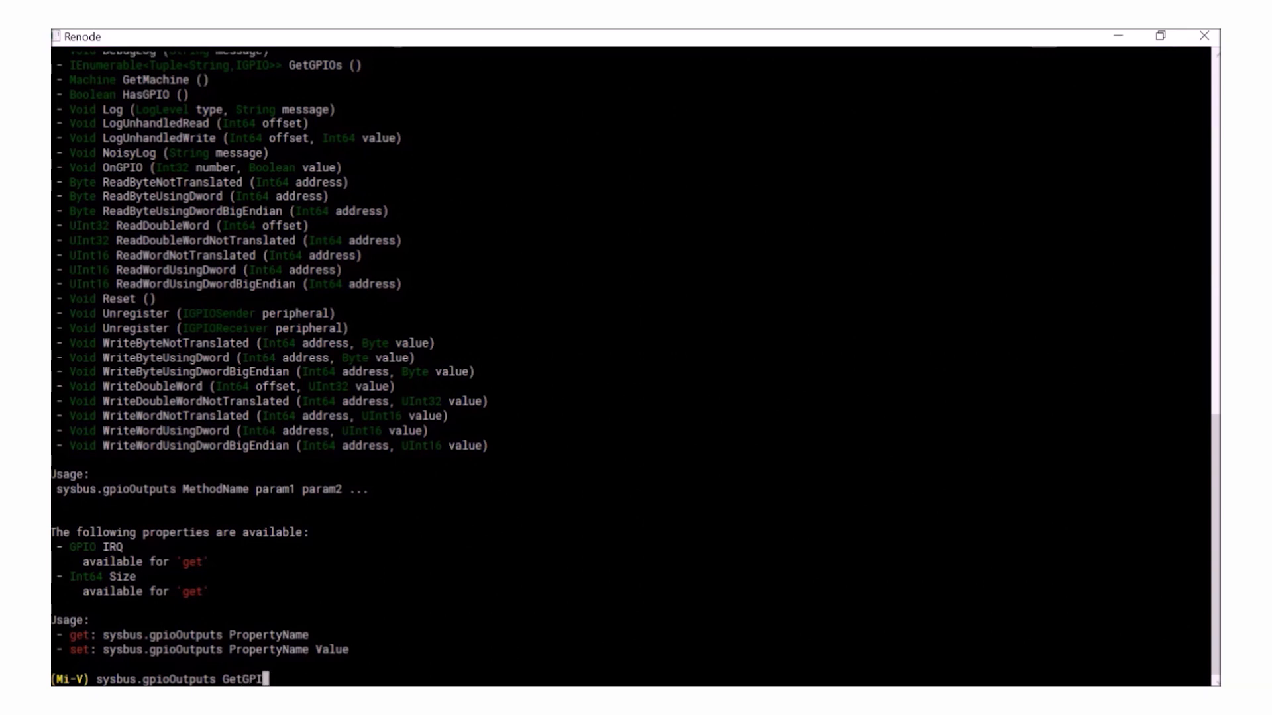
{"action": "key", "text": "Return"}
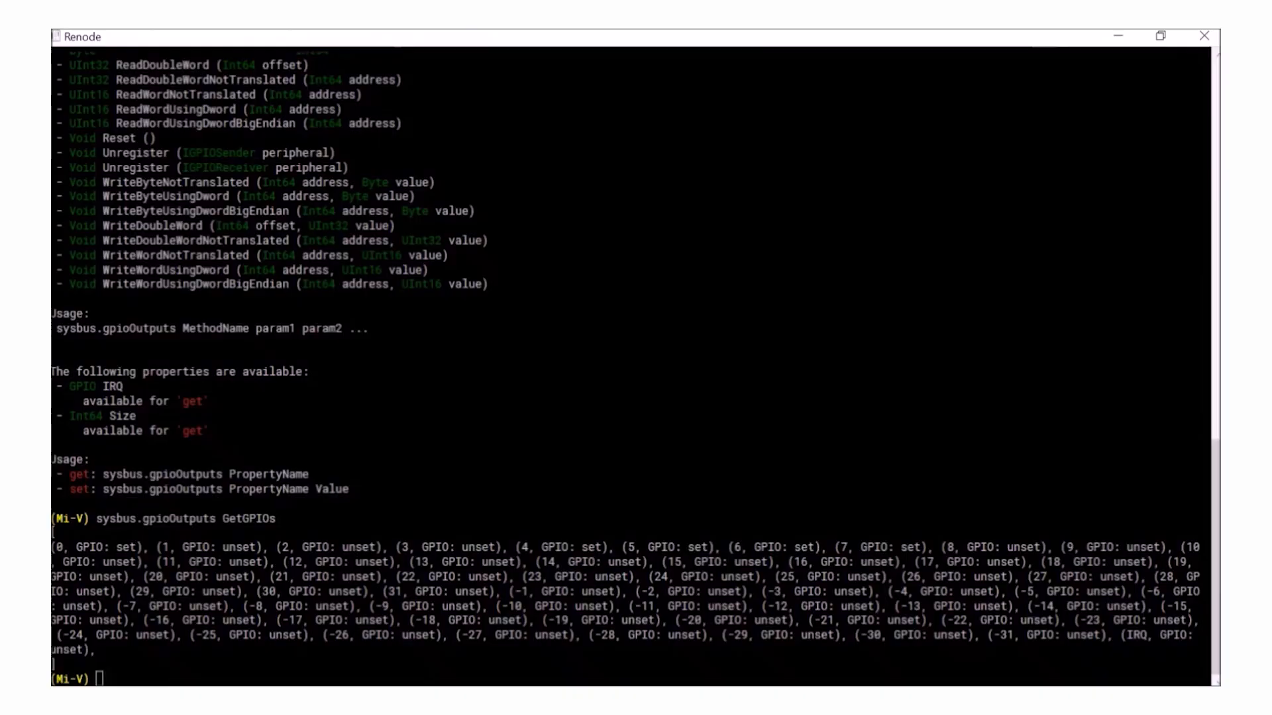
- Repeat sysbus.gpioOutputs GetGPIOs twice more, showing GPIO 0 change from set to unset
{"action": "type", "text": "sysbus.gpioOutputs GetGPIOs"}
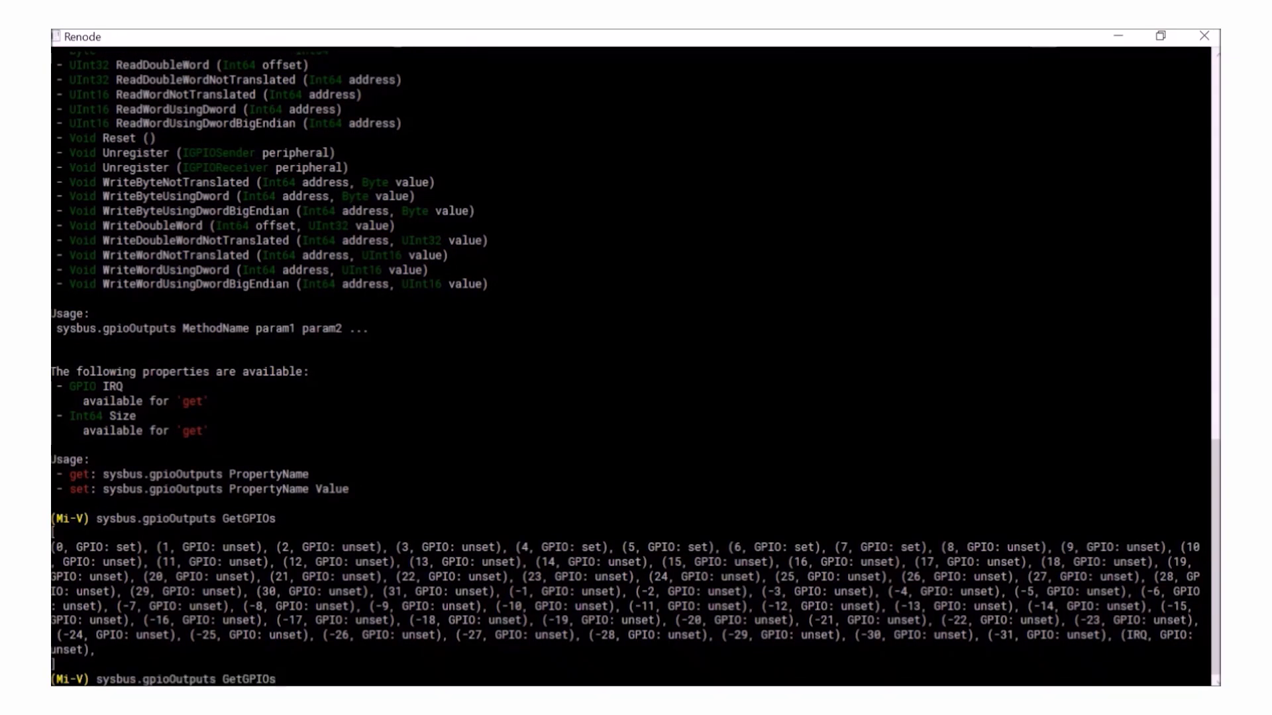
{"action": "key", "text": "Return"}
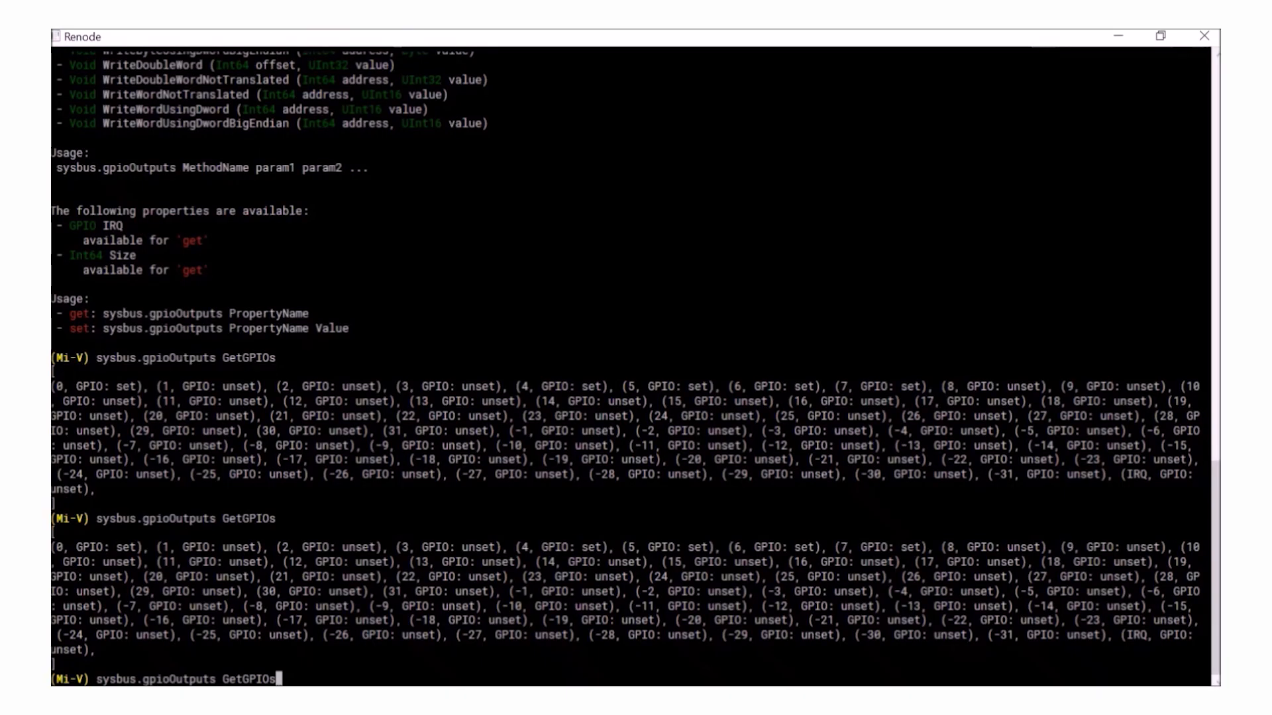
{"action": "key", "text": "Return"}
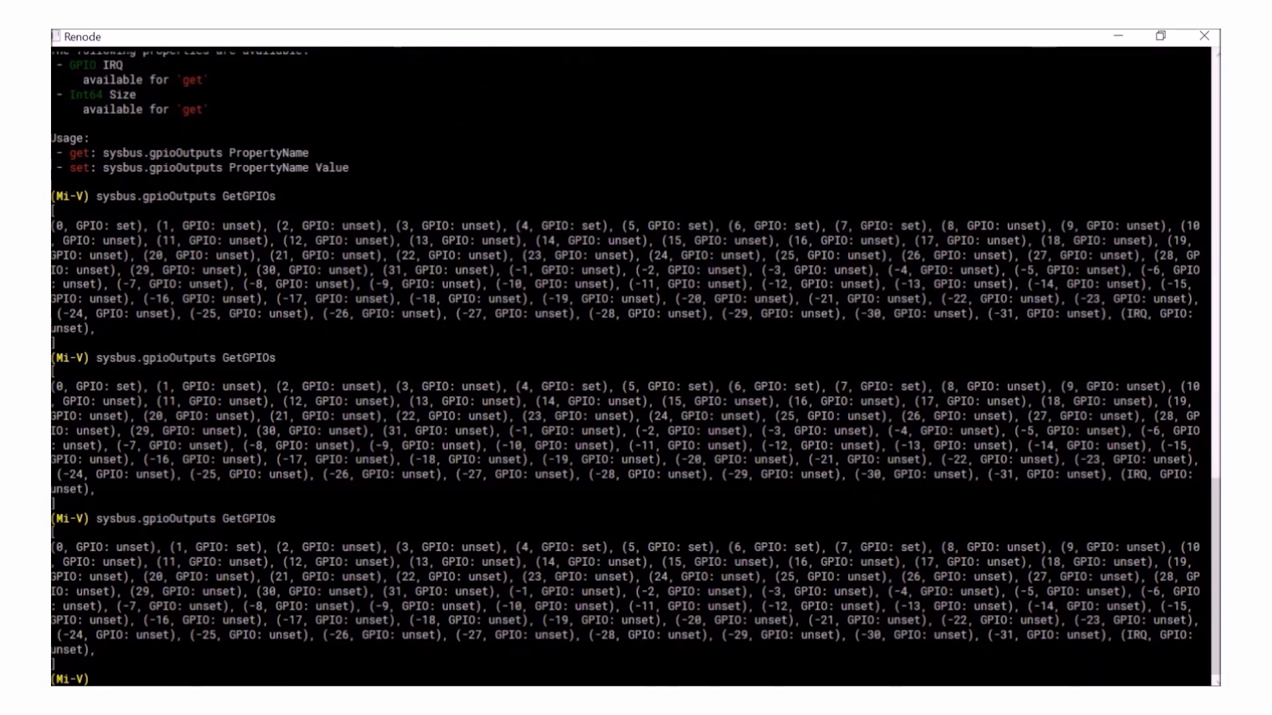
{"action": "double_click", "coordinate": [82, 387]}
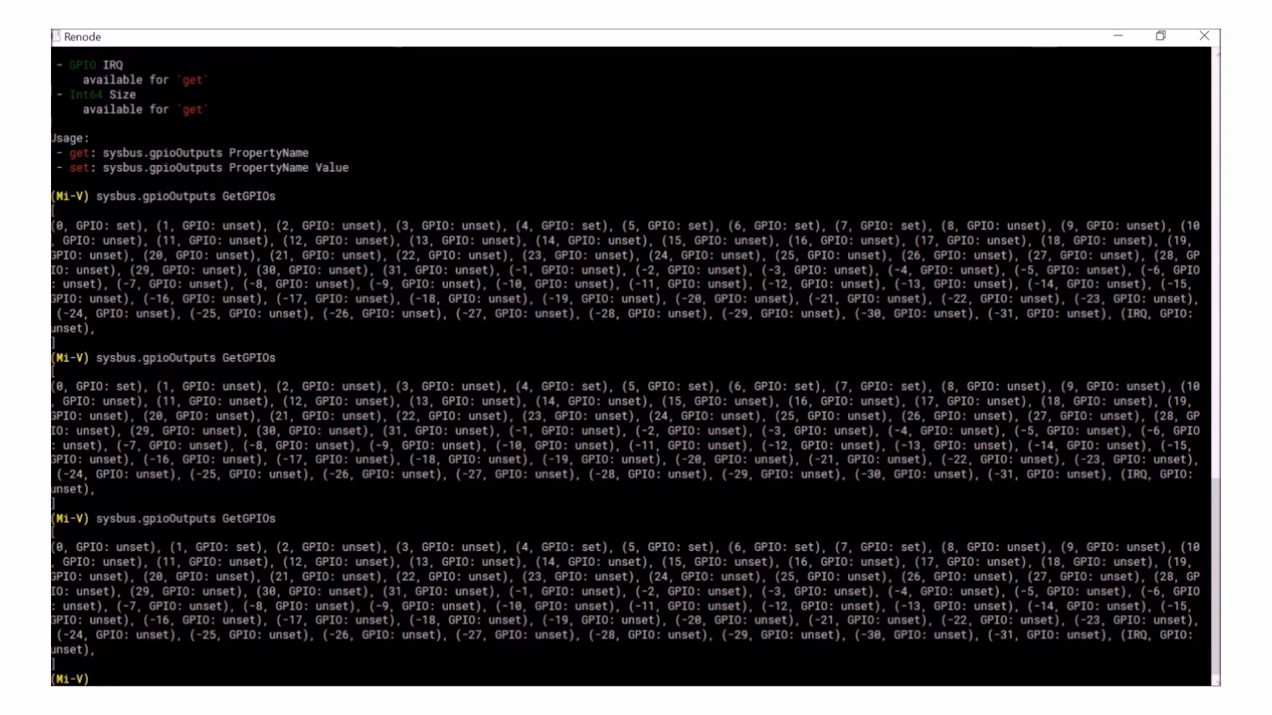
- Make sysbus the default monitor context with 'using sysbus'
{"action": "type", "text": "using"}
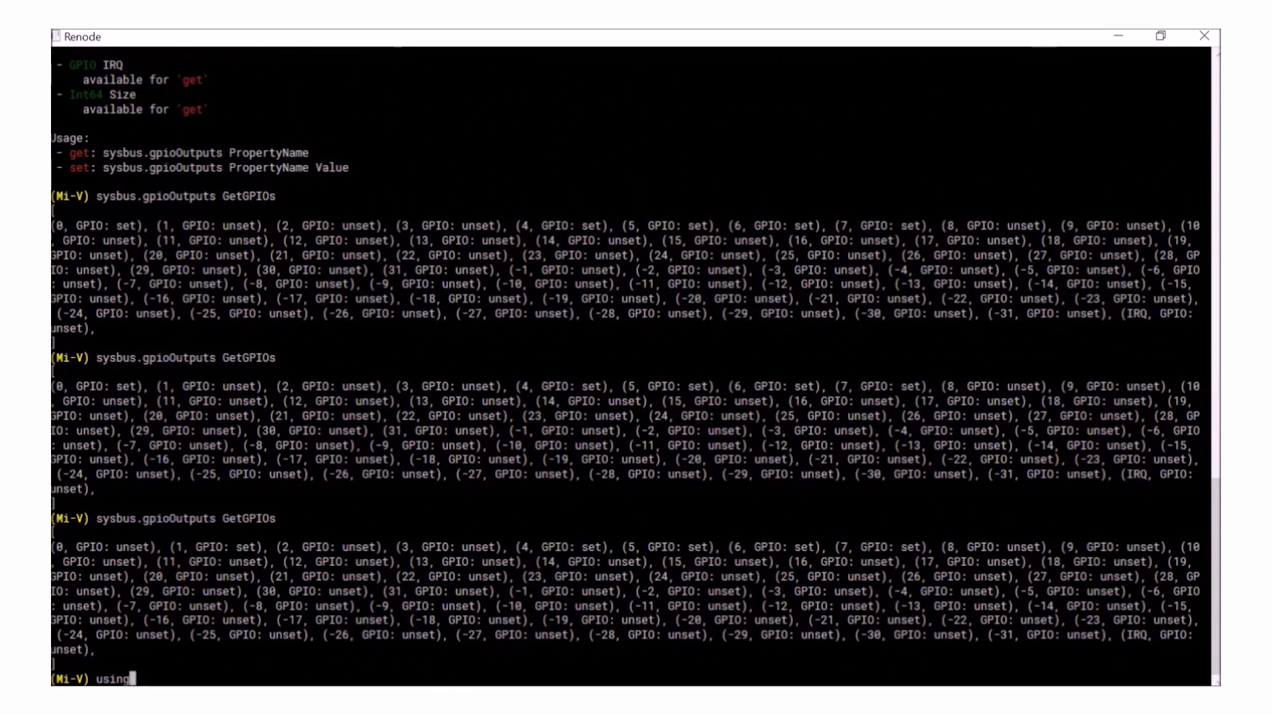
{"action": "type", "text": "sysbu"}
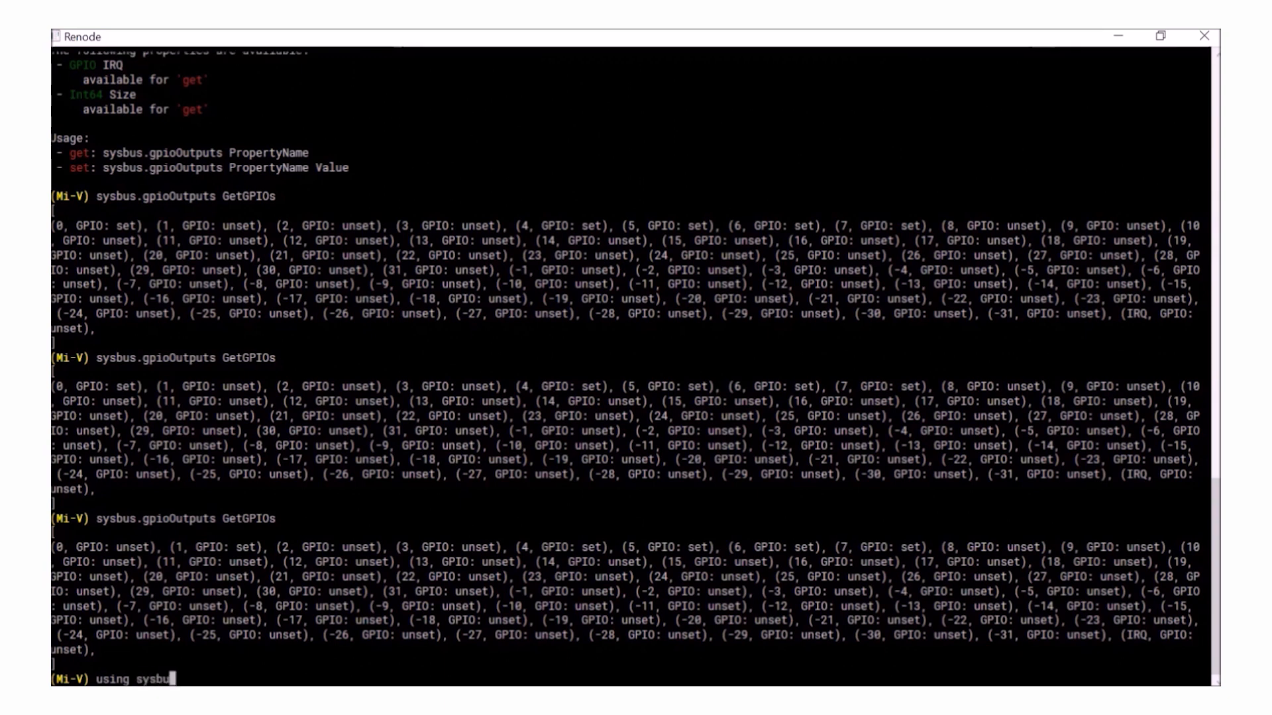
{"action": "key", "text": "Return"}
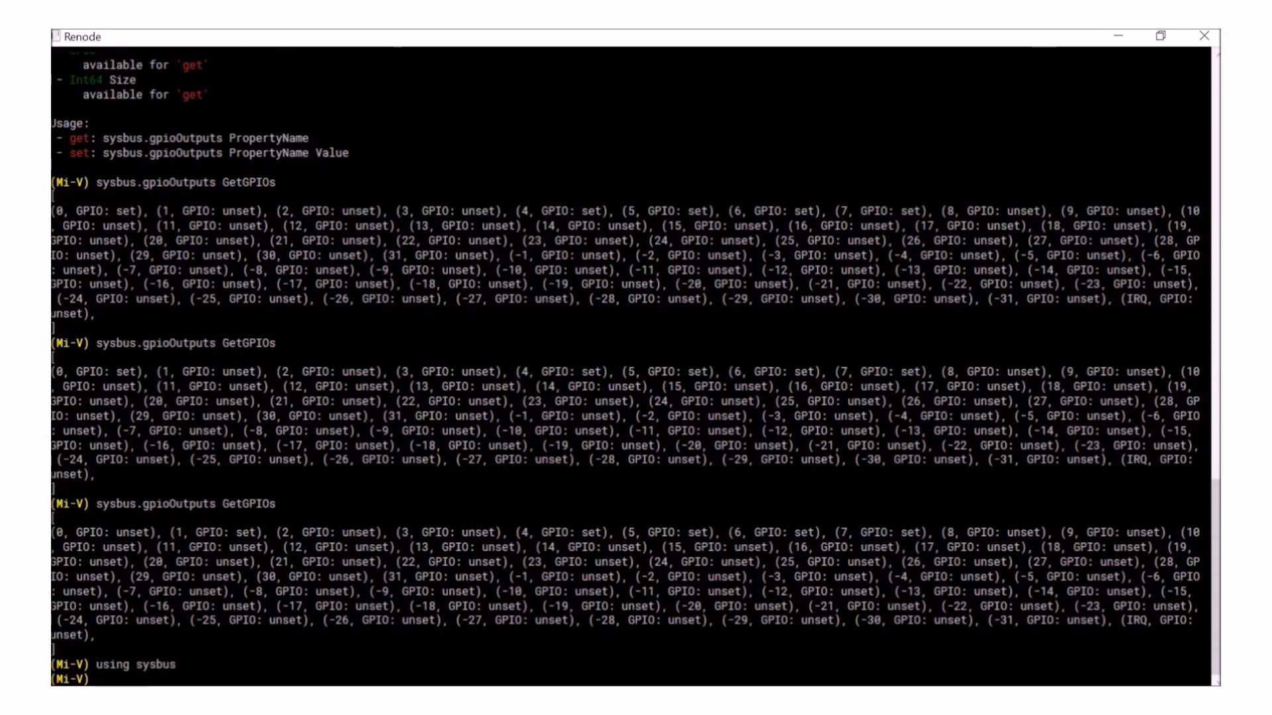
- Query gpioOutputs GetGPIOs without the sysbus prefix, showing the set pin move to GPIO 2
{"action": "type", "text": "gpu"}
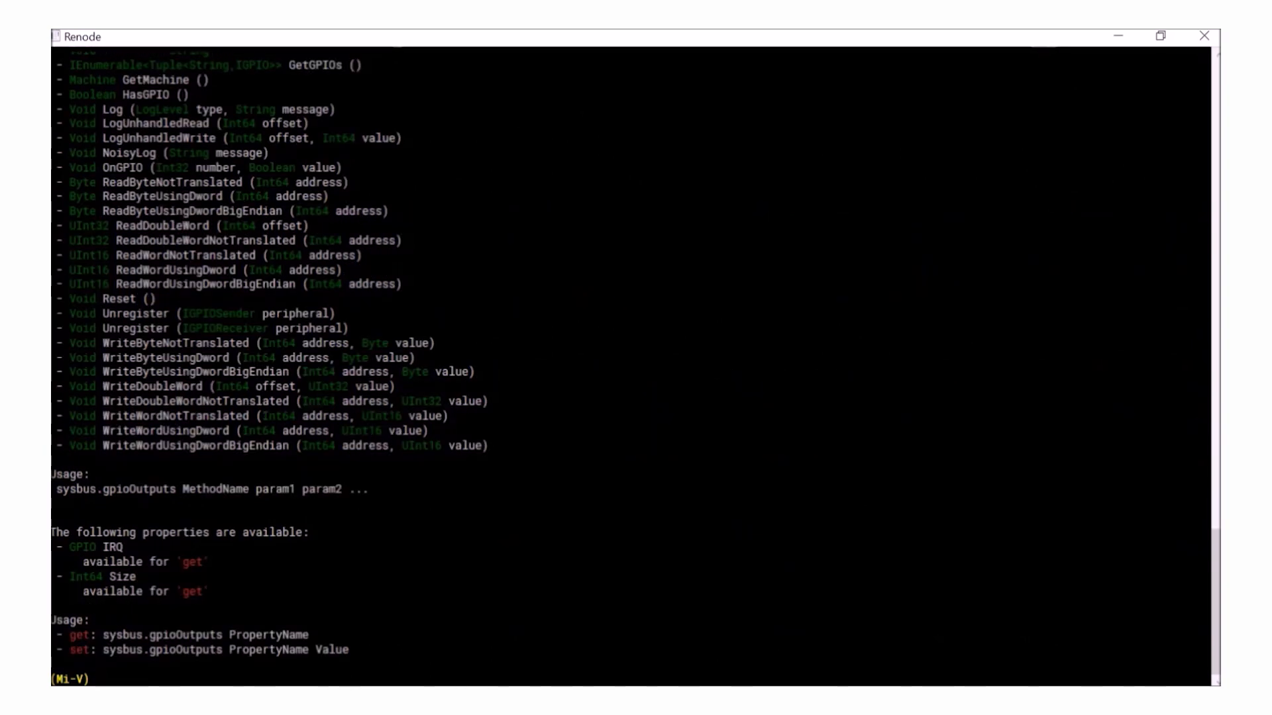
{"action": "type", "text": "gpioOutputs"}
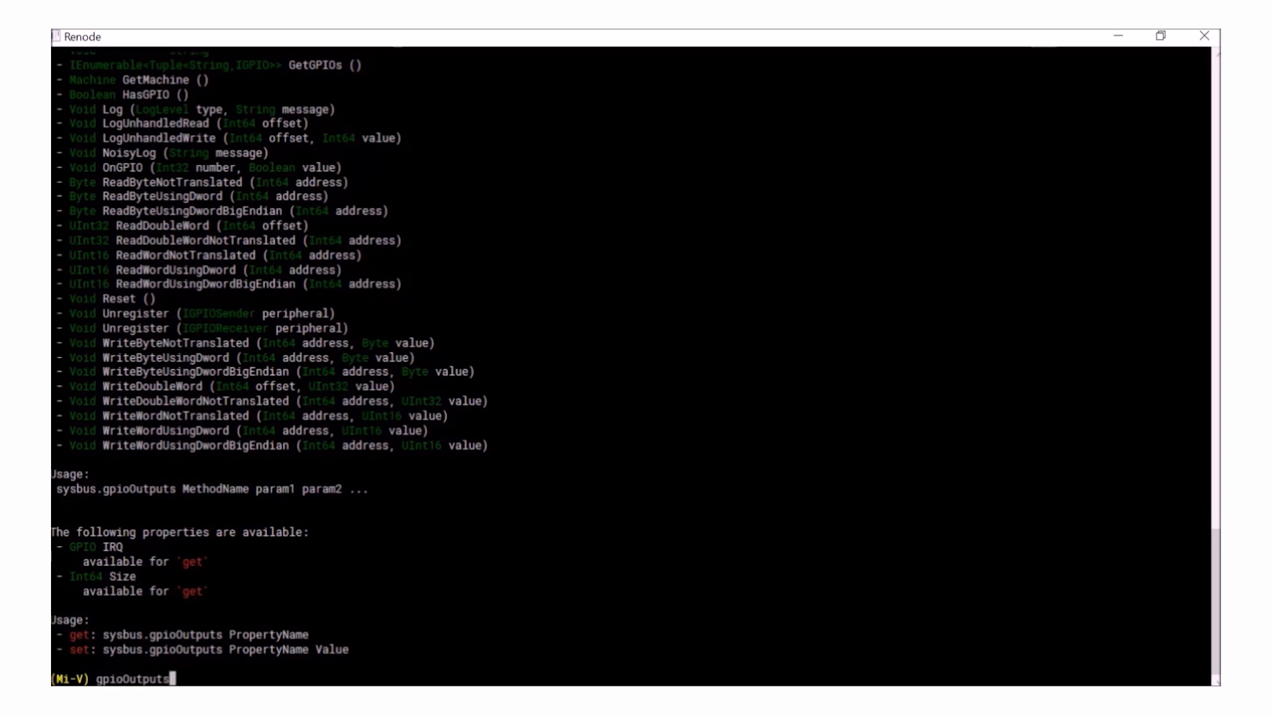
{"action": "type", "text": "GetGPI"}
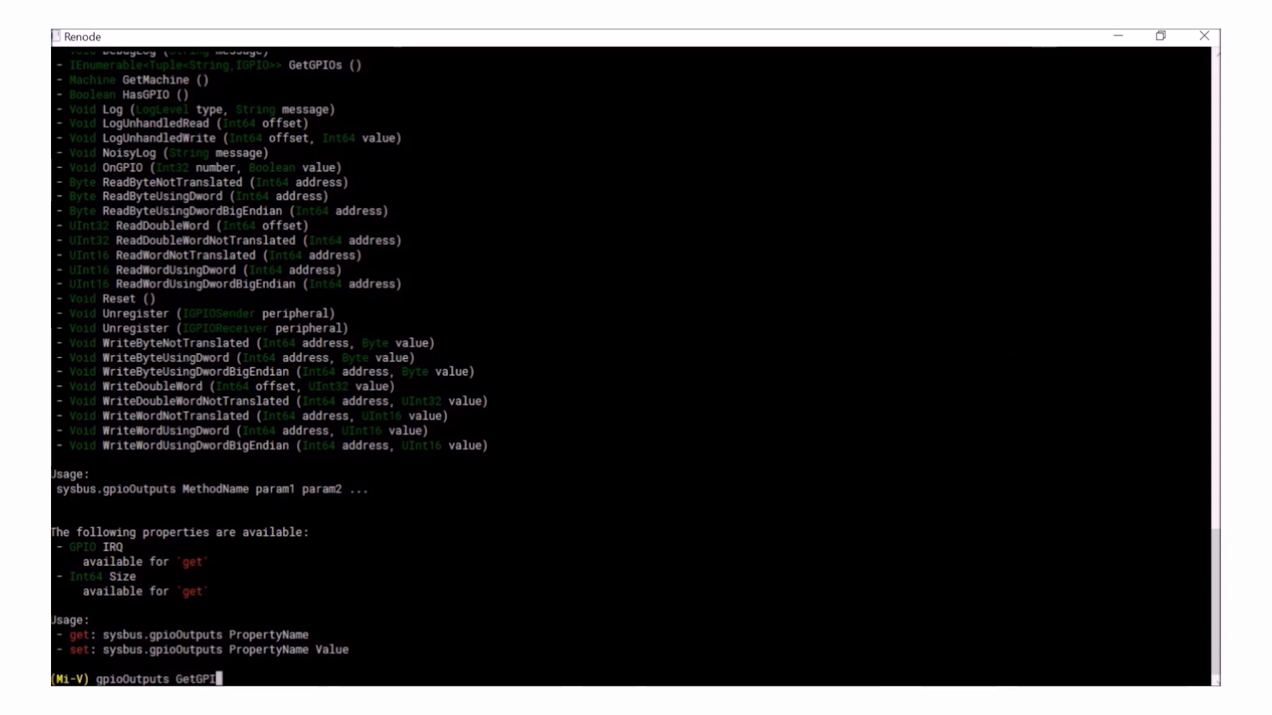
{"action": "key", "text": "Return"}
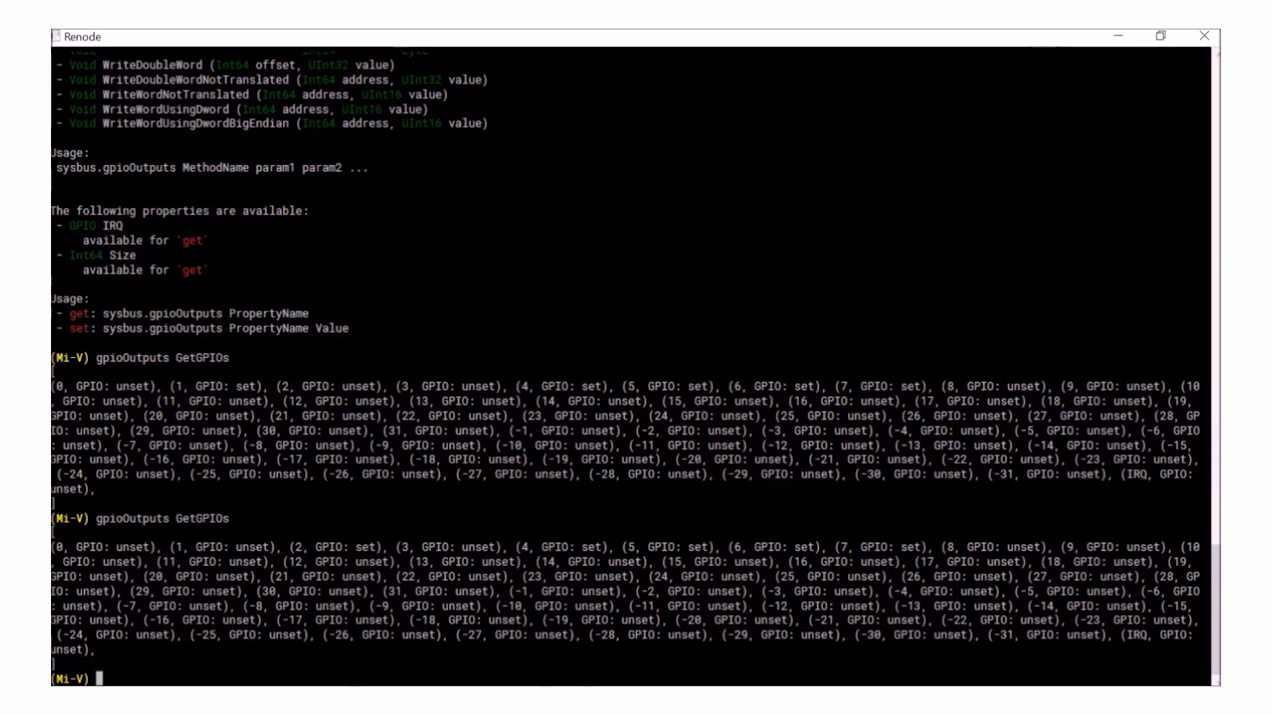
{"action": "mouse_move", "coordinate": [1203, 37]}
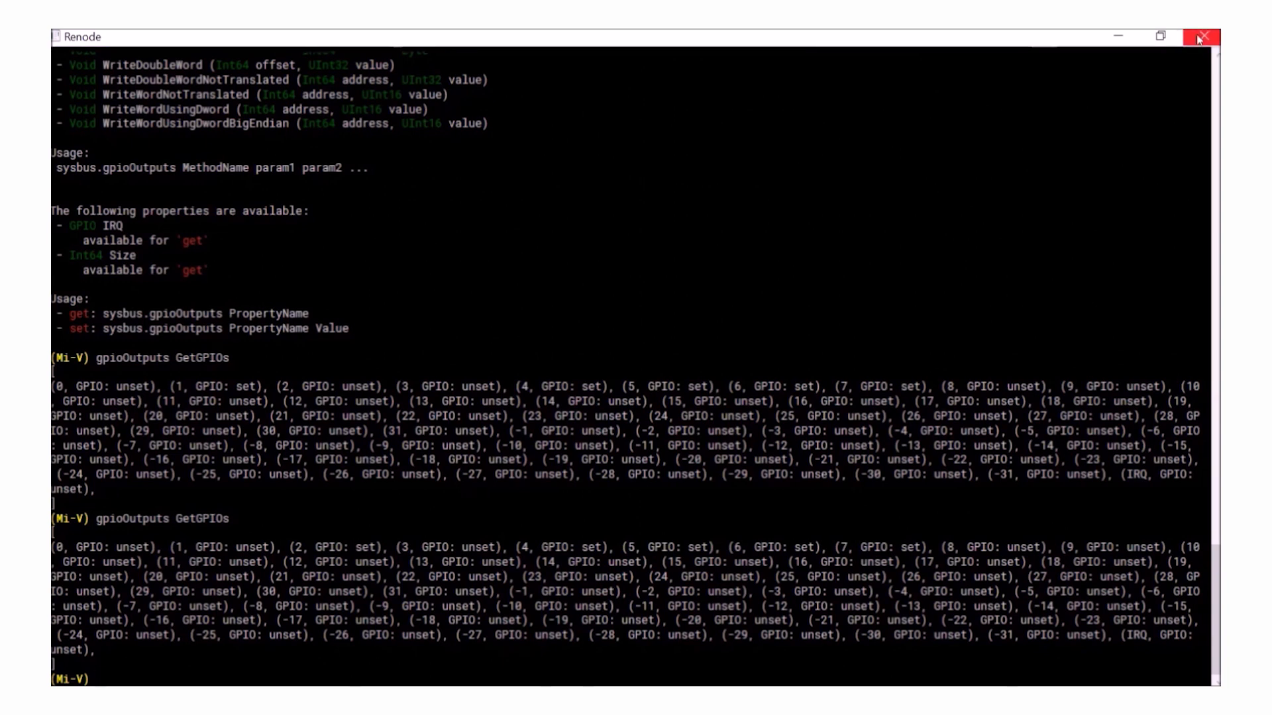